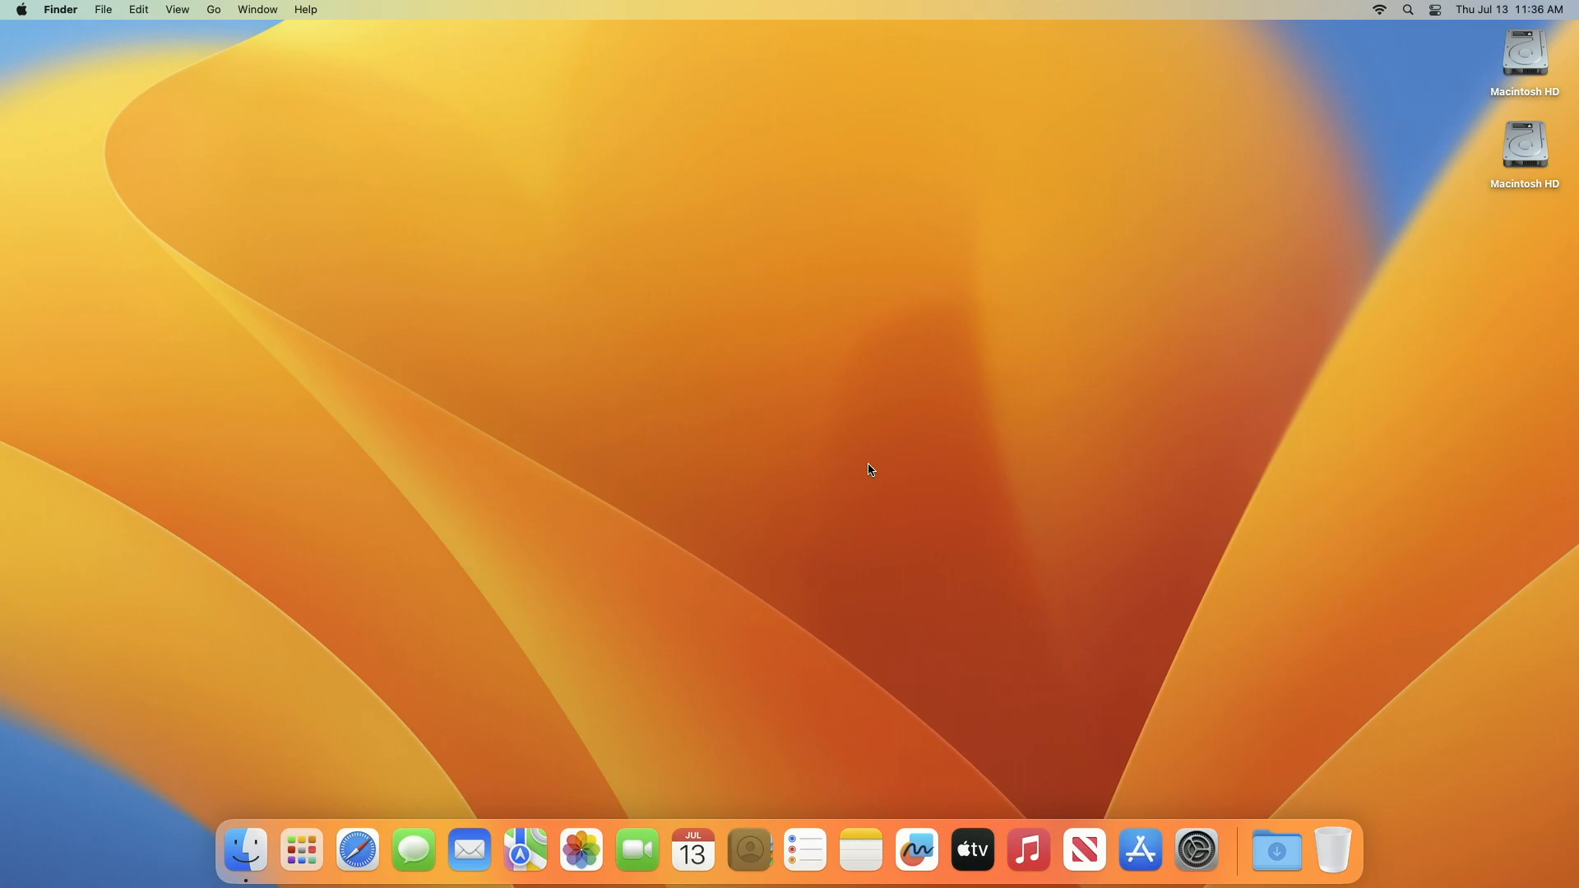
mouse_move(959, 632)
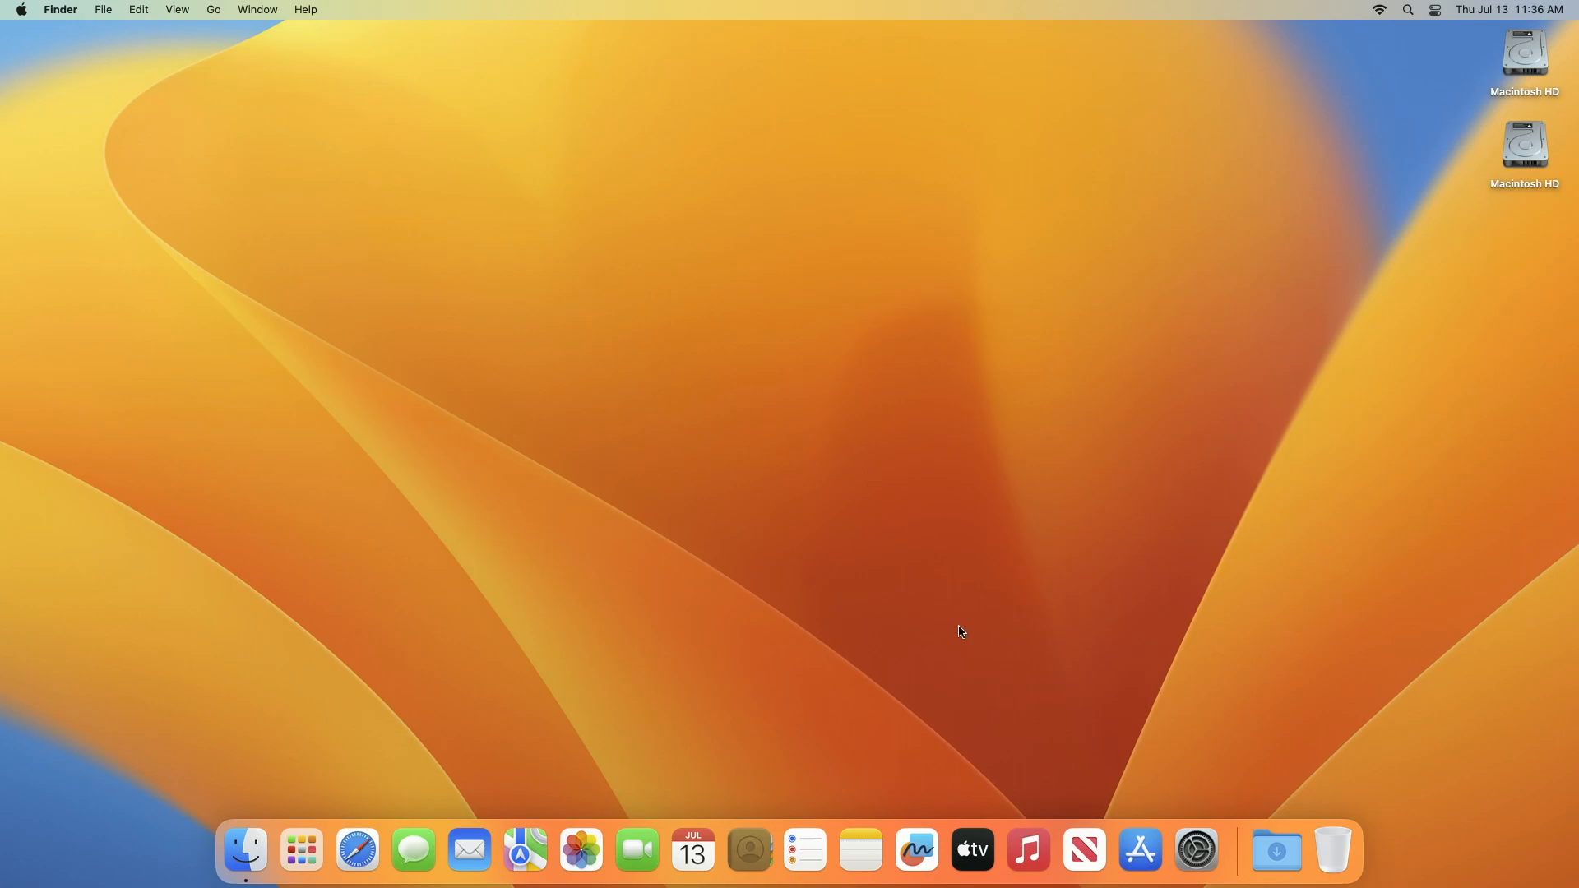
Launch Safari and load beta.apple.com from the Apple Beta history suggestion
click(357, 849)
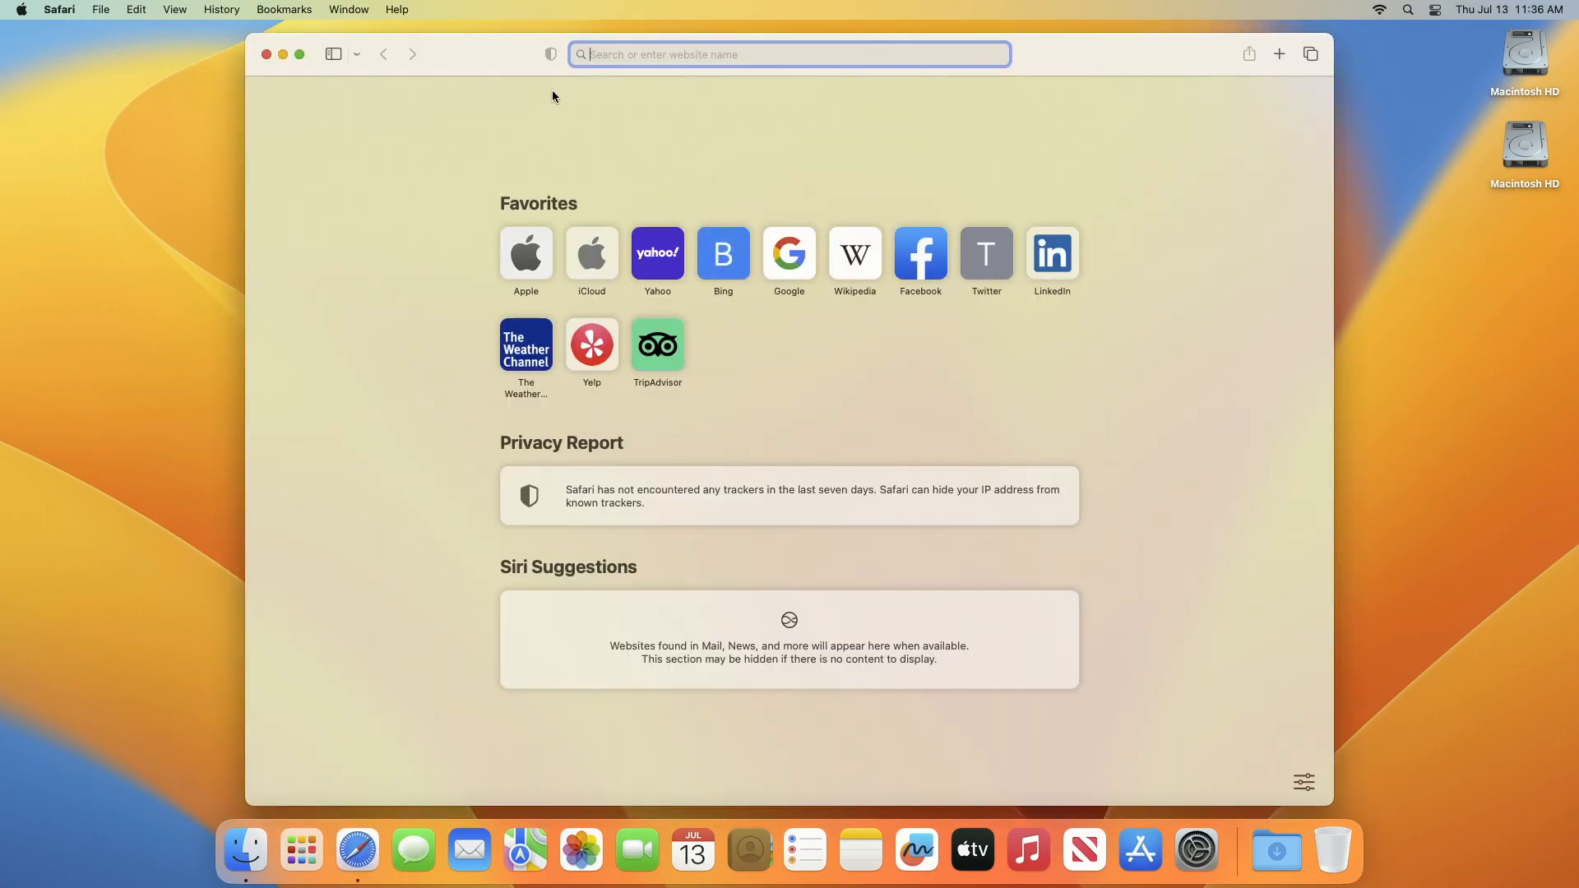
text(bing.com — Bing)
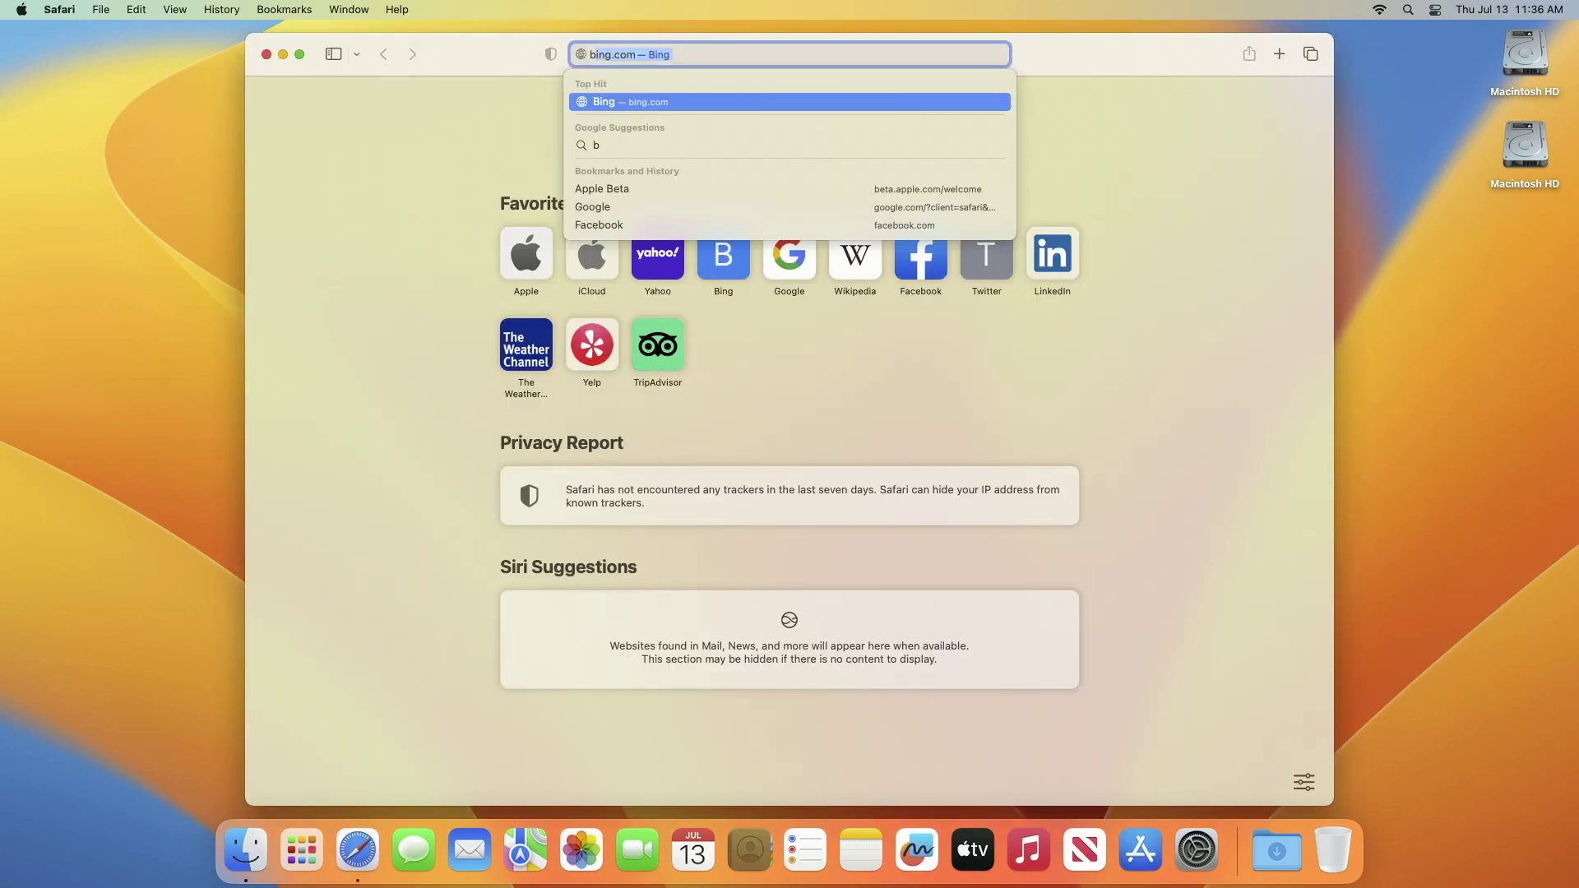
click(601, 188)
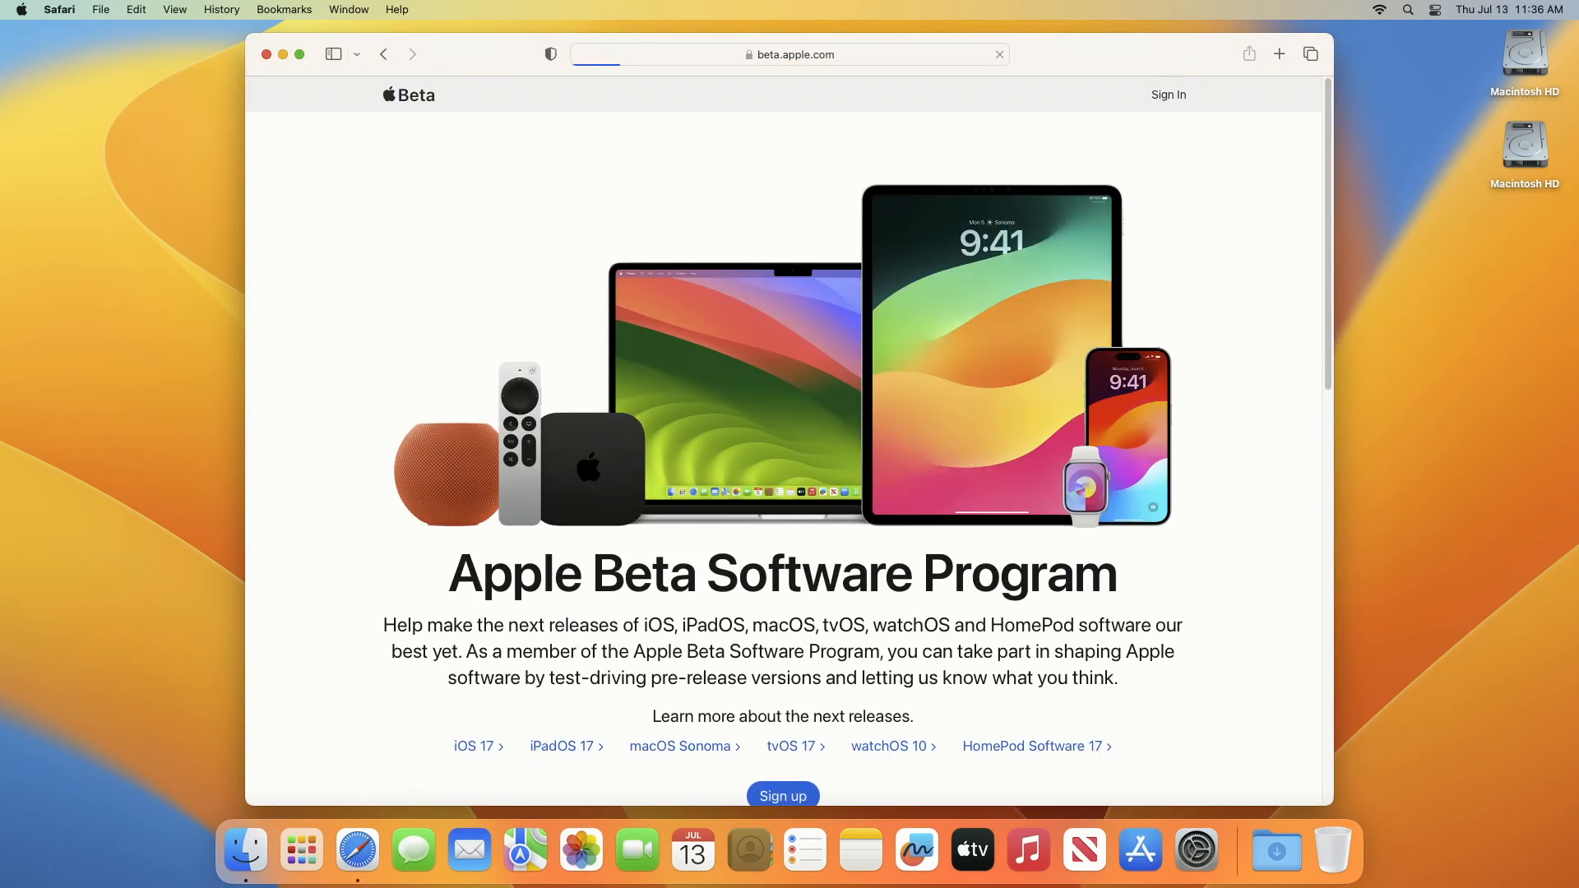
scroll(down, 3)
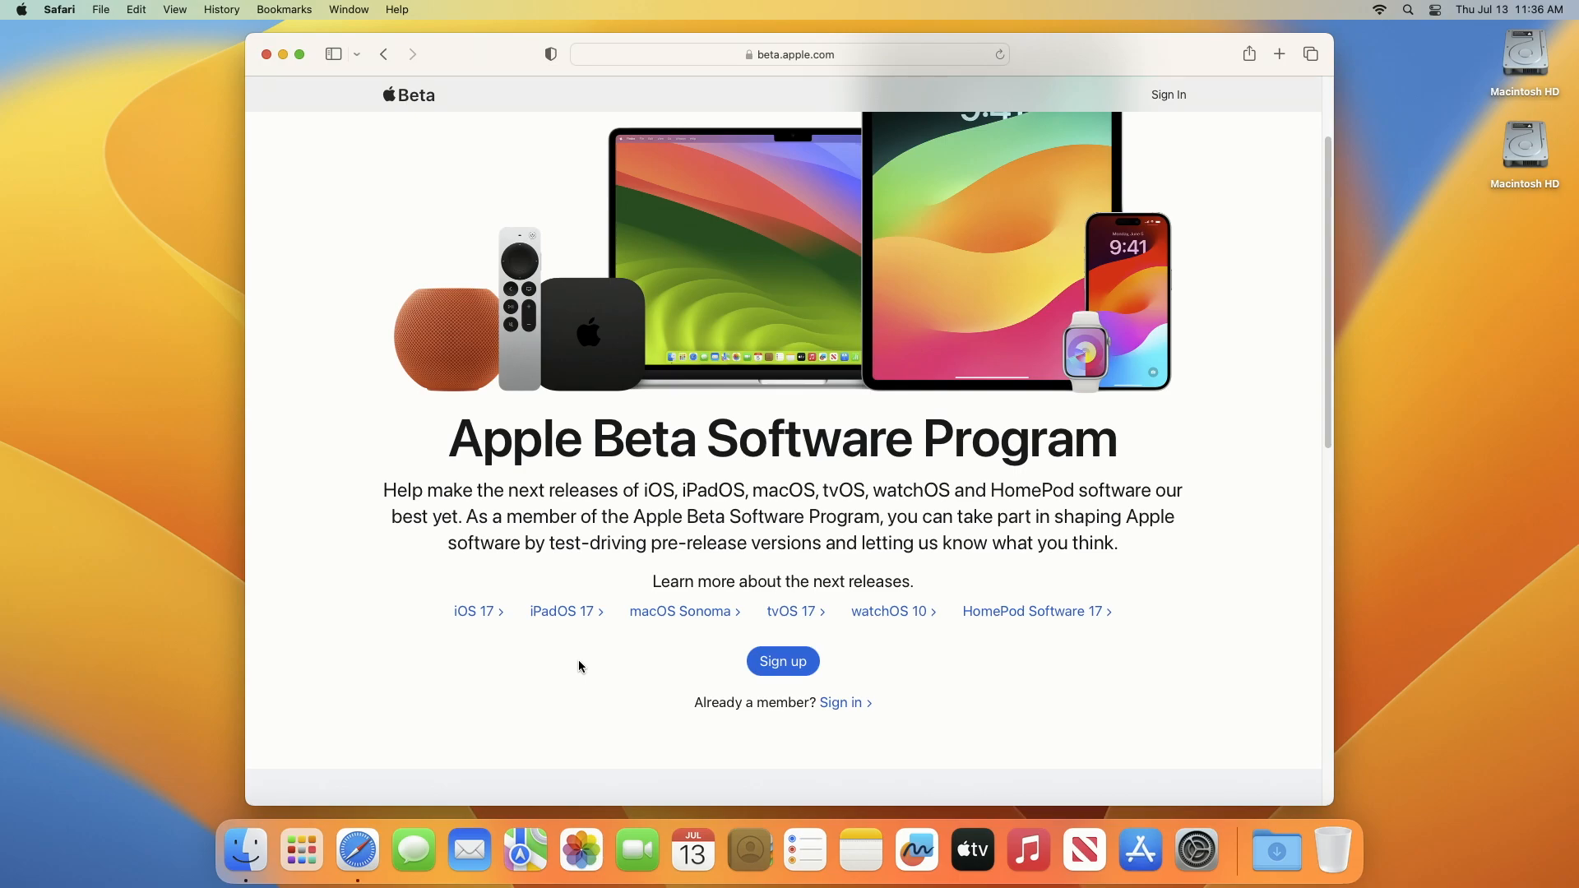
mouse_move(840, 701)
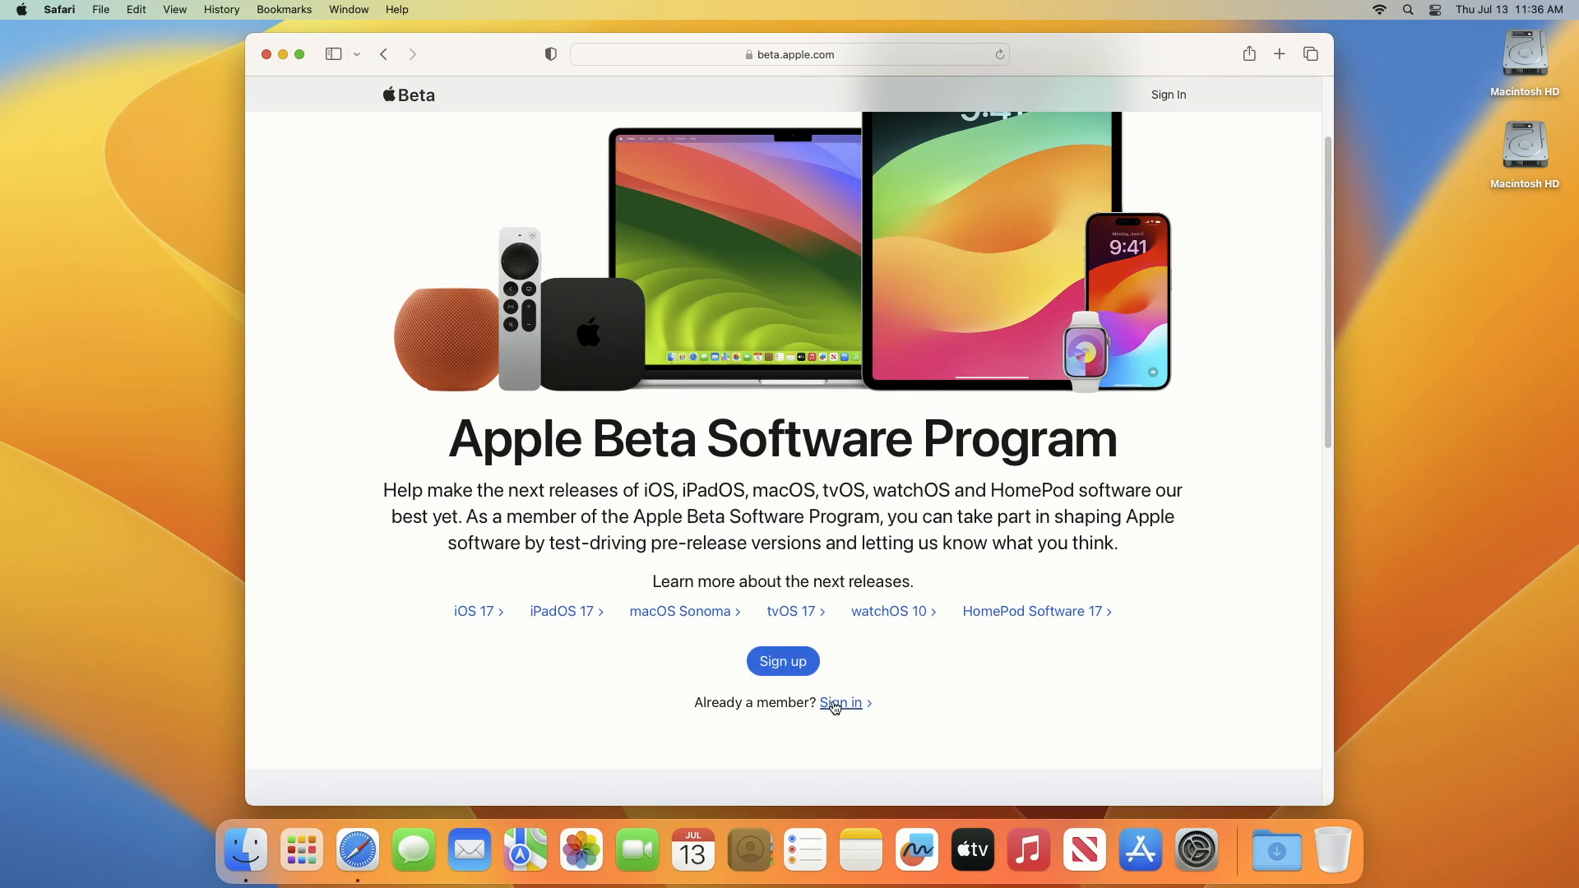
mouse_move(671, 700)
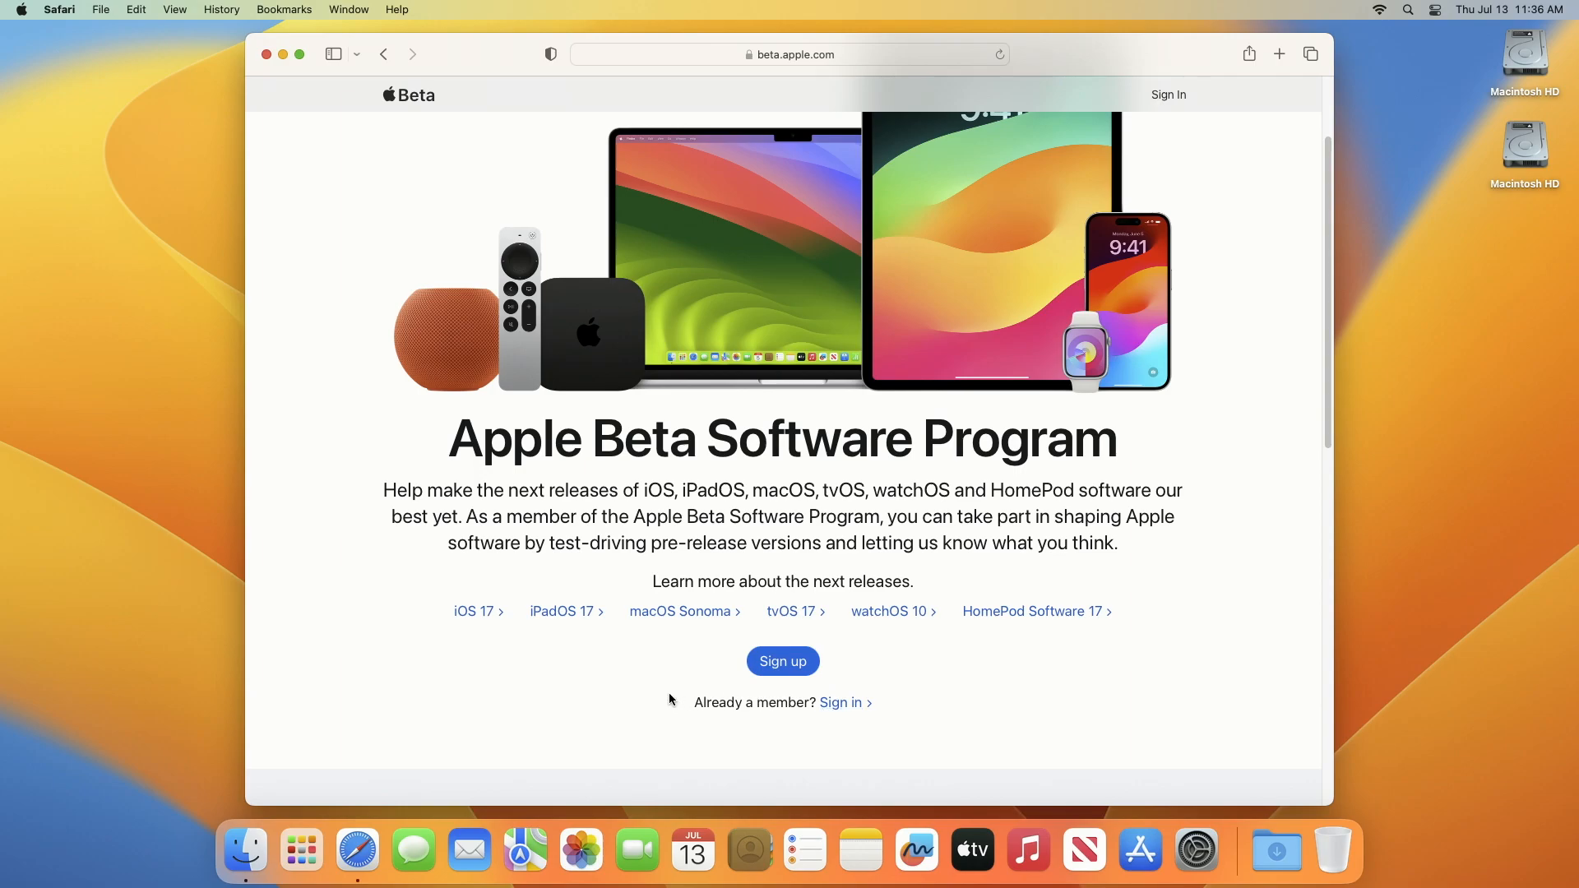
mouse_move(730, 690)
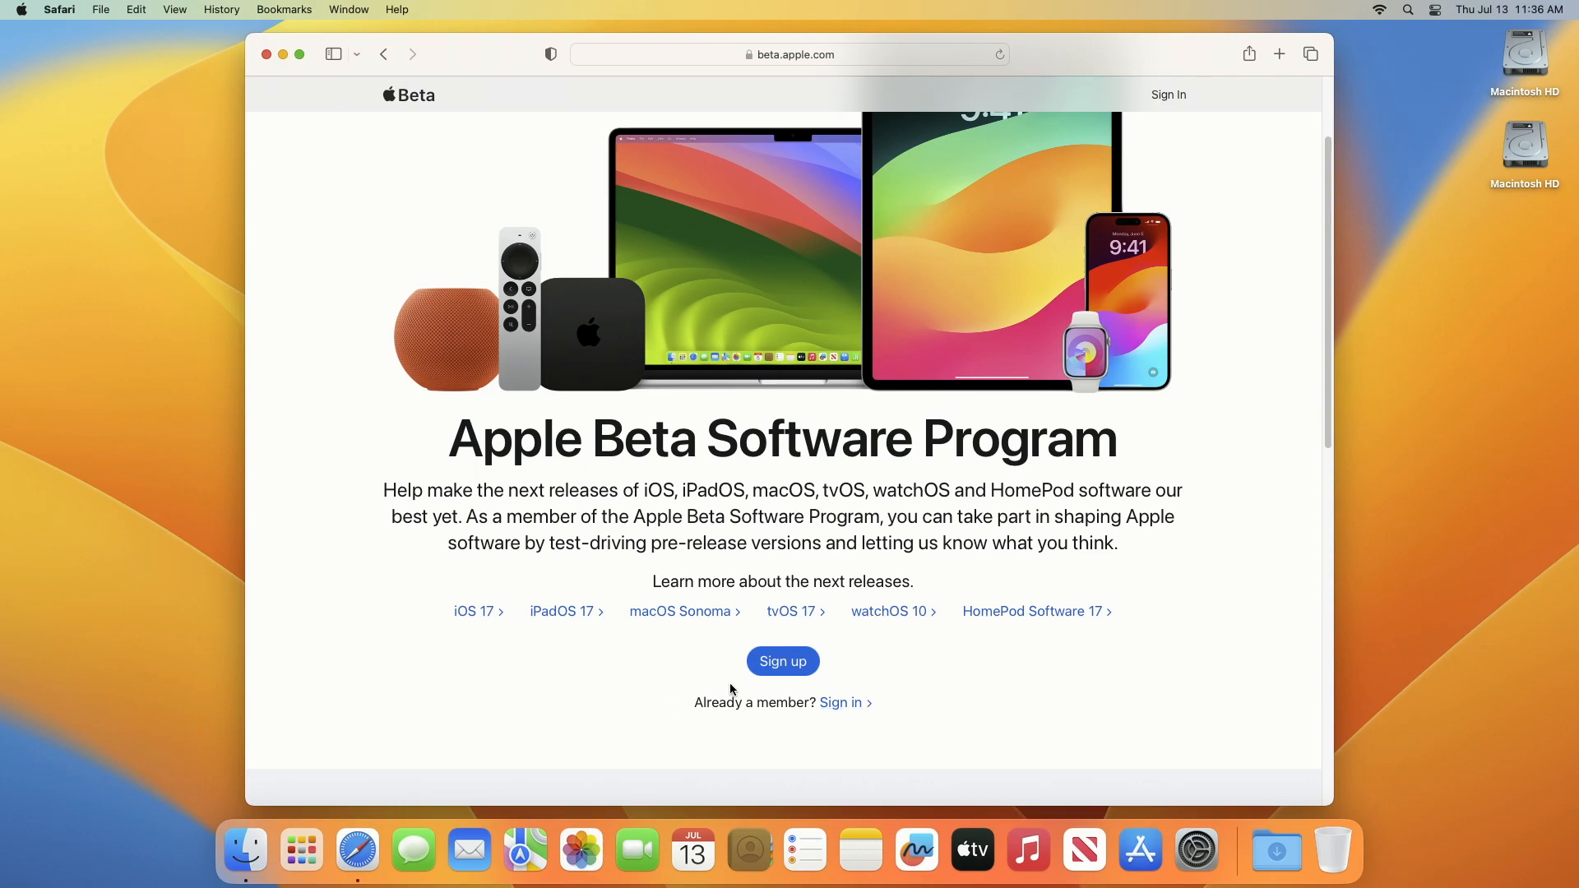
Sign in as an existing beta member, trust this browser, and decline saving the password
click(839, 701)
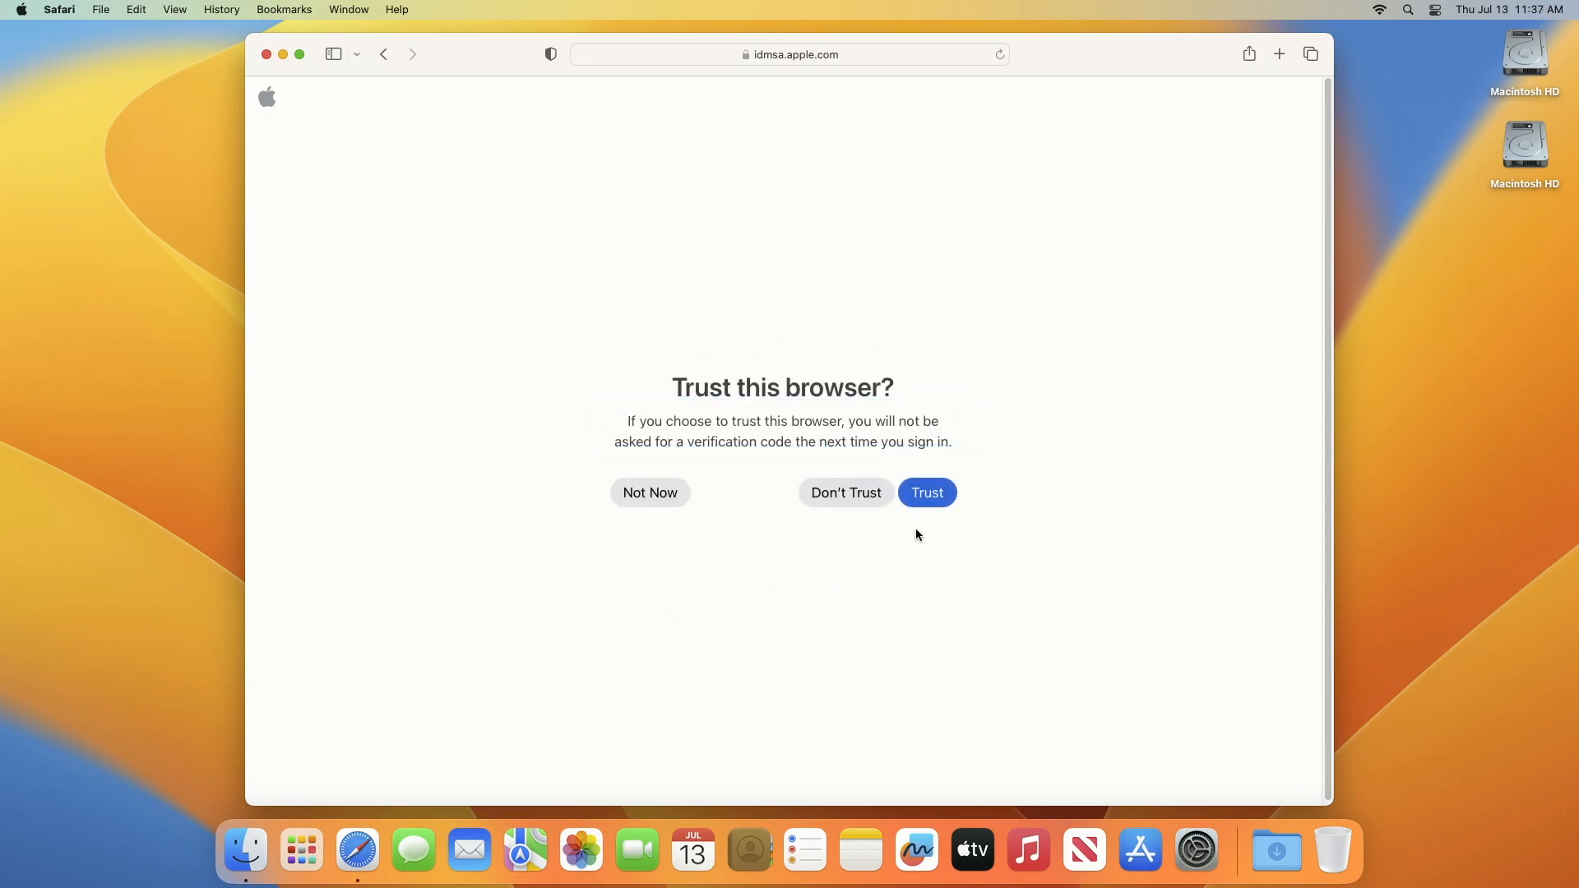
click(925, 493)
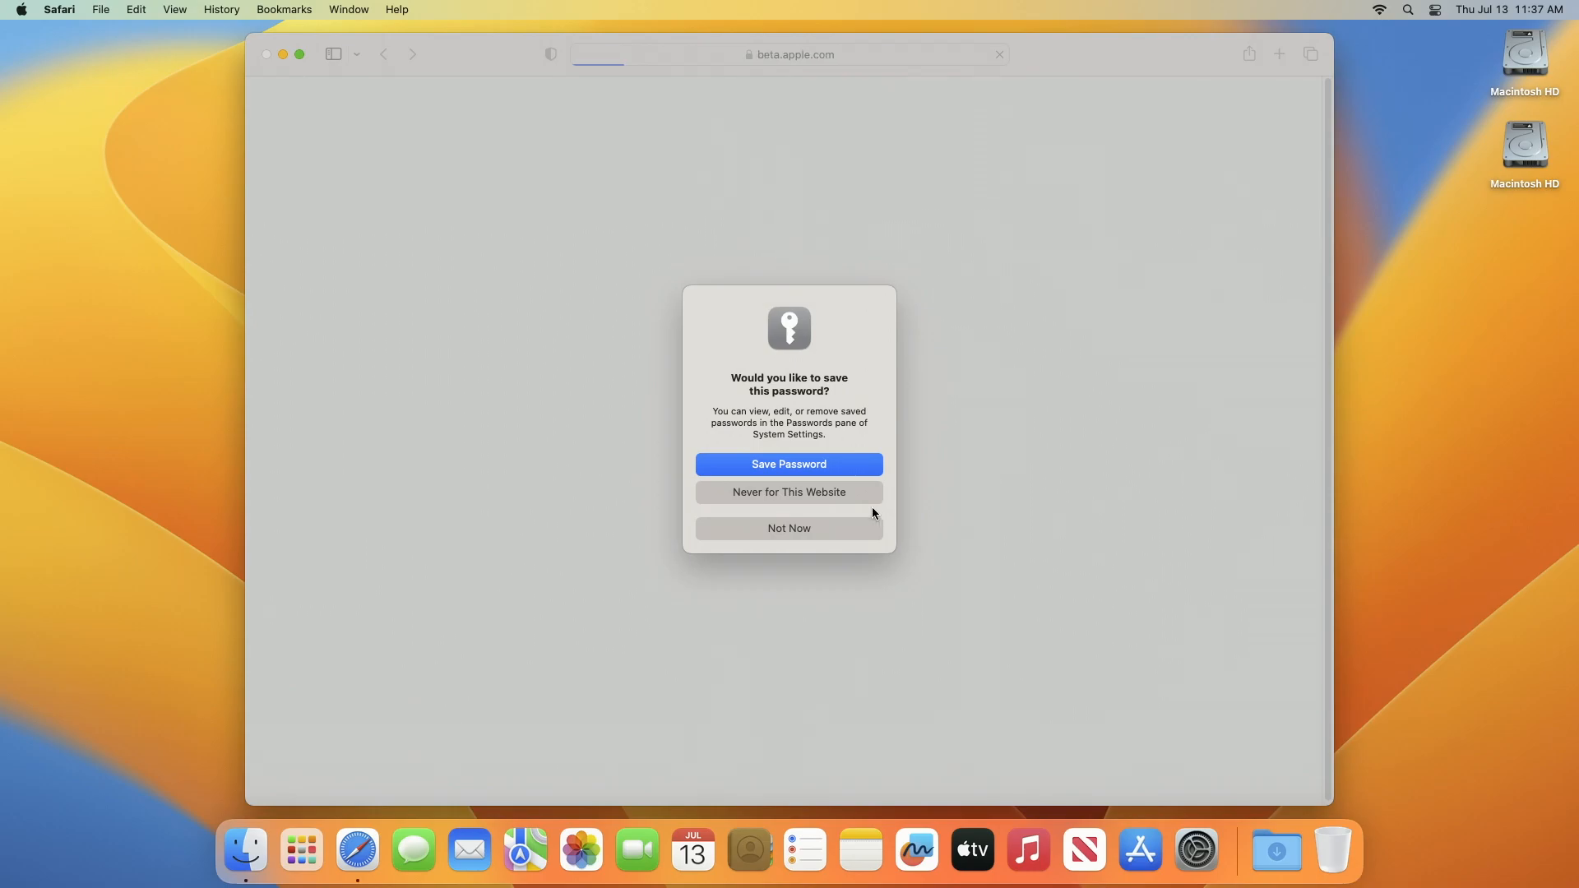
click(788, 528)
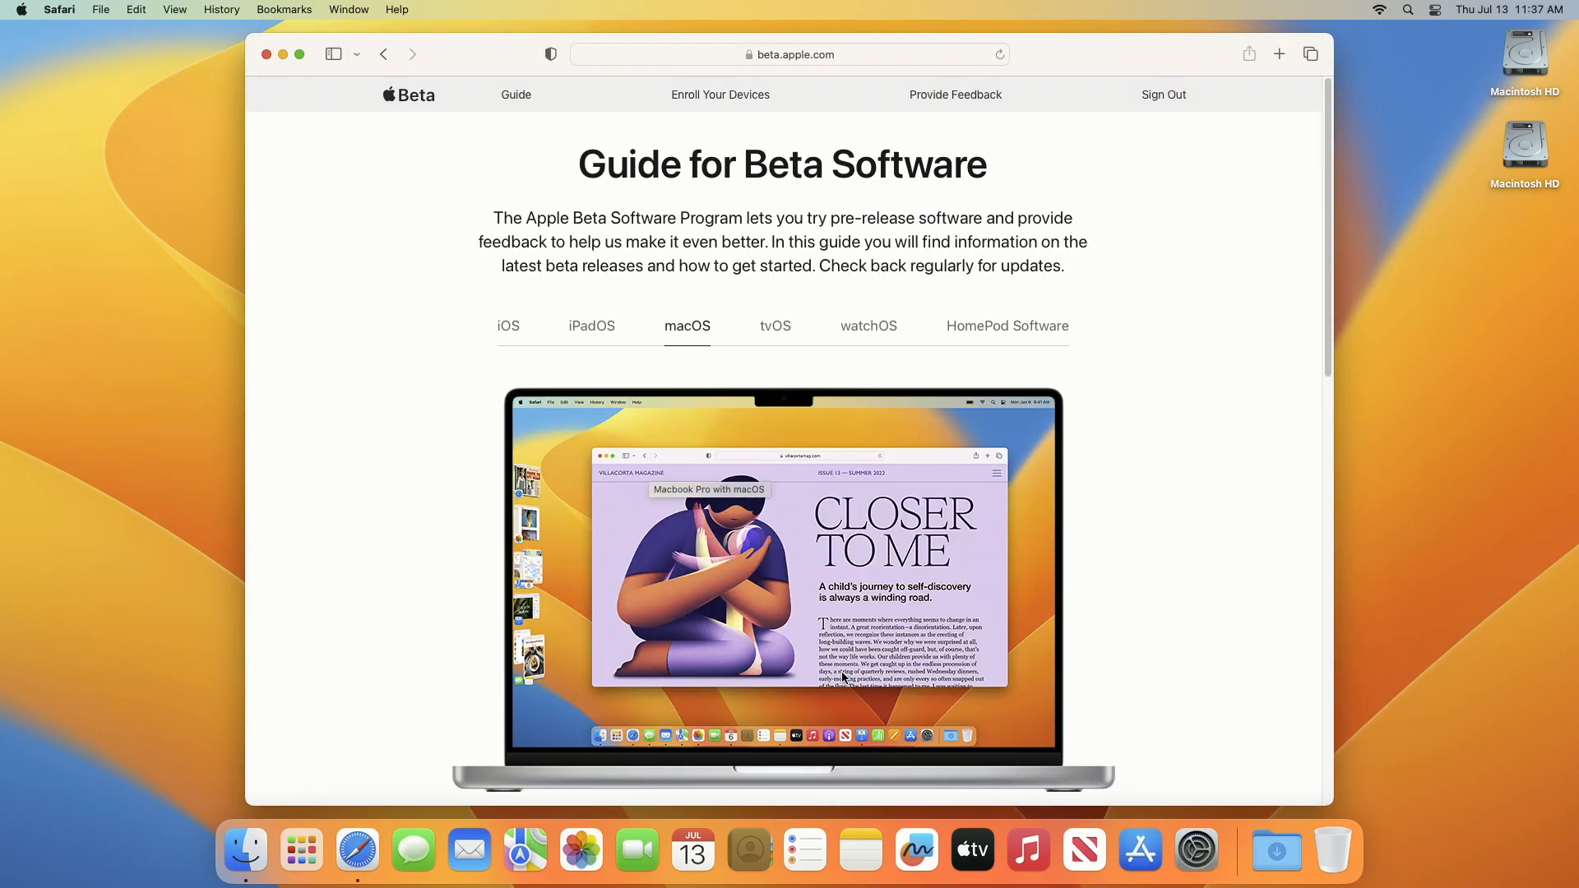
Go to the 'enroll your Mac' instructions in the beta guide
scroll(down, 3)
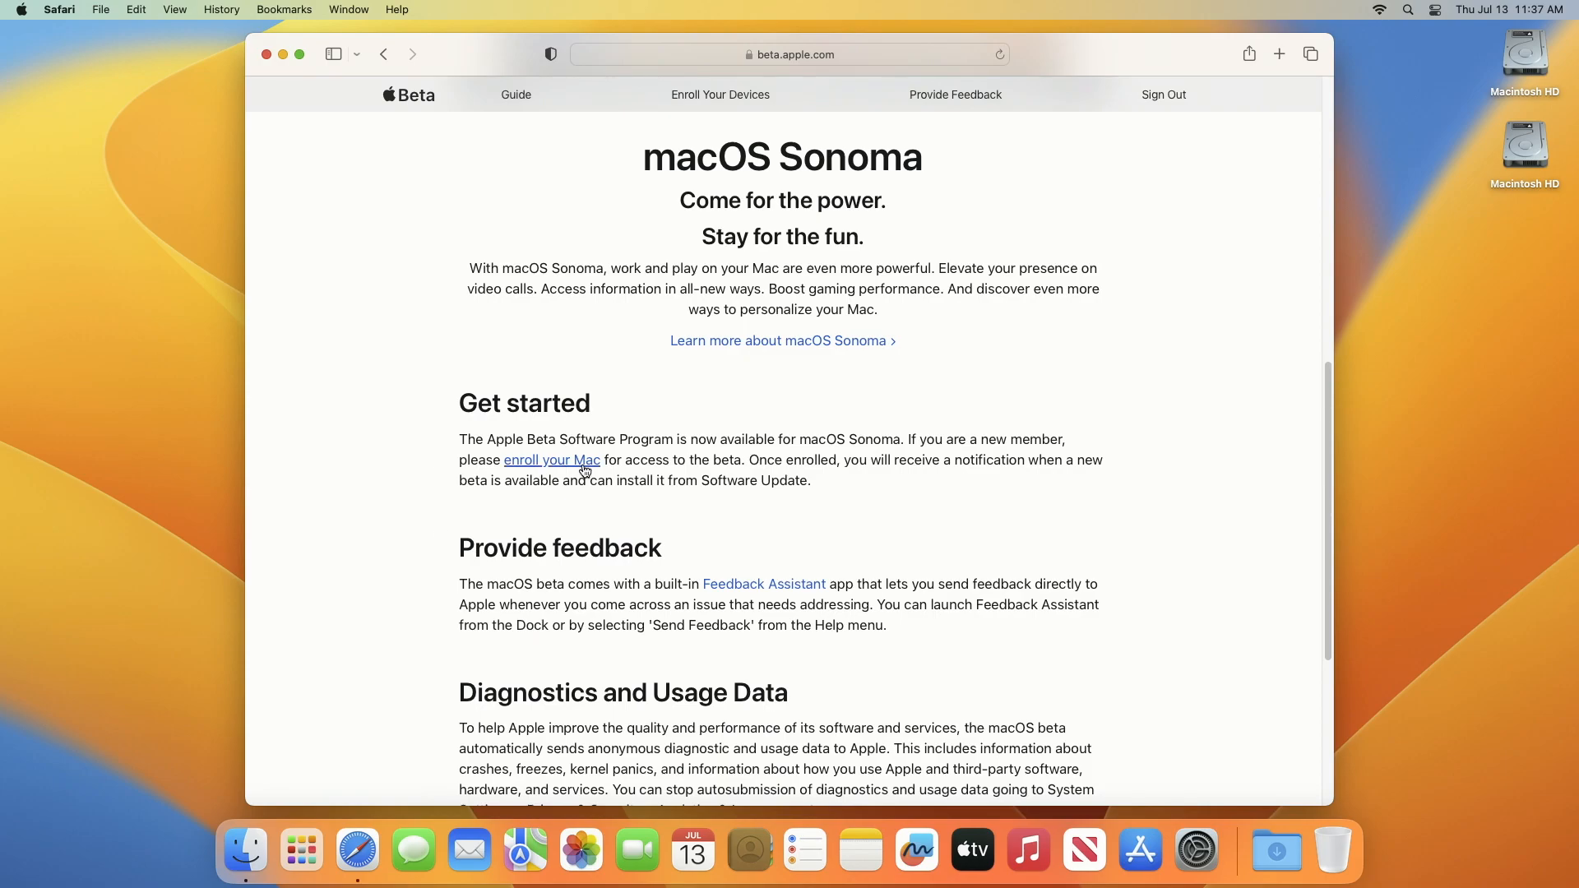
click(552, 459)
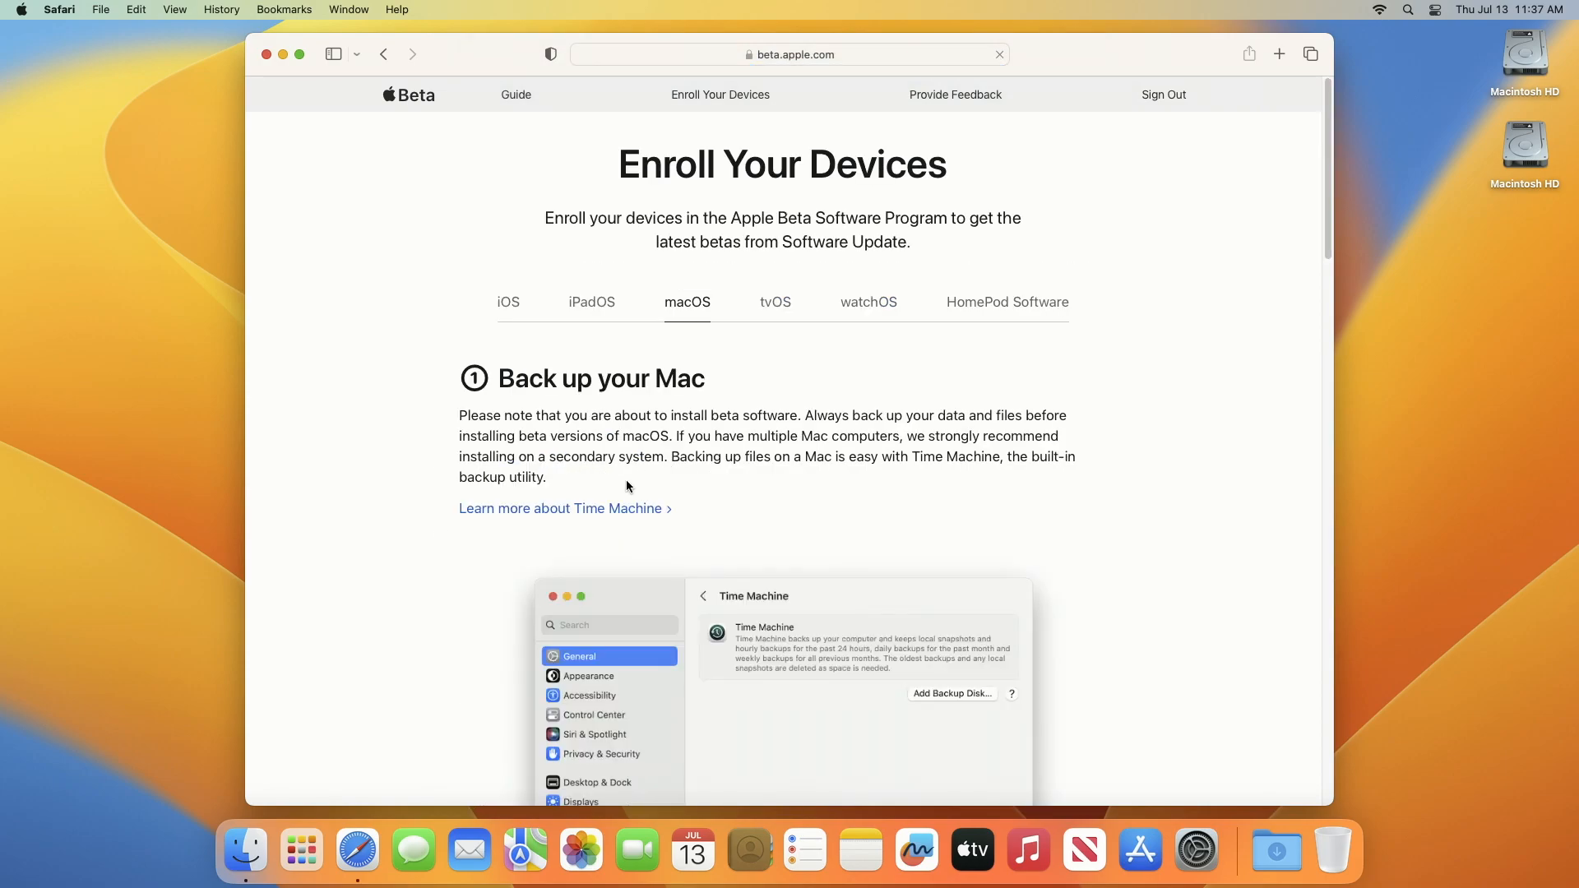
scroll(down, 3)
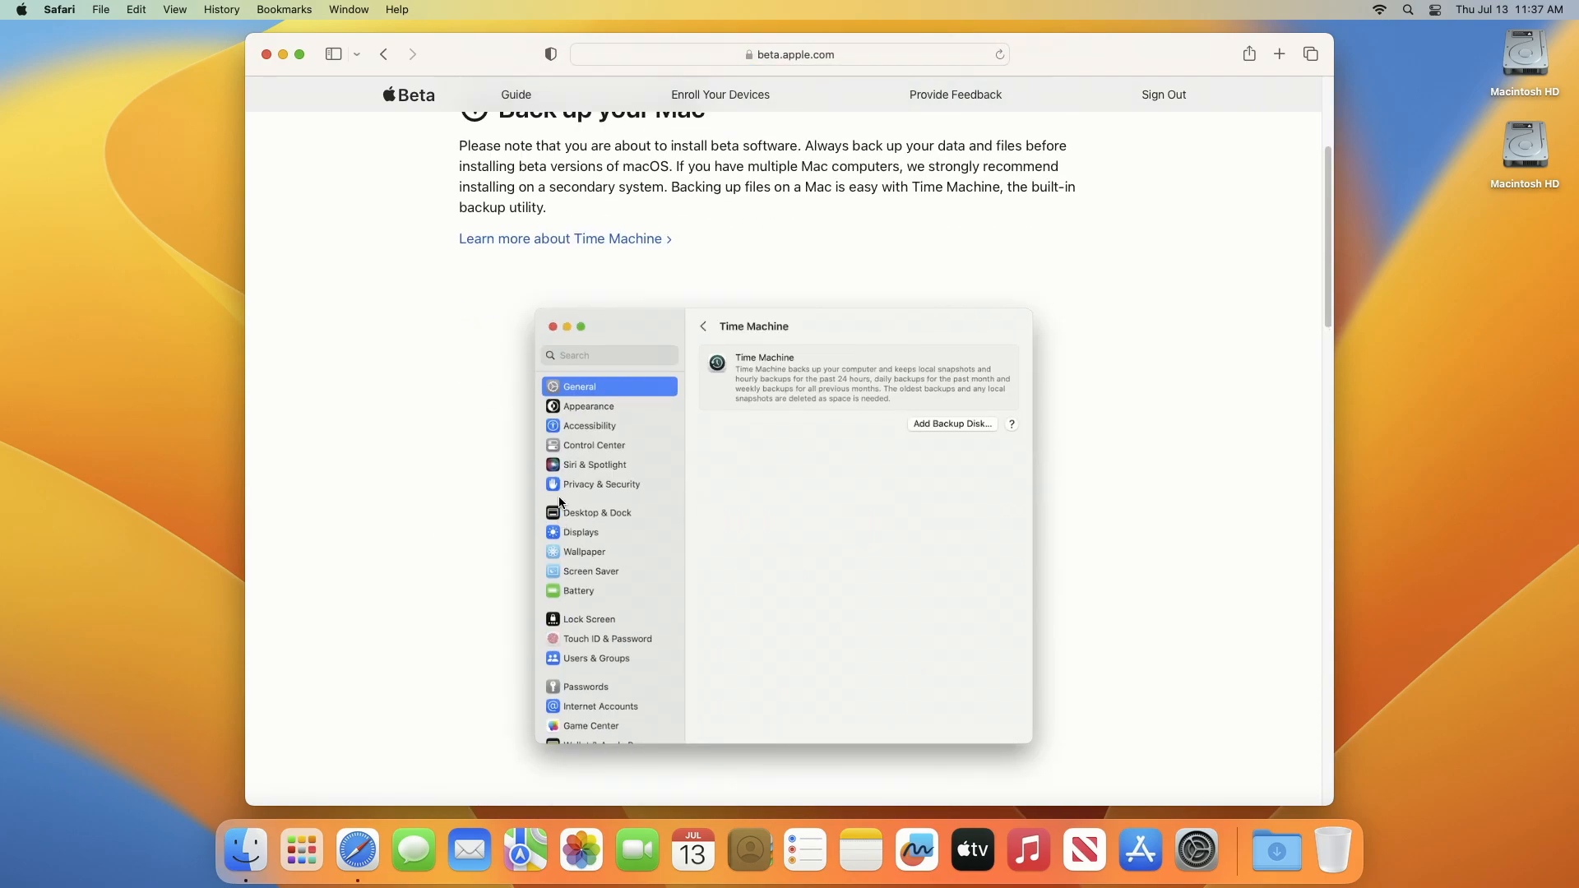
scroll(up, 3)
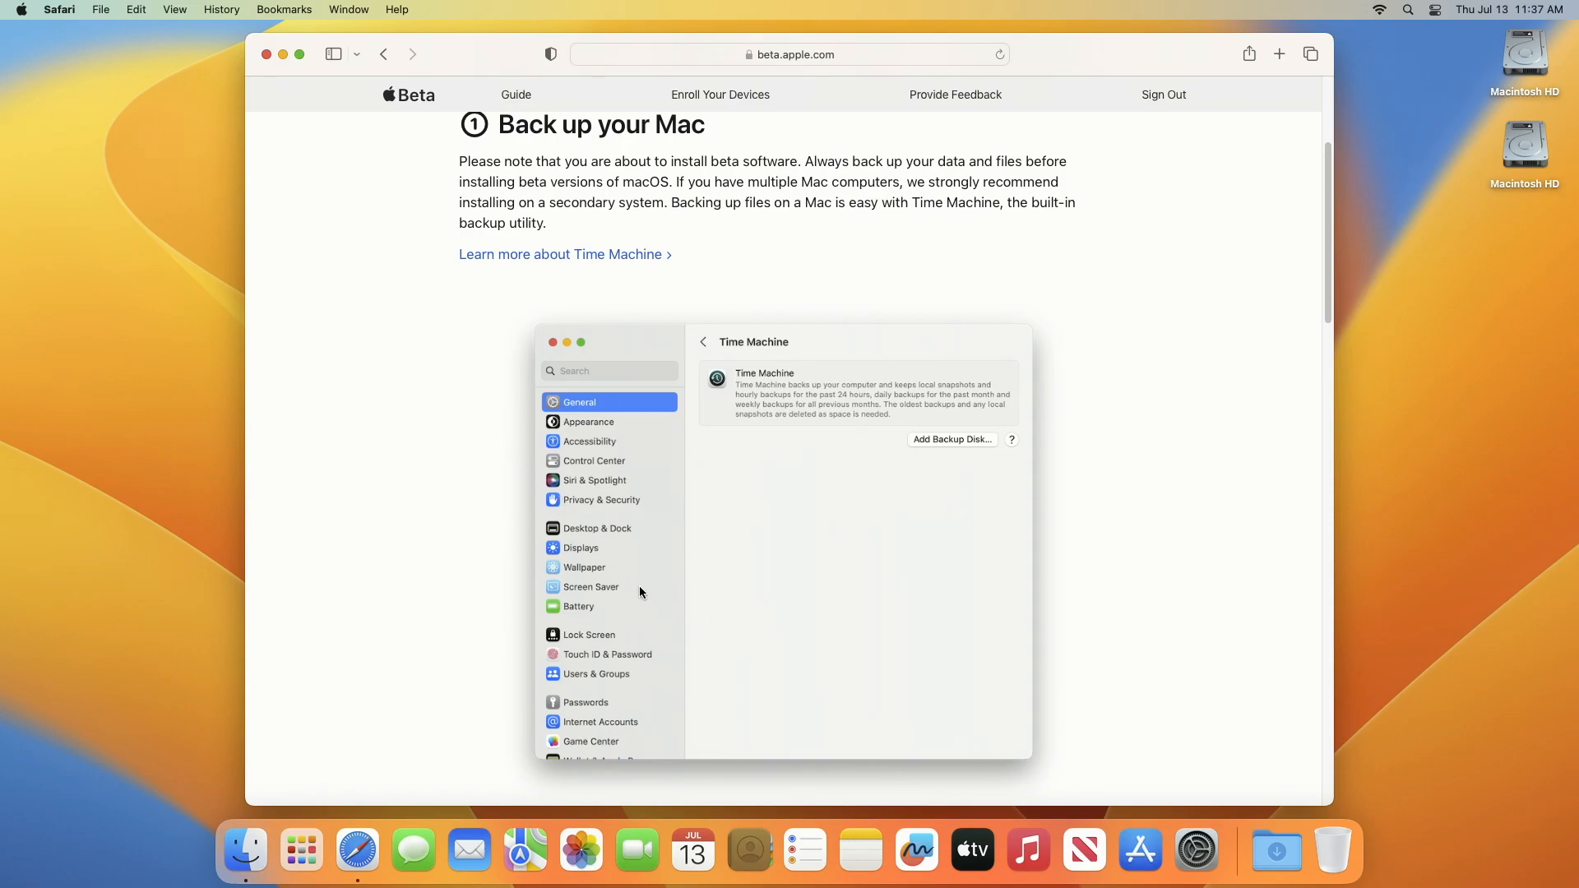
mouse_move(514, 560)
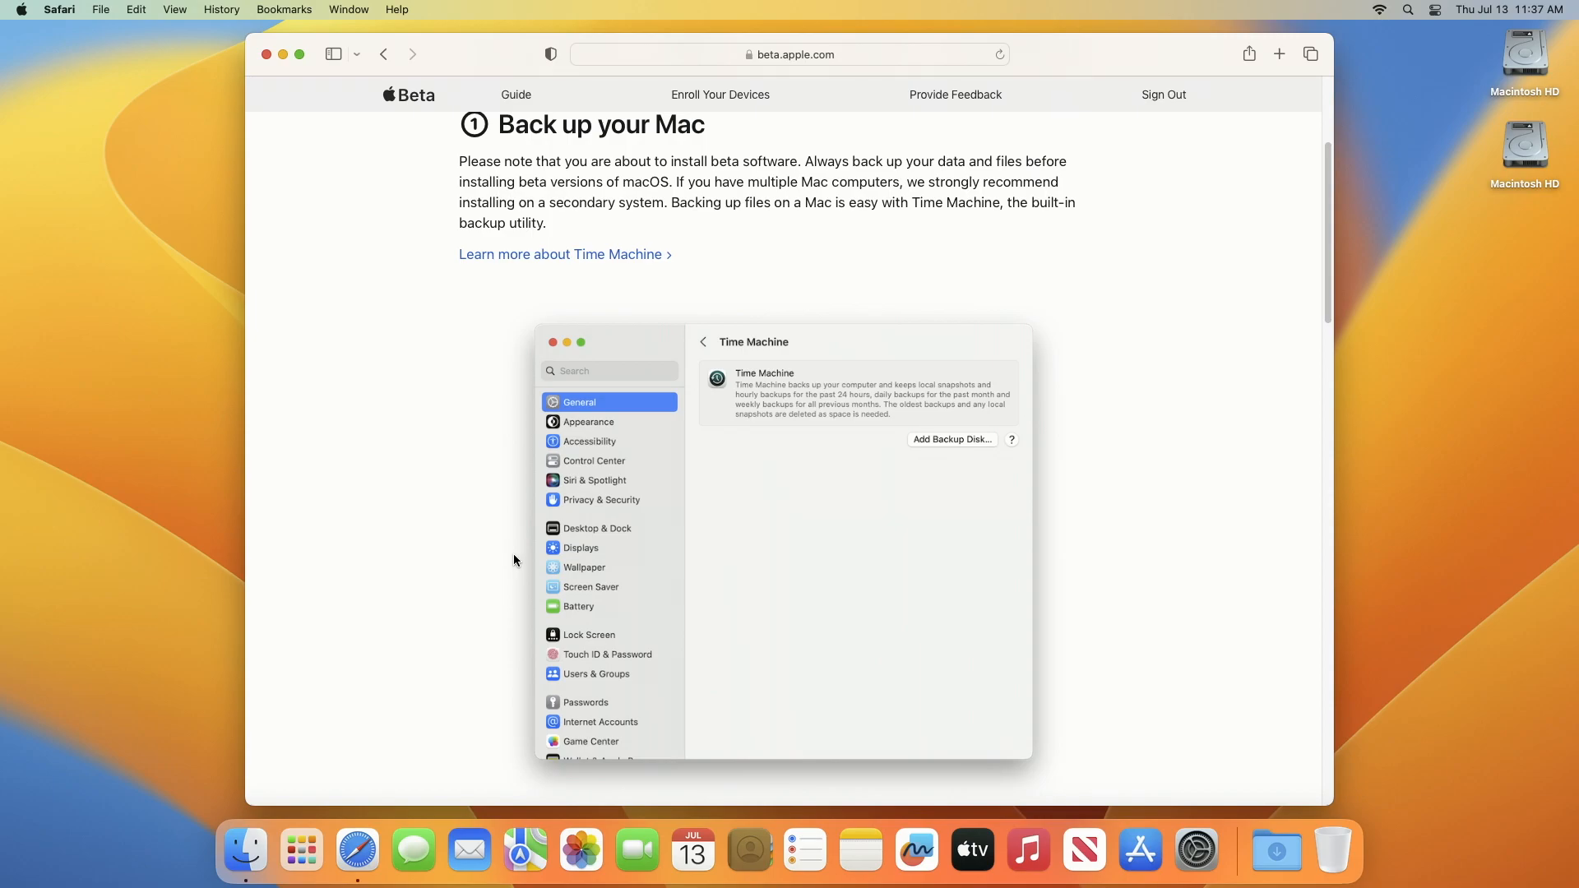
mouse_move(508, 555)
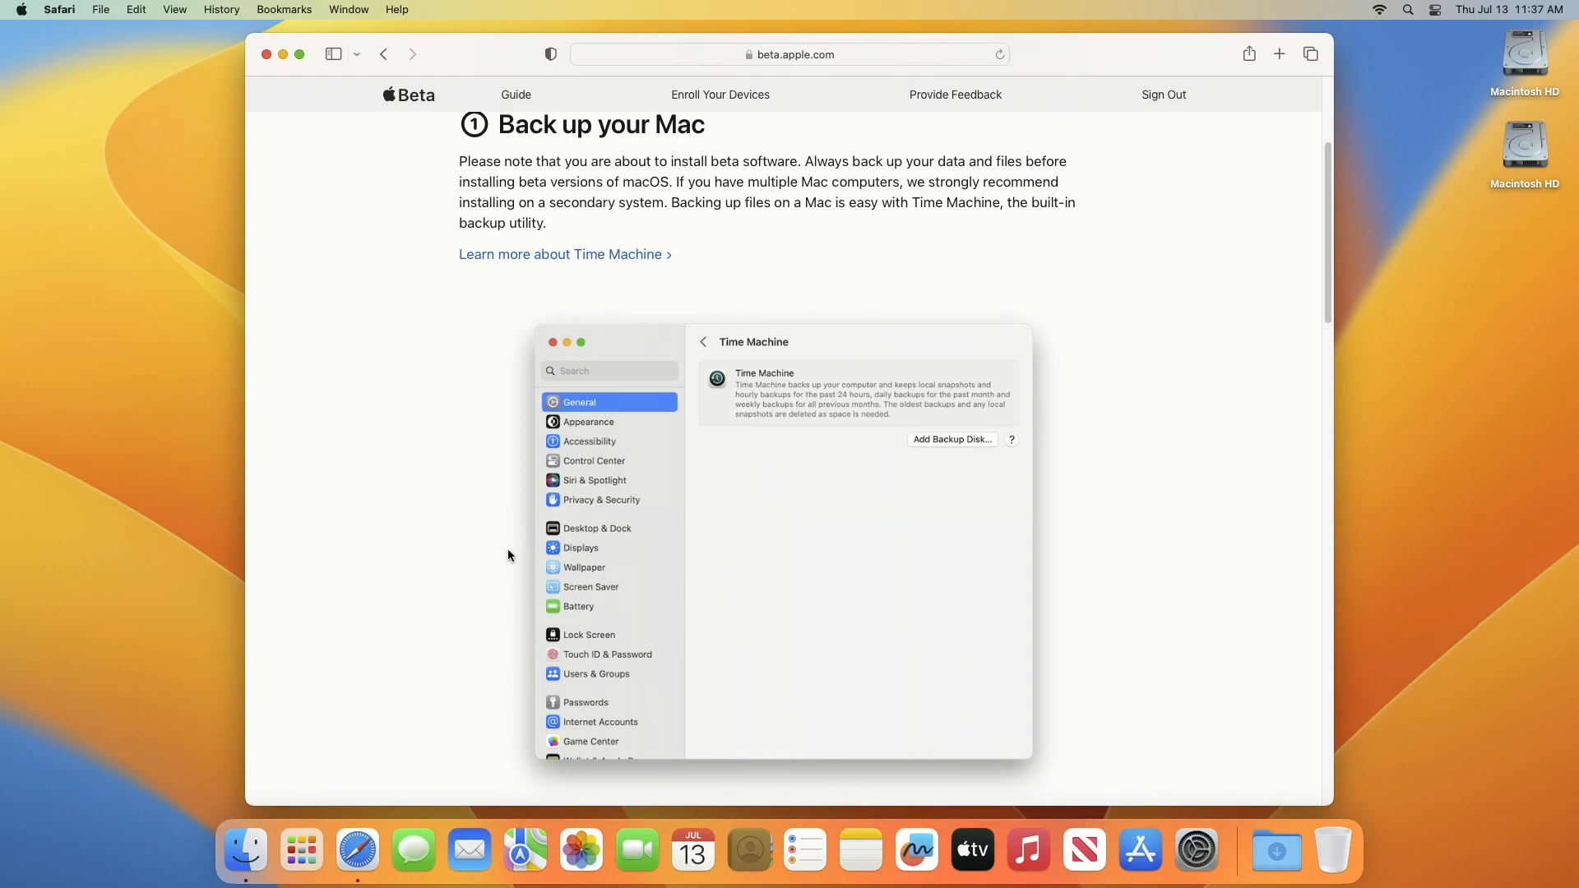
Open Software Update from the guide's step 2 and allow System Settings to open
scroll(down, 3)
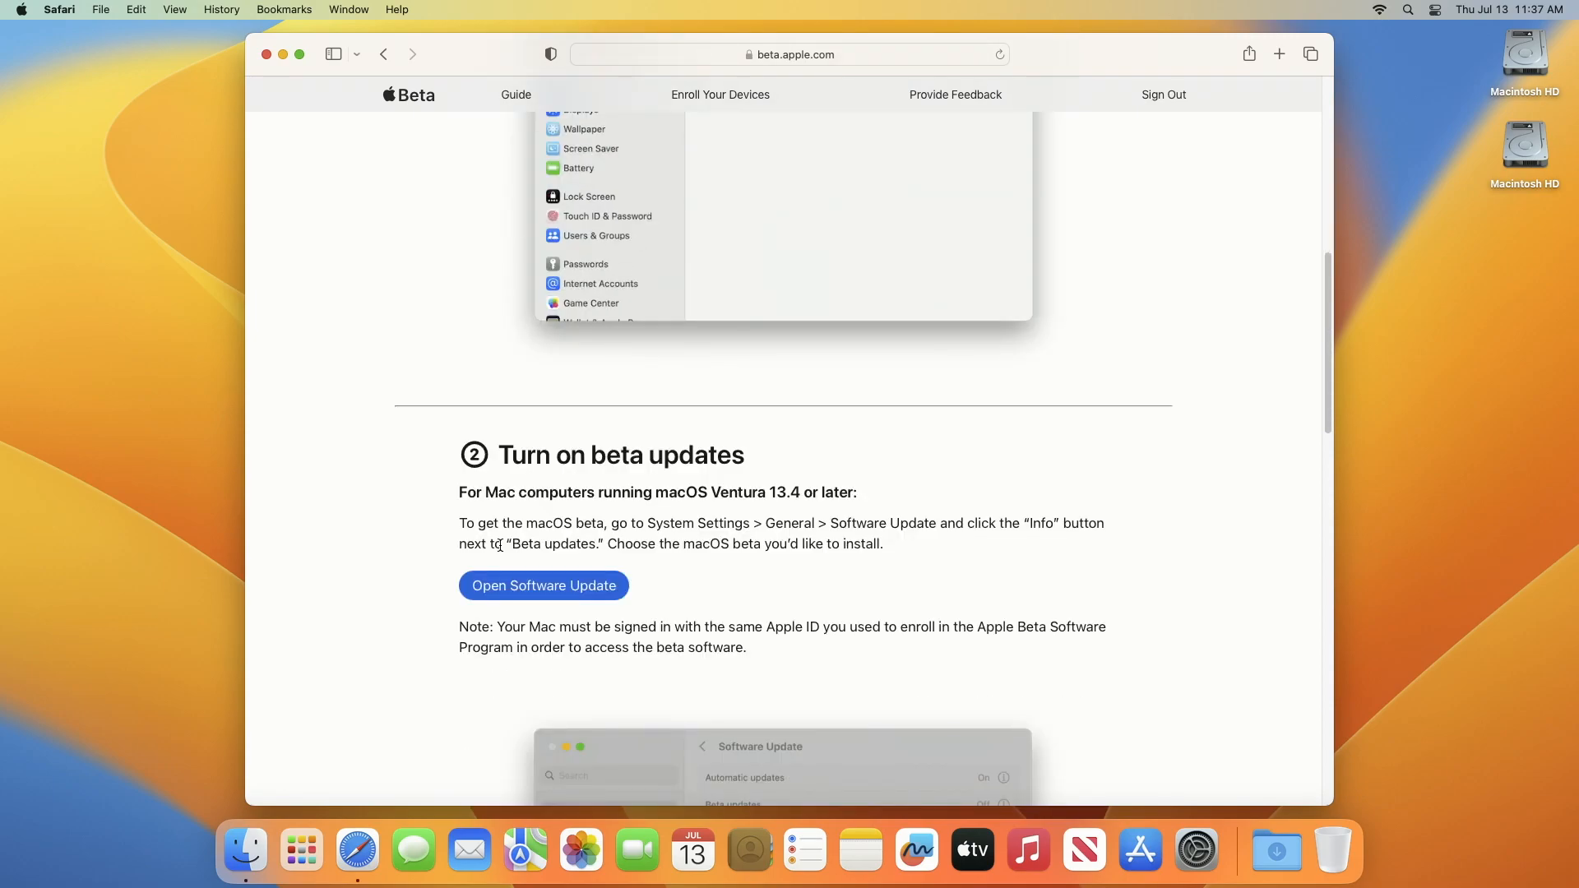
scroll(down, 3)
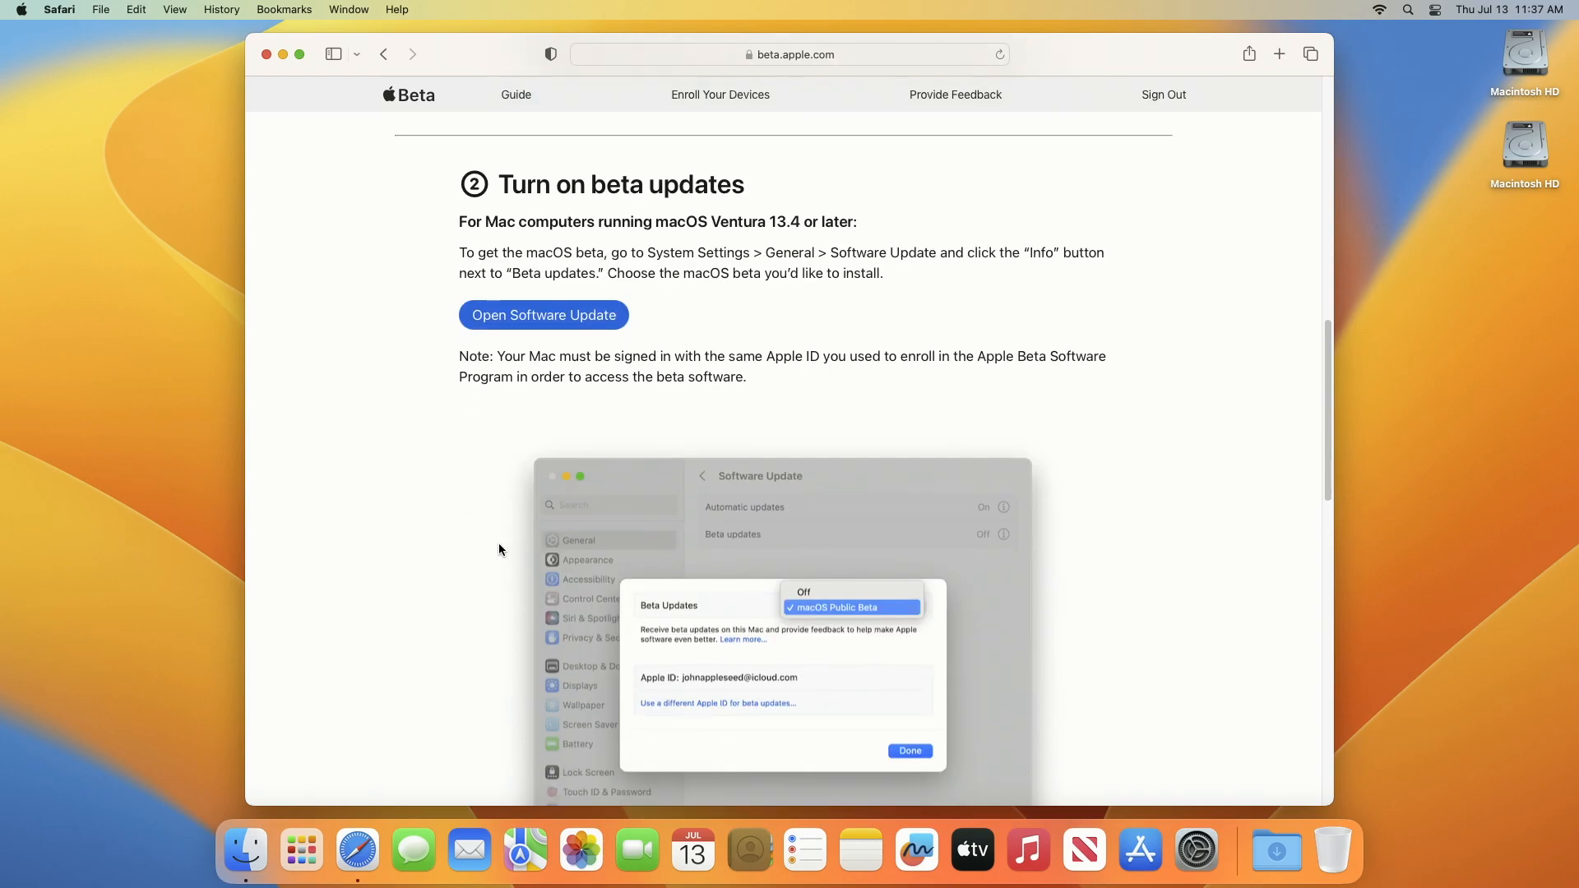
scroll(up, 3)
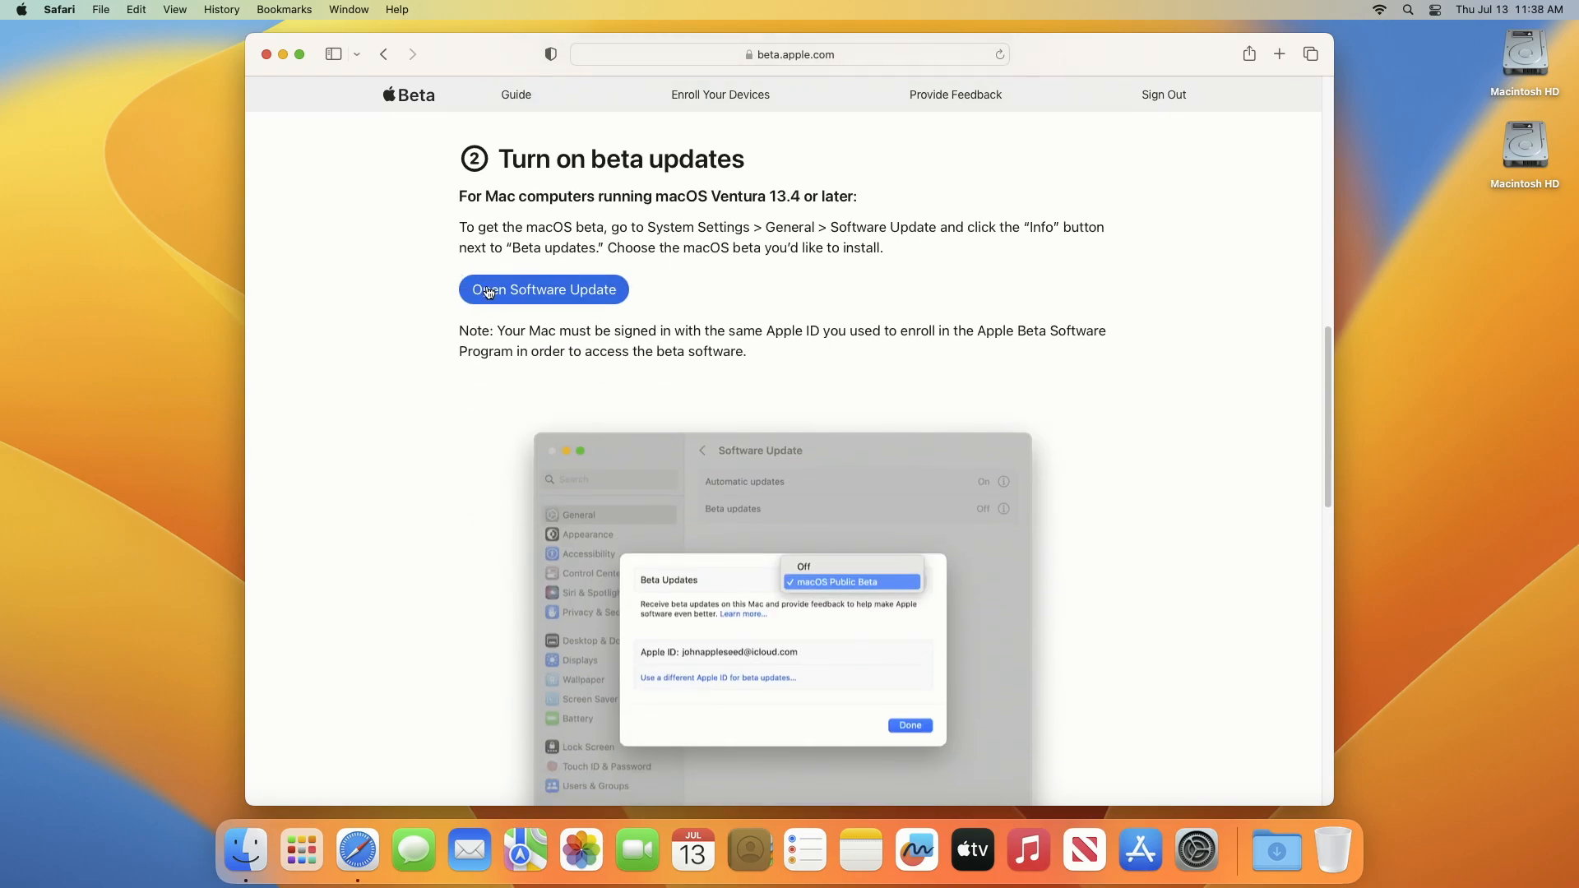
click(543, 288)
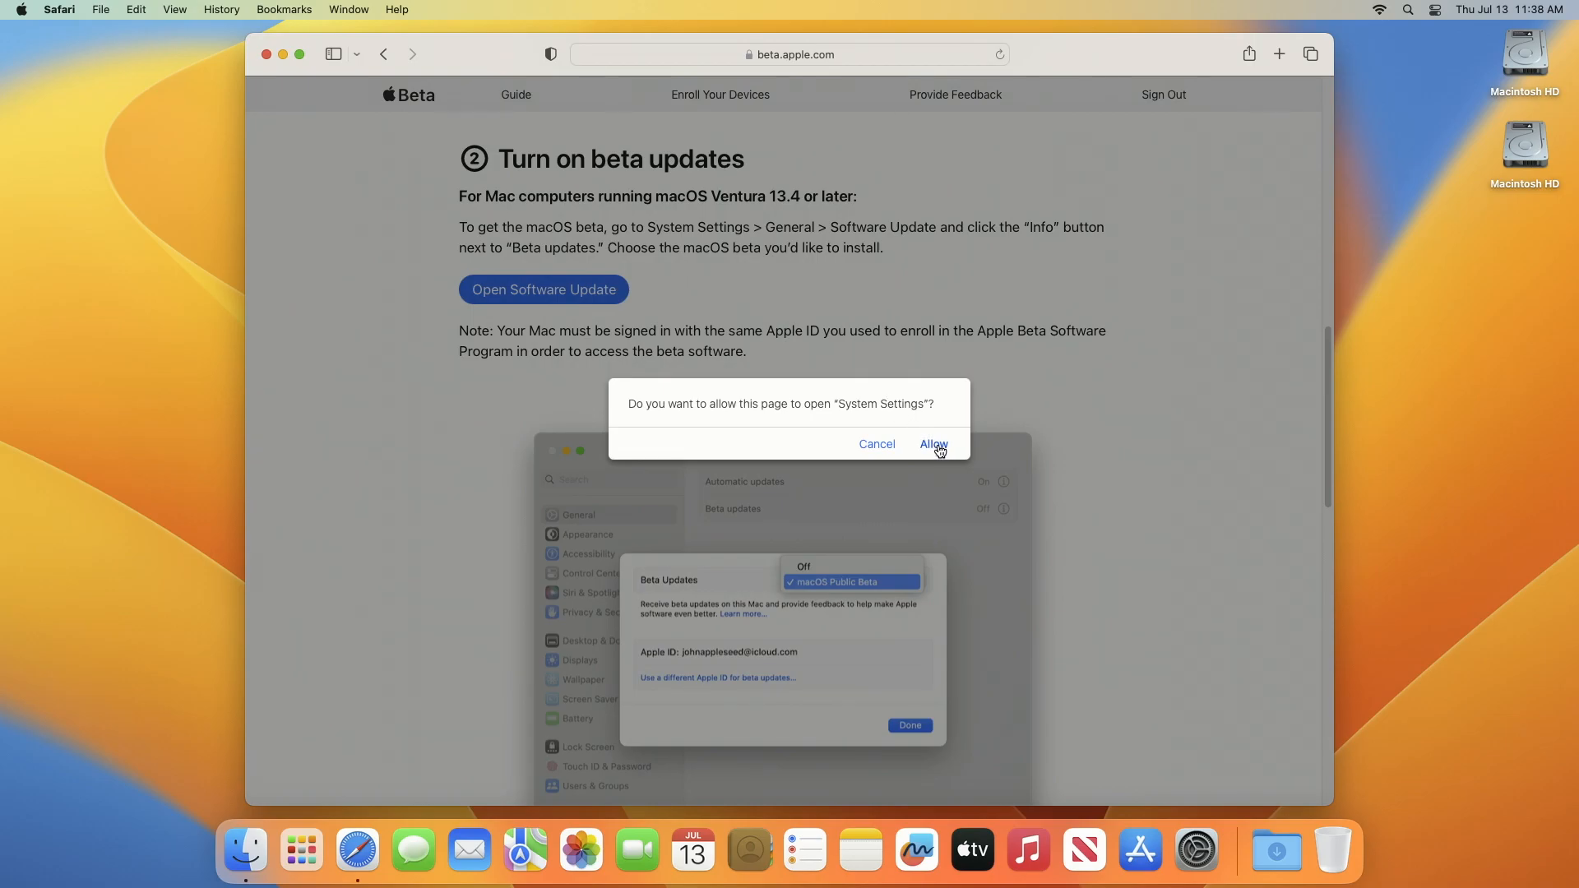
click(932, 444)
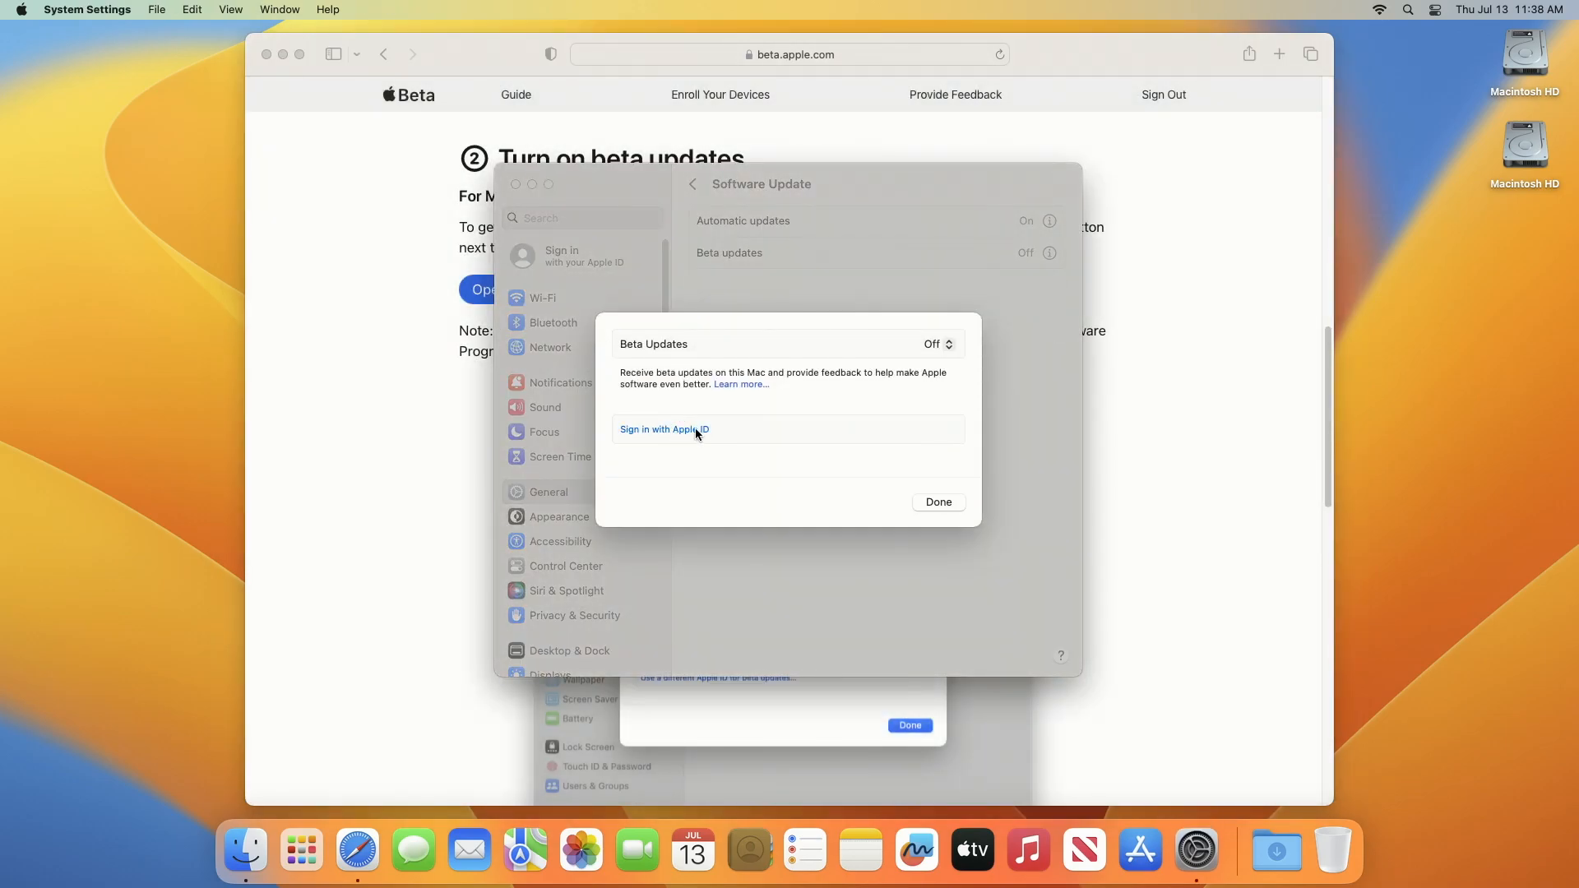
Set Beta updates to macOS Sonoma Public Beta and confirm with Done
click(663, 429)
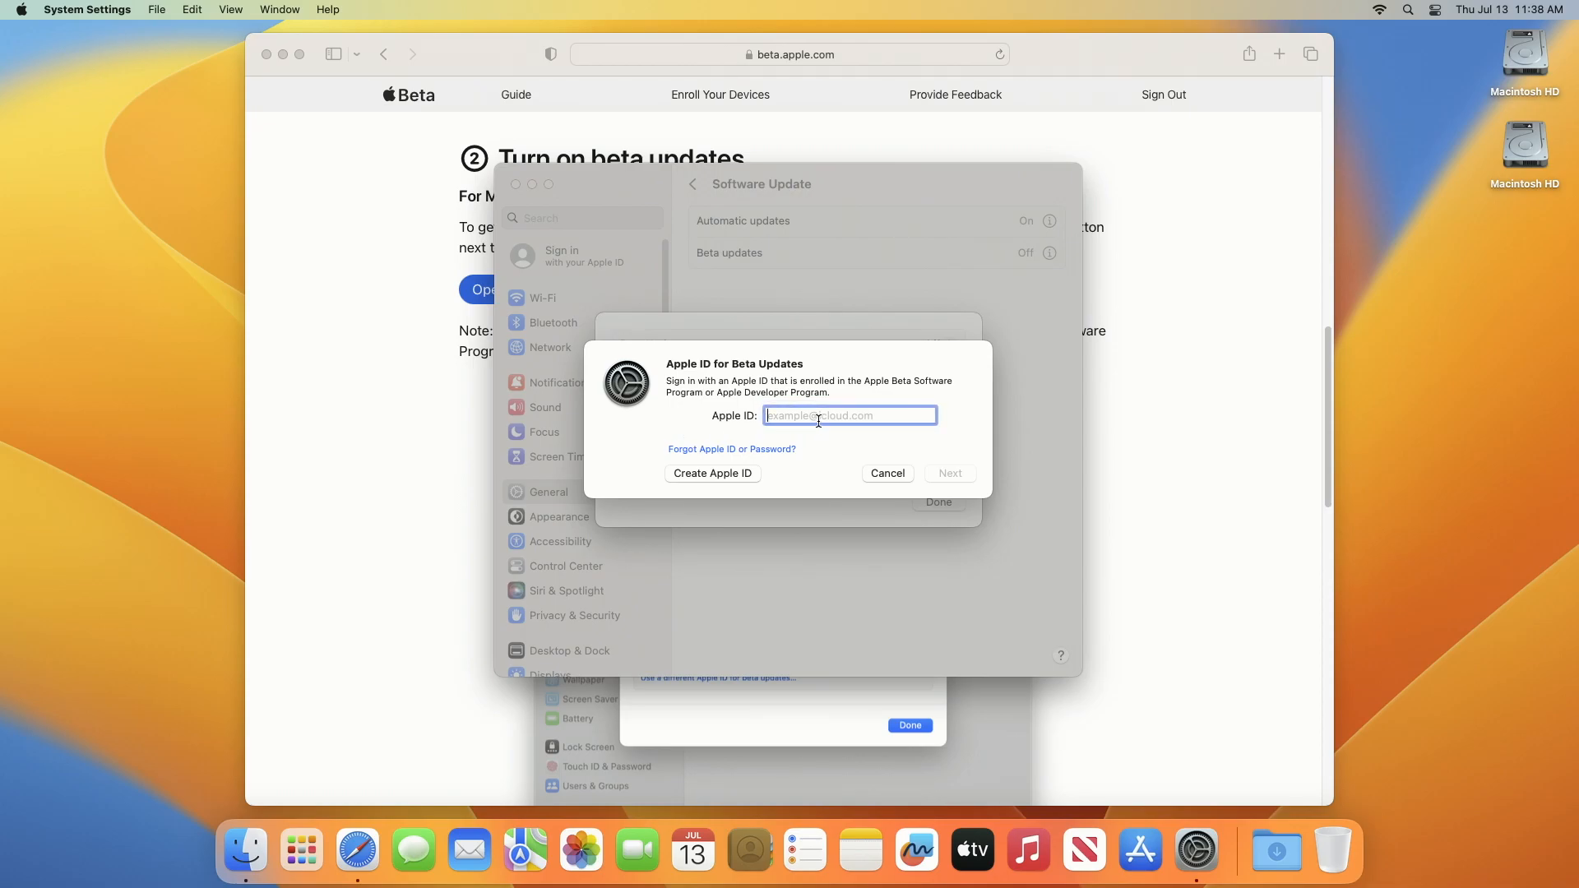
click(947, 474)
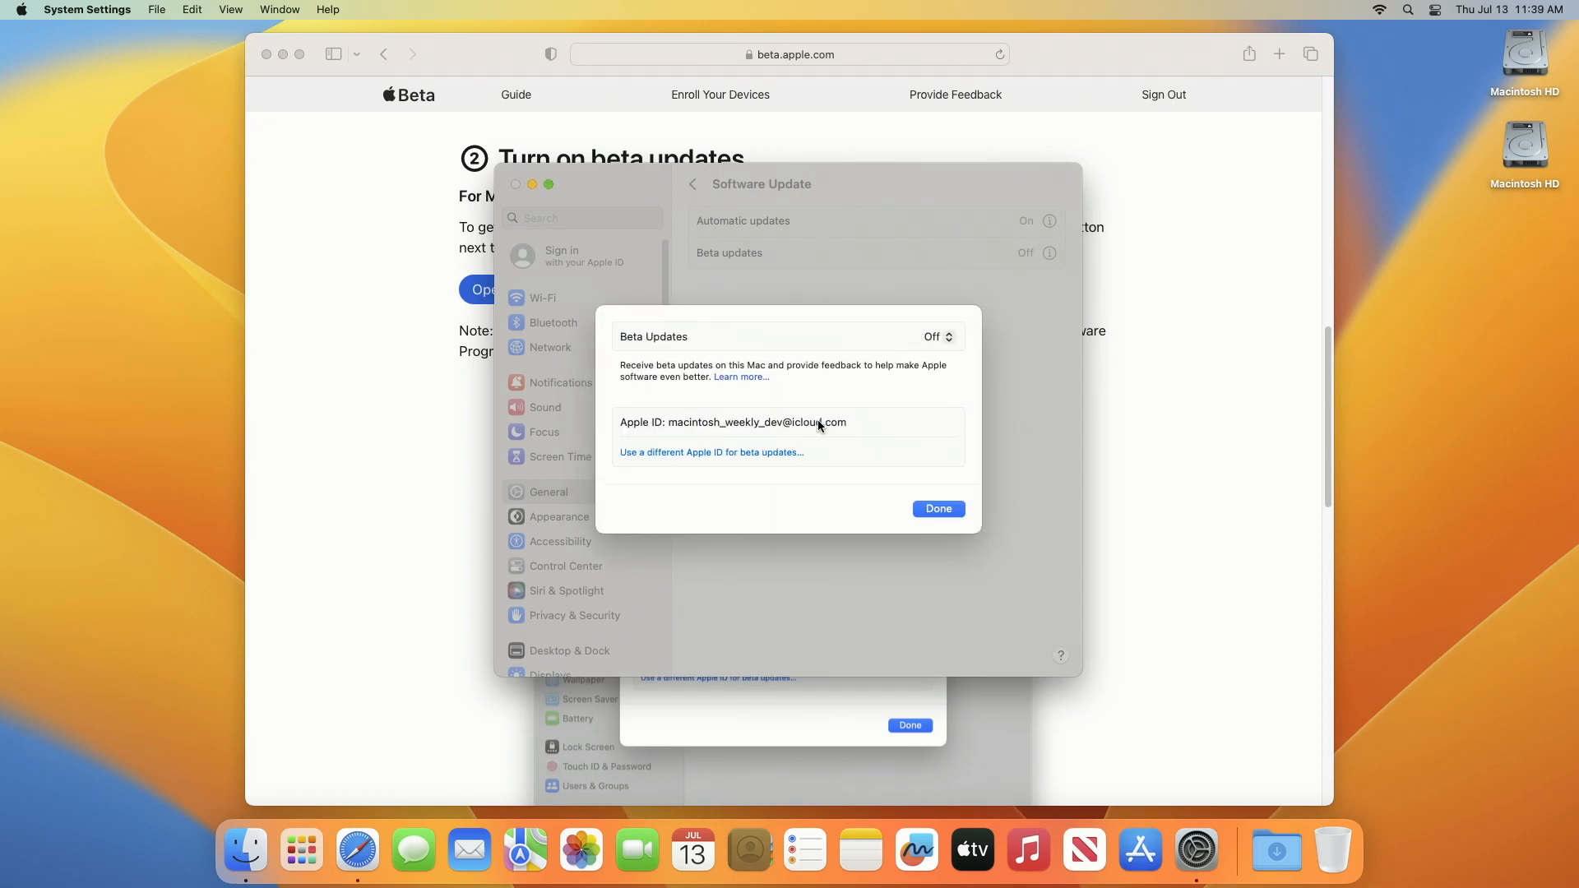
click(934, 336)
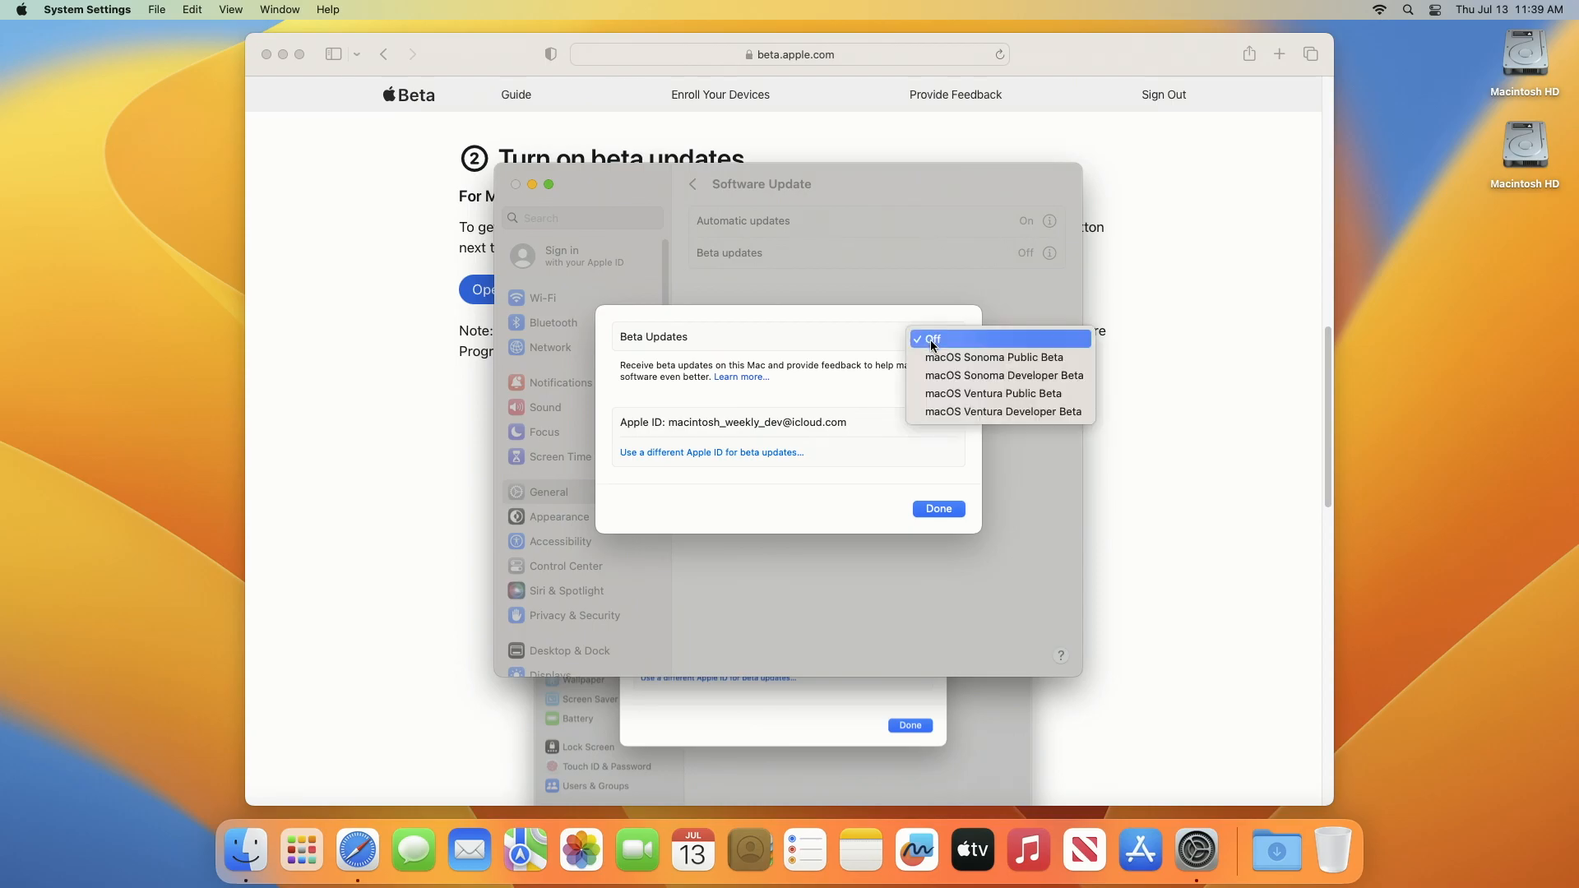
mouse_move(954, 463)
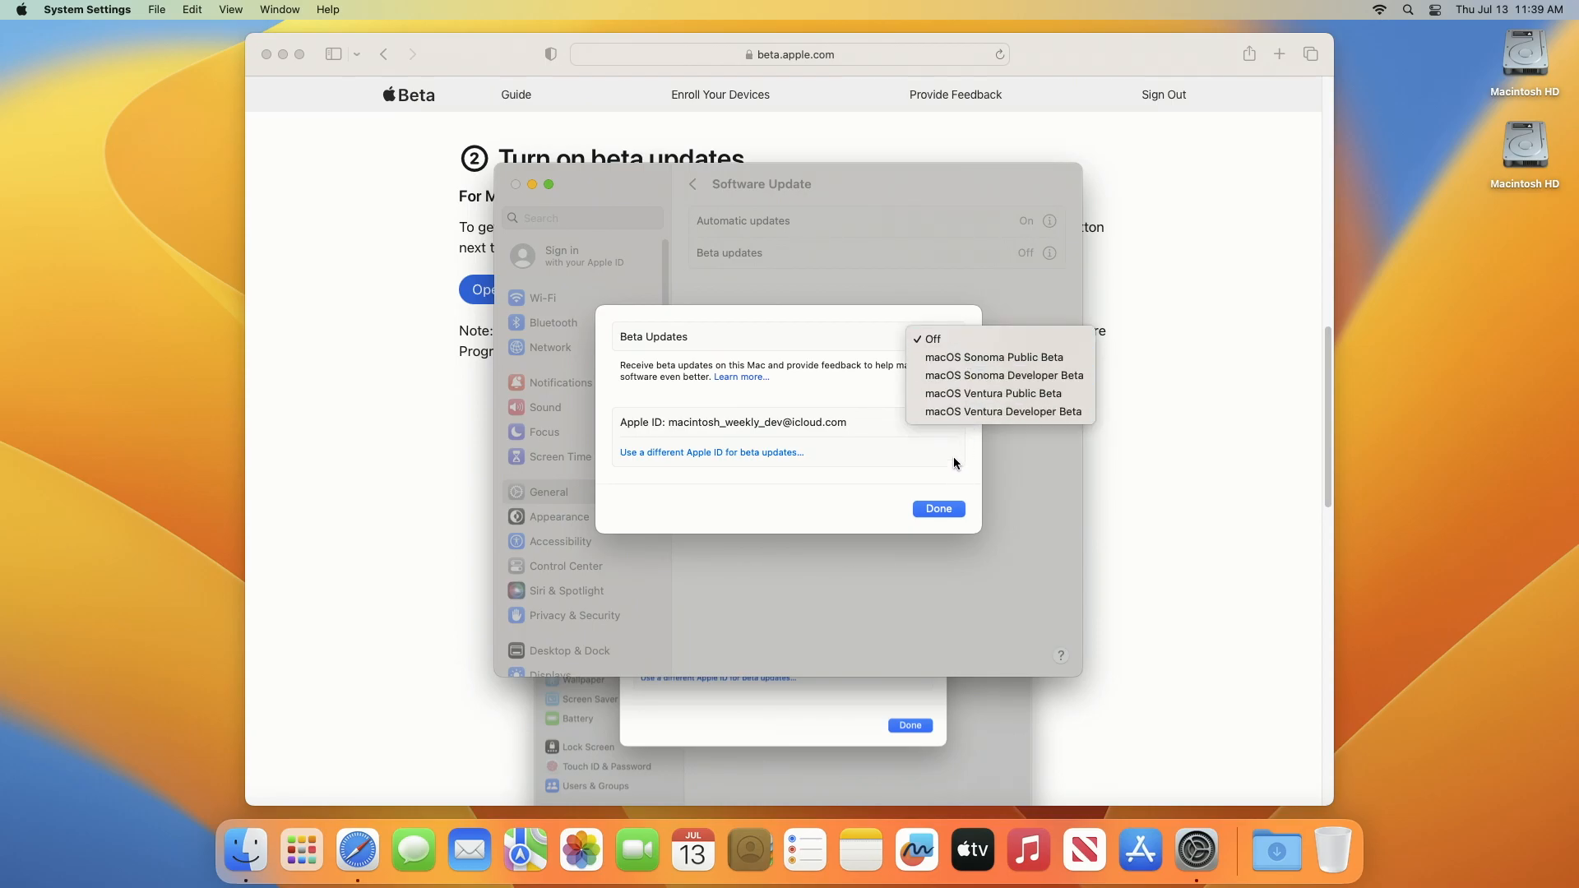
mouse_move(1002, 375)
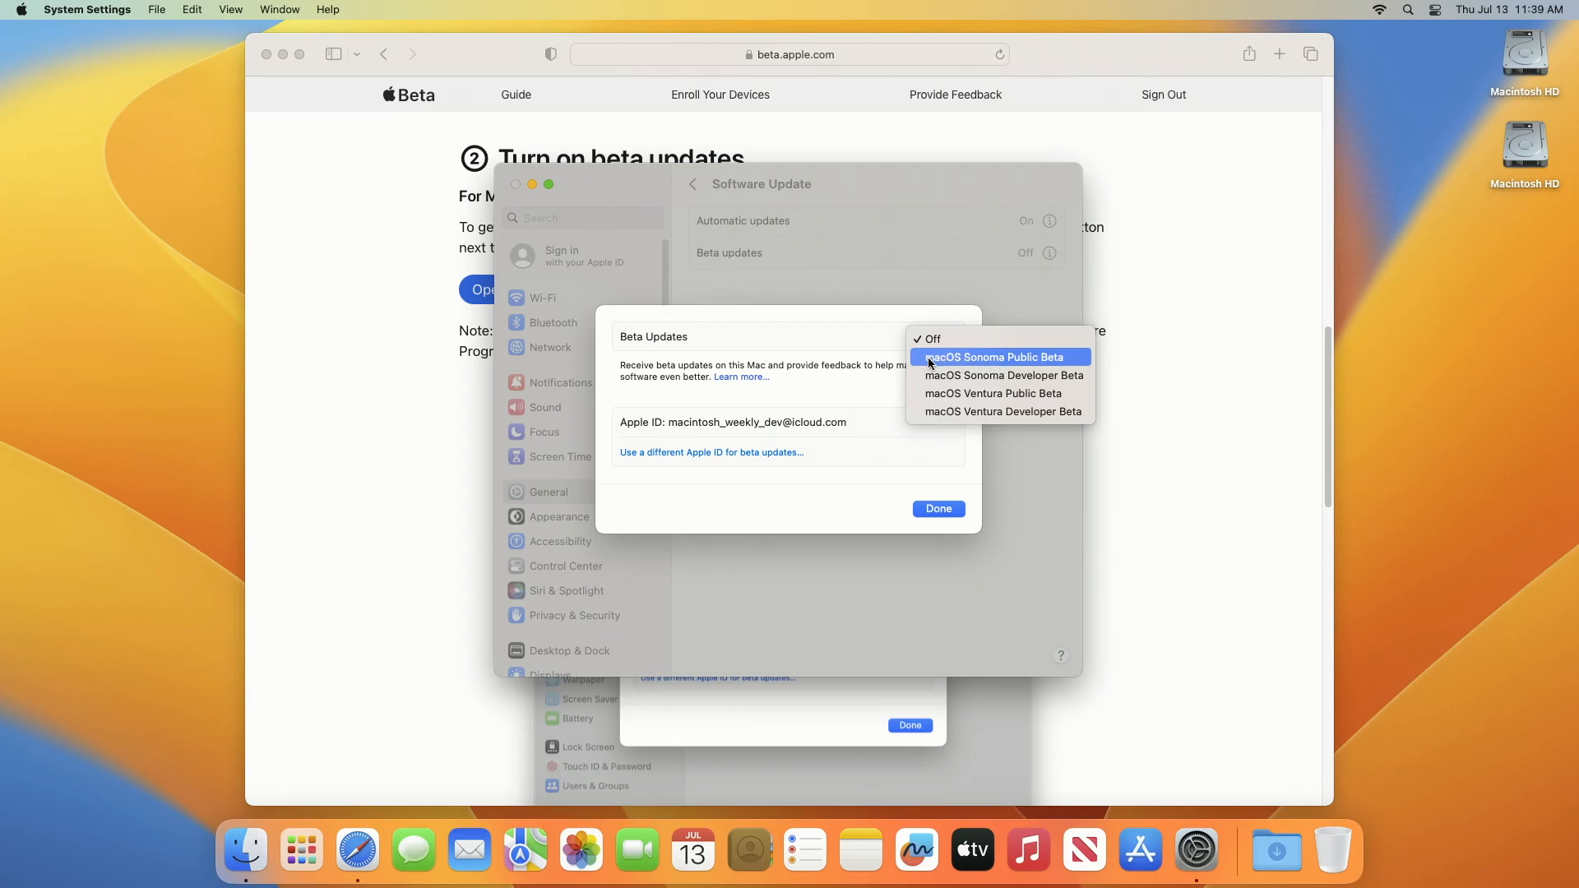
click(994, 357)
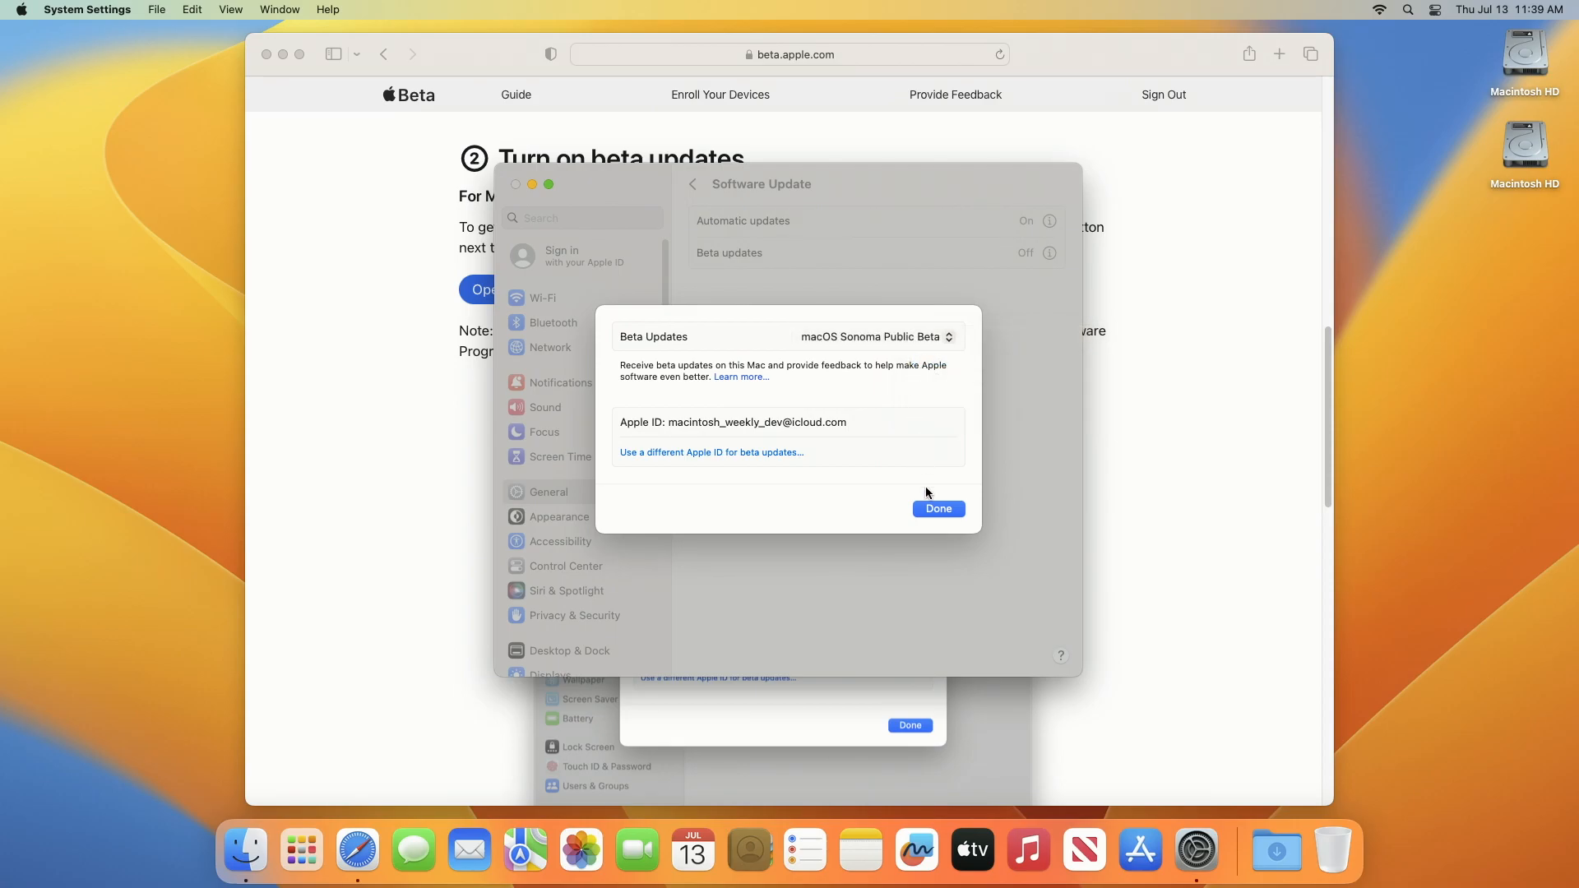
click(936, 508)
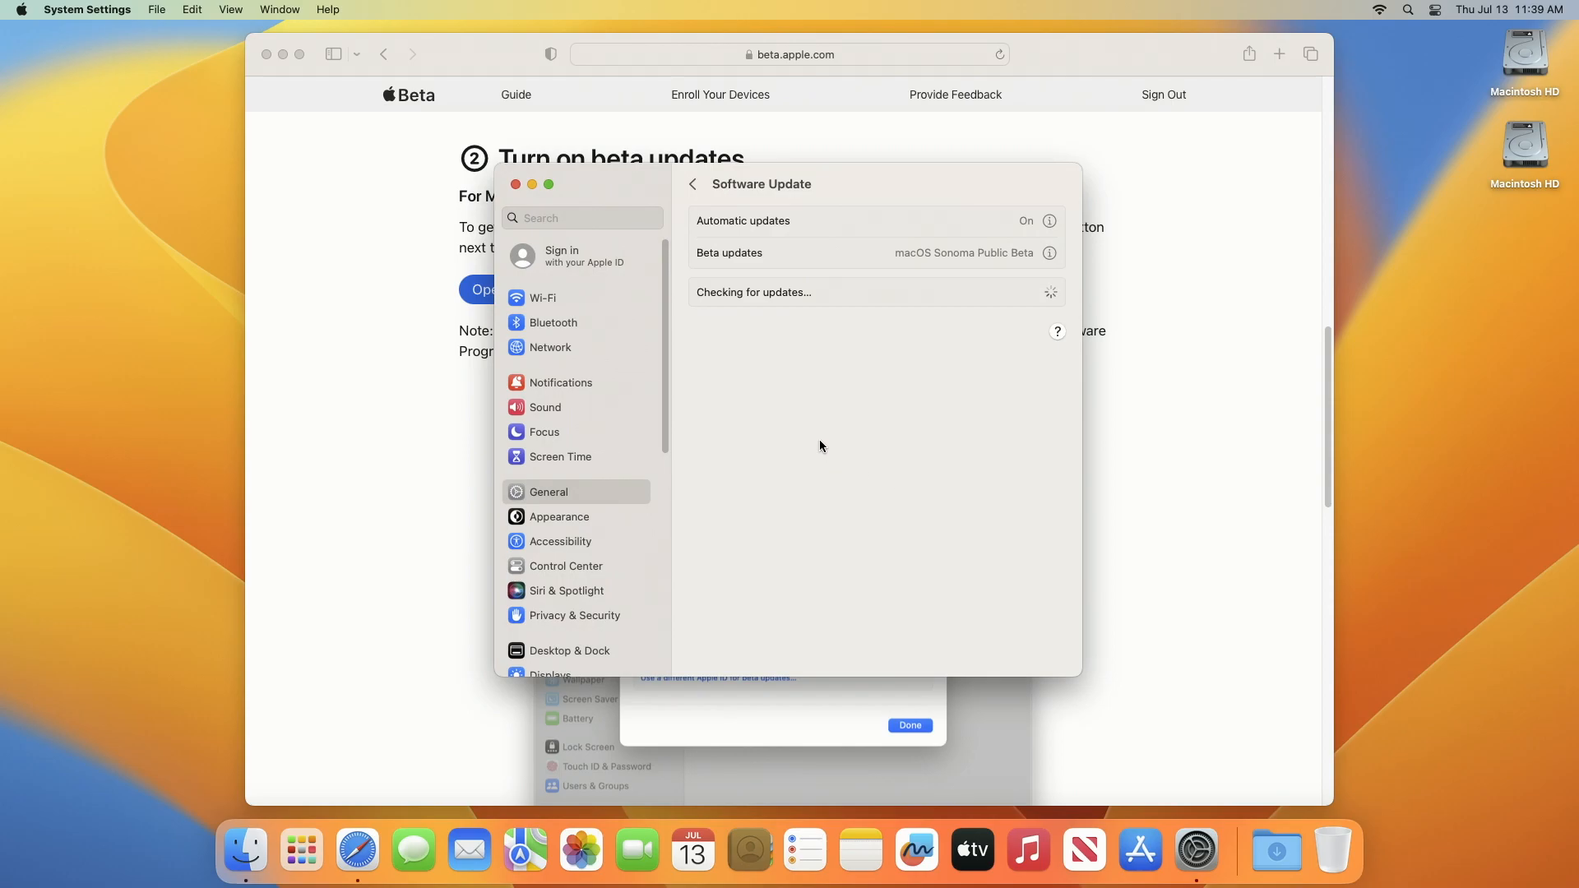
mouse_move(816, 399)
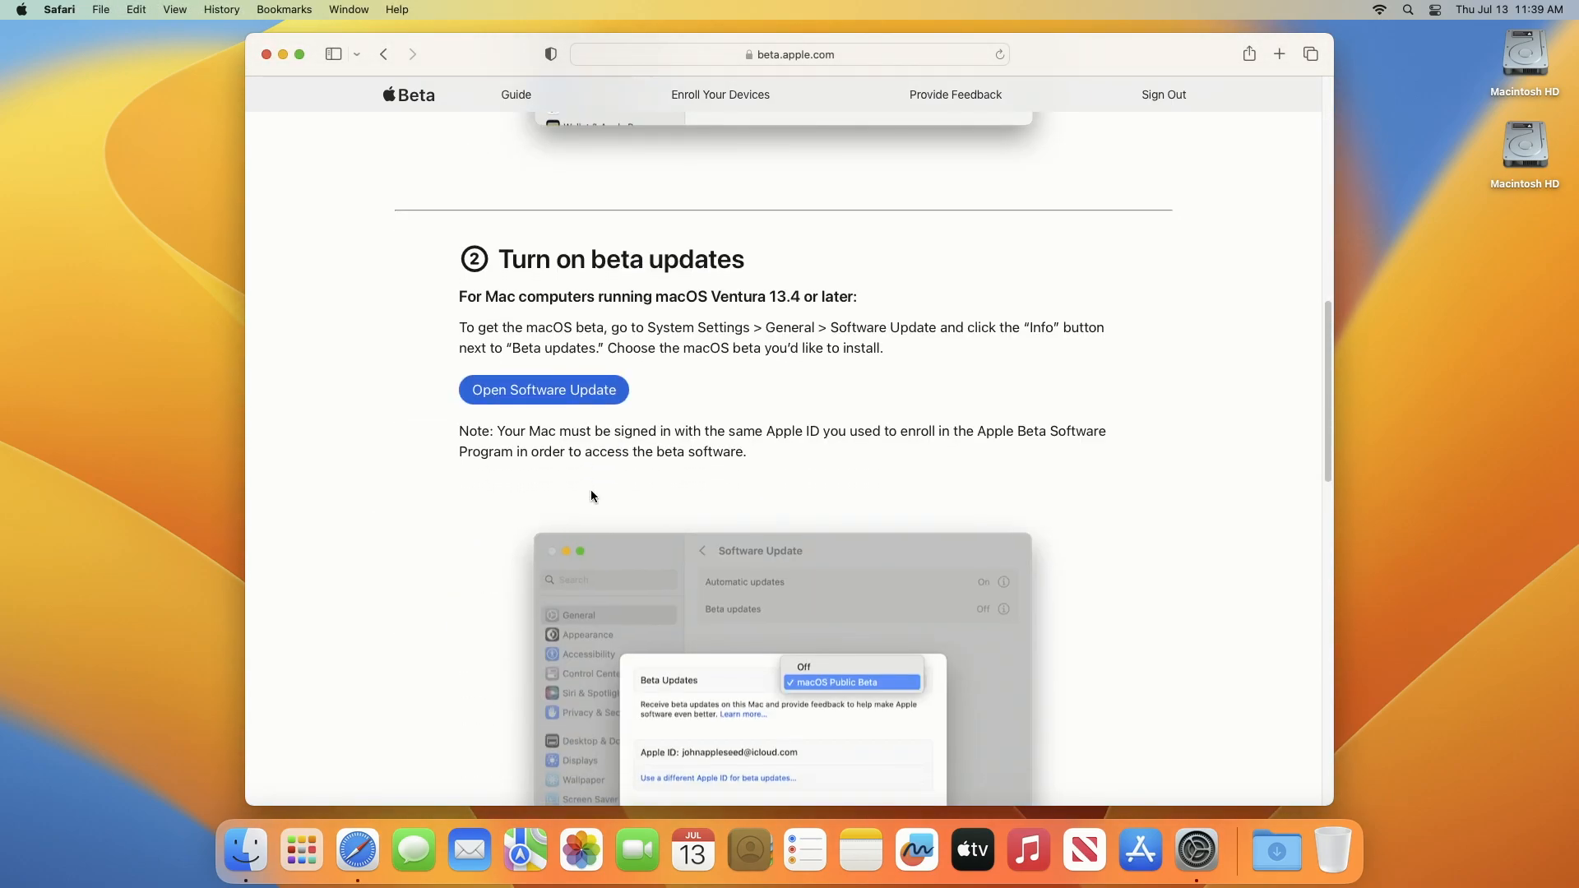
Download the macOS Beta Access Utility from the Ventura 13.3 section and minimize System Settings
scroll(down, 3)
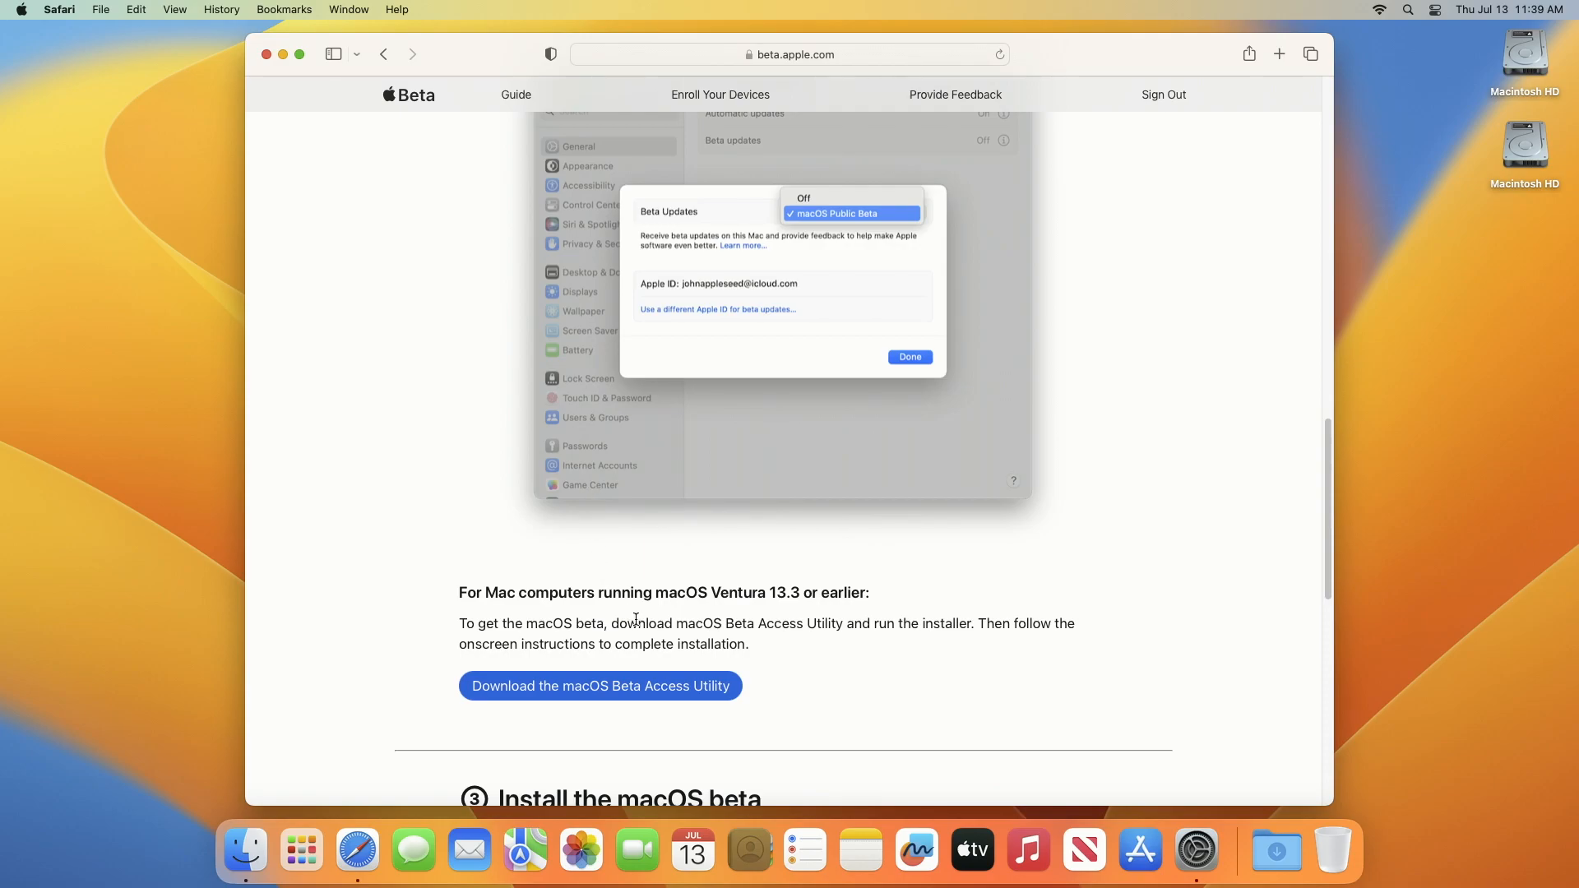
mouse_move(674, 685)
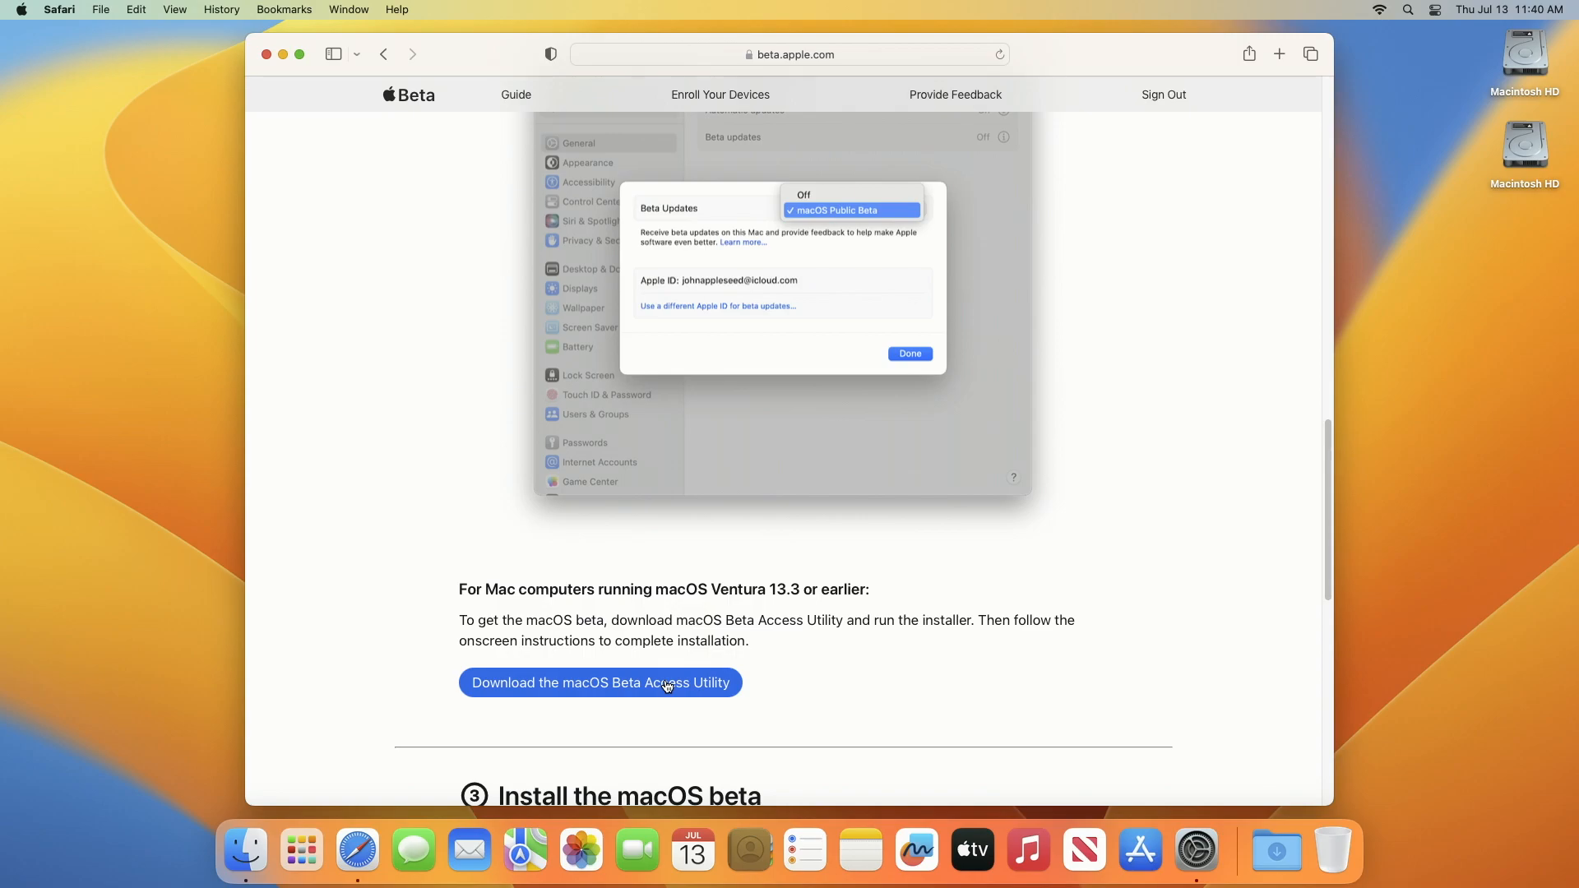
click(600, 682)
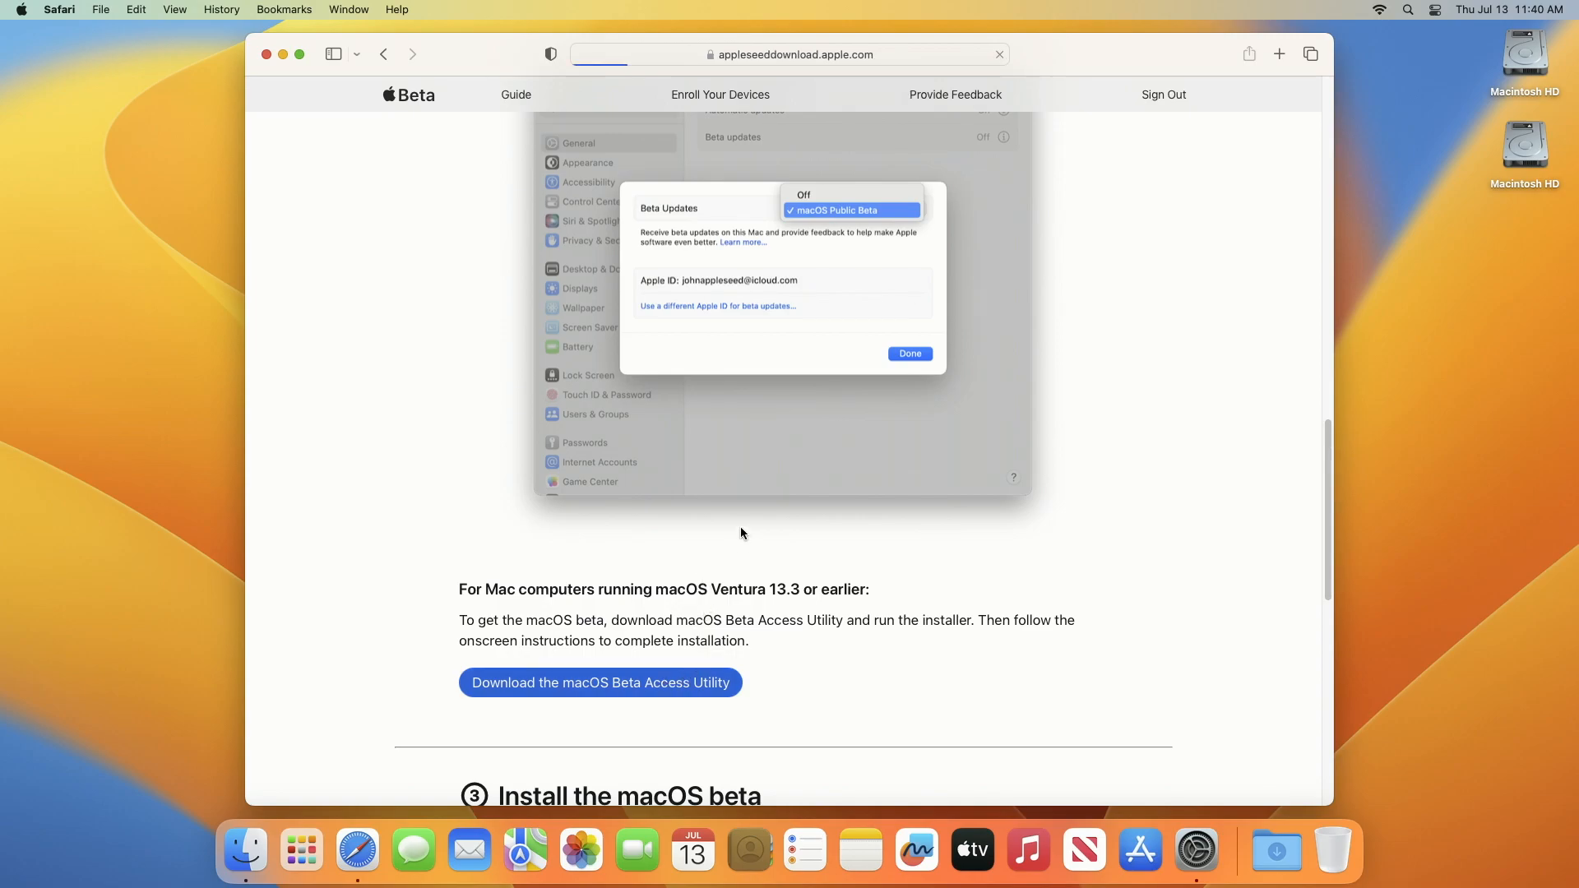
click(600, 681)
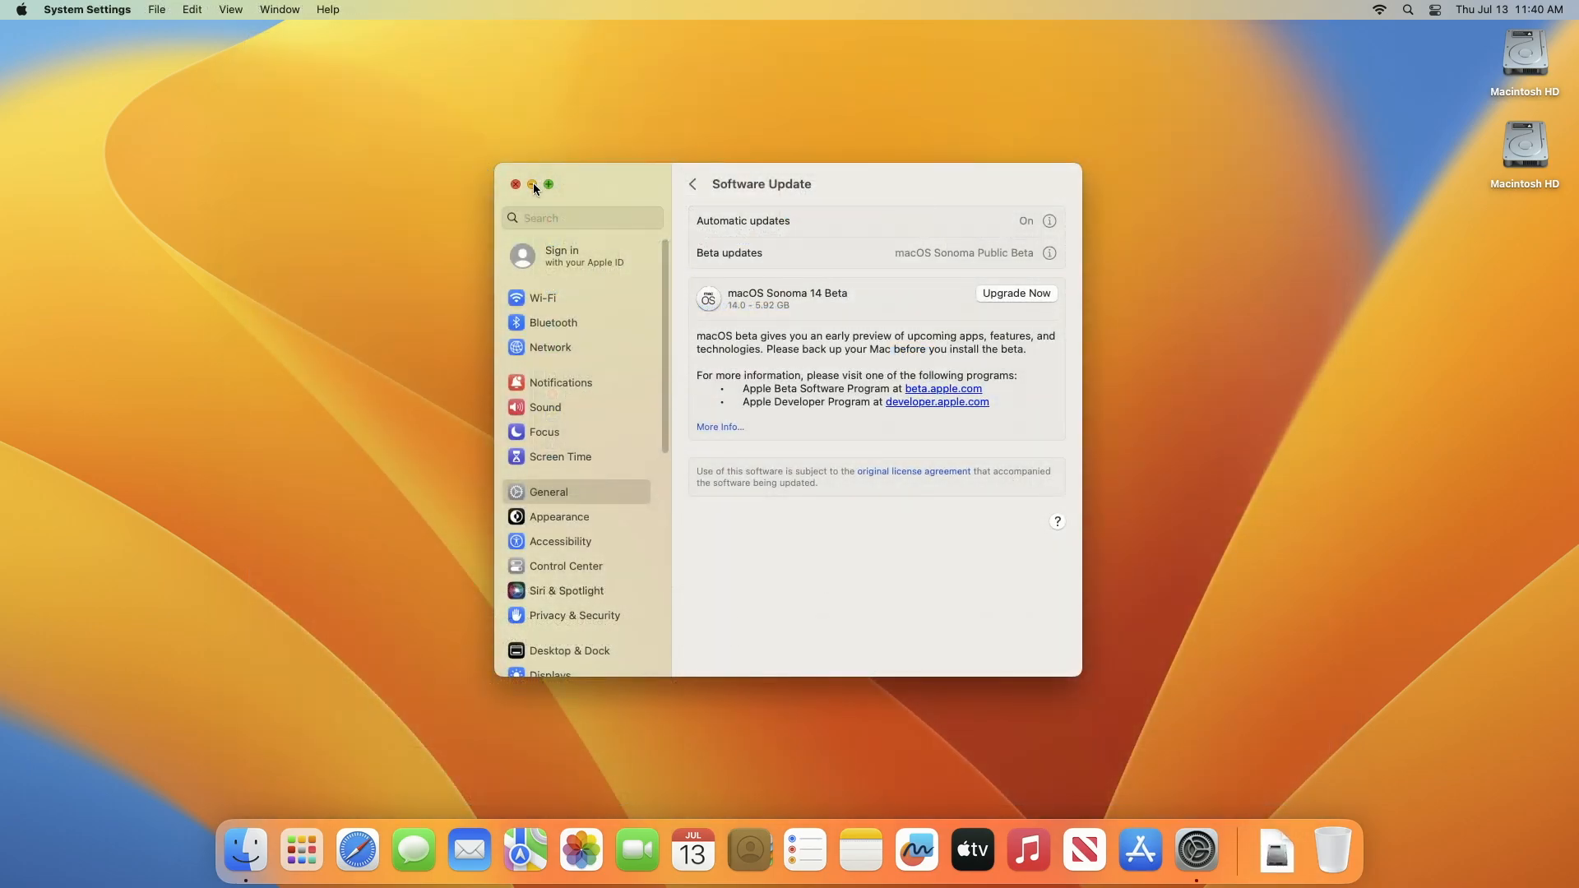
click(515, 184)
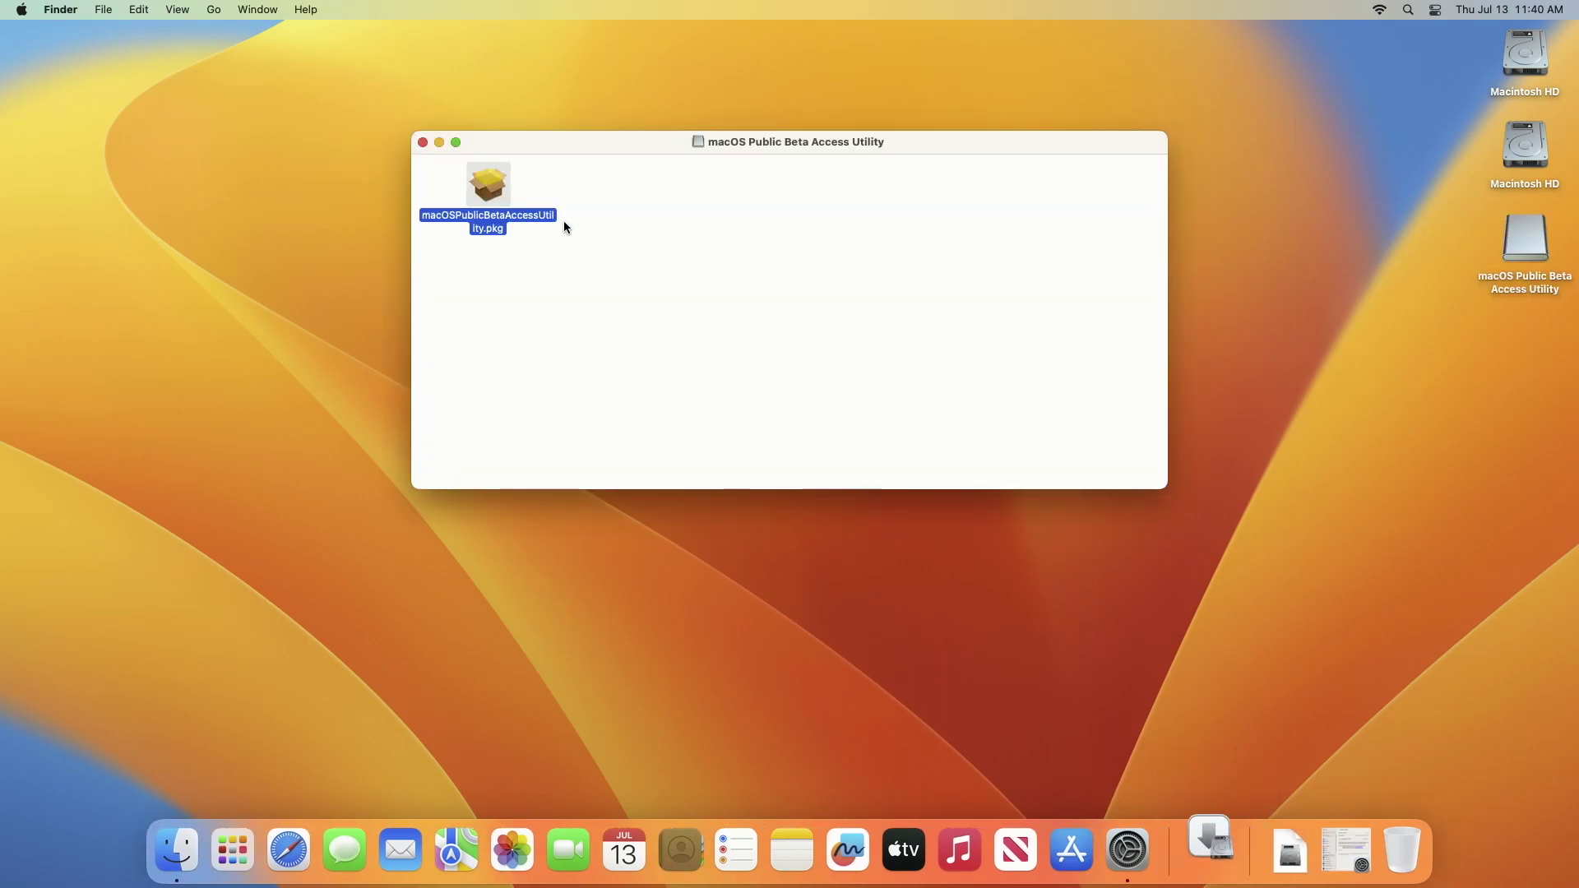
Install the Public Beta Access Utility package, close Feedback Assistant, and trash the installer
double_click(488, 185)
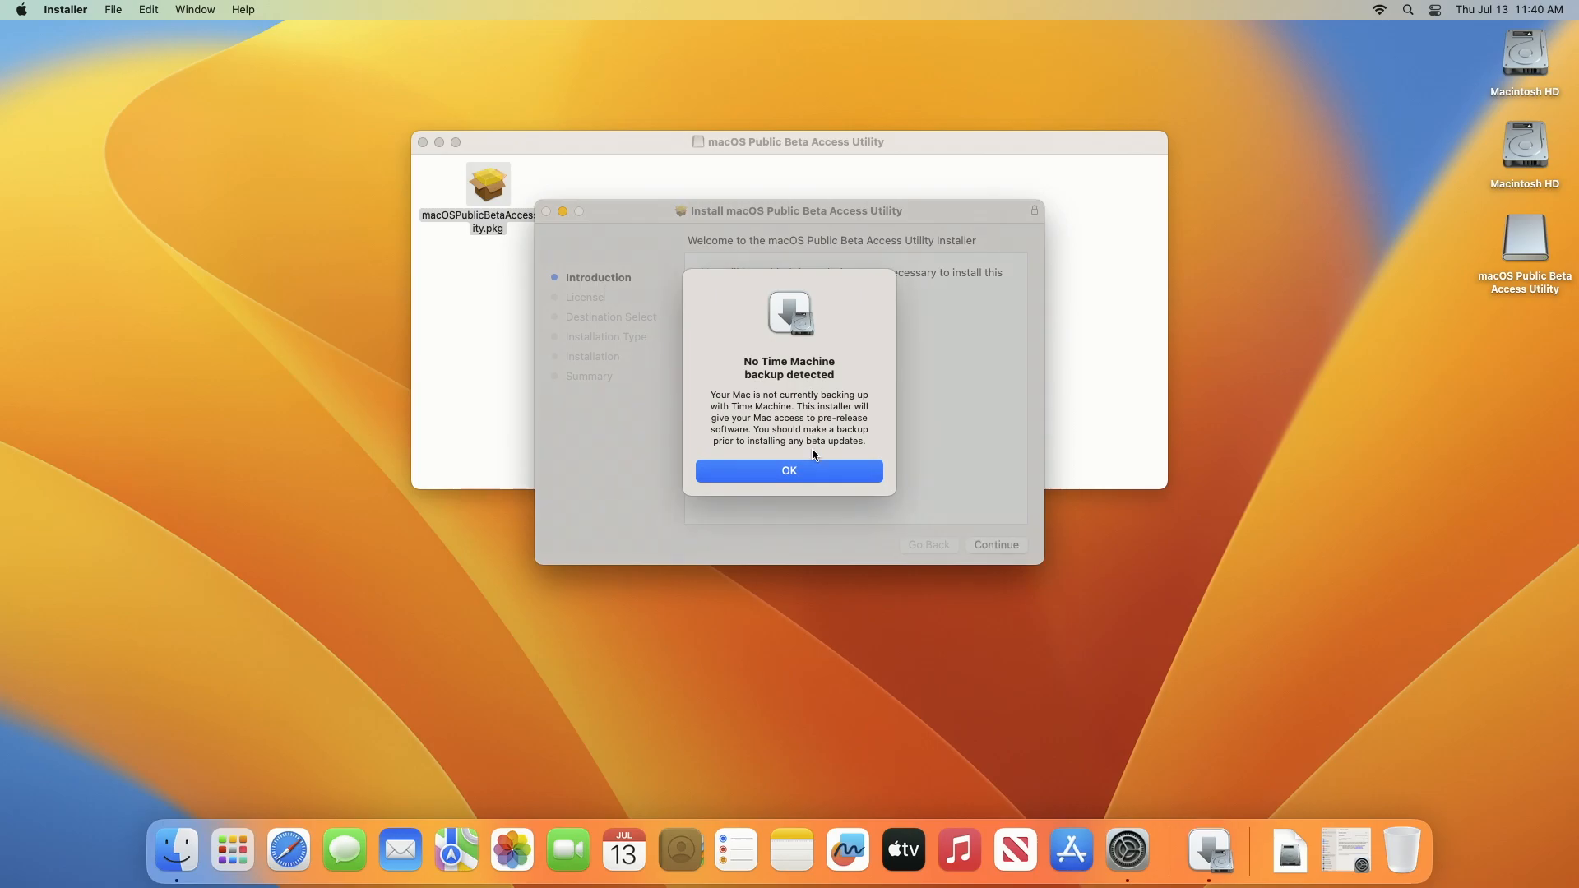
click(790, 470)
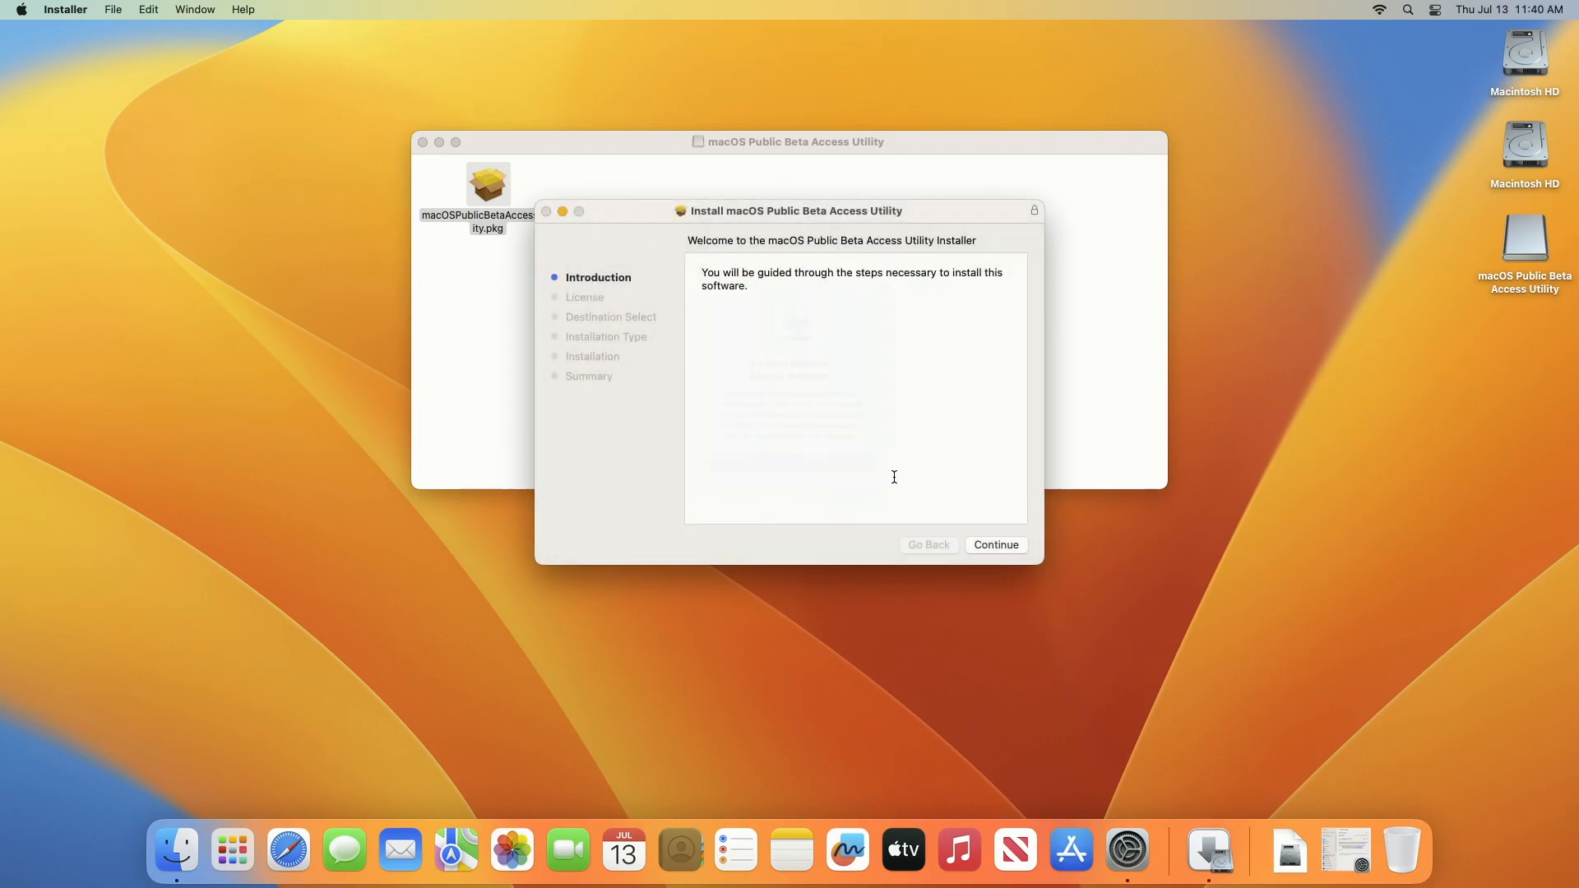
click(994, 545)
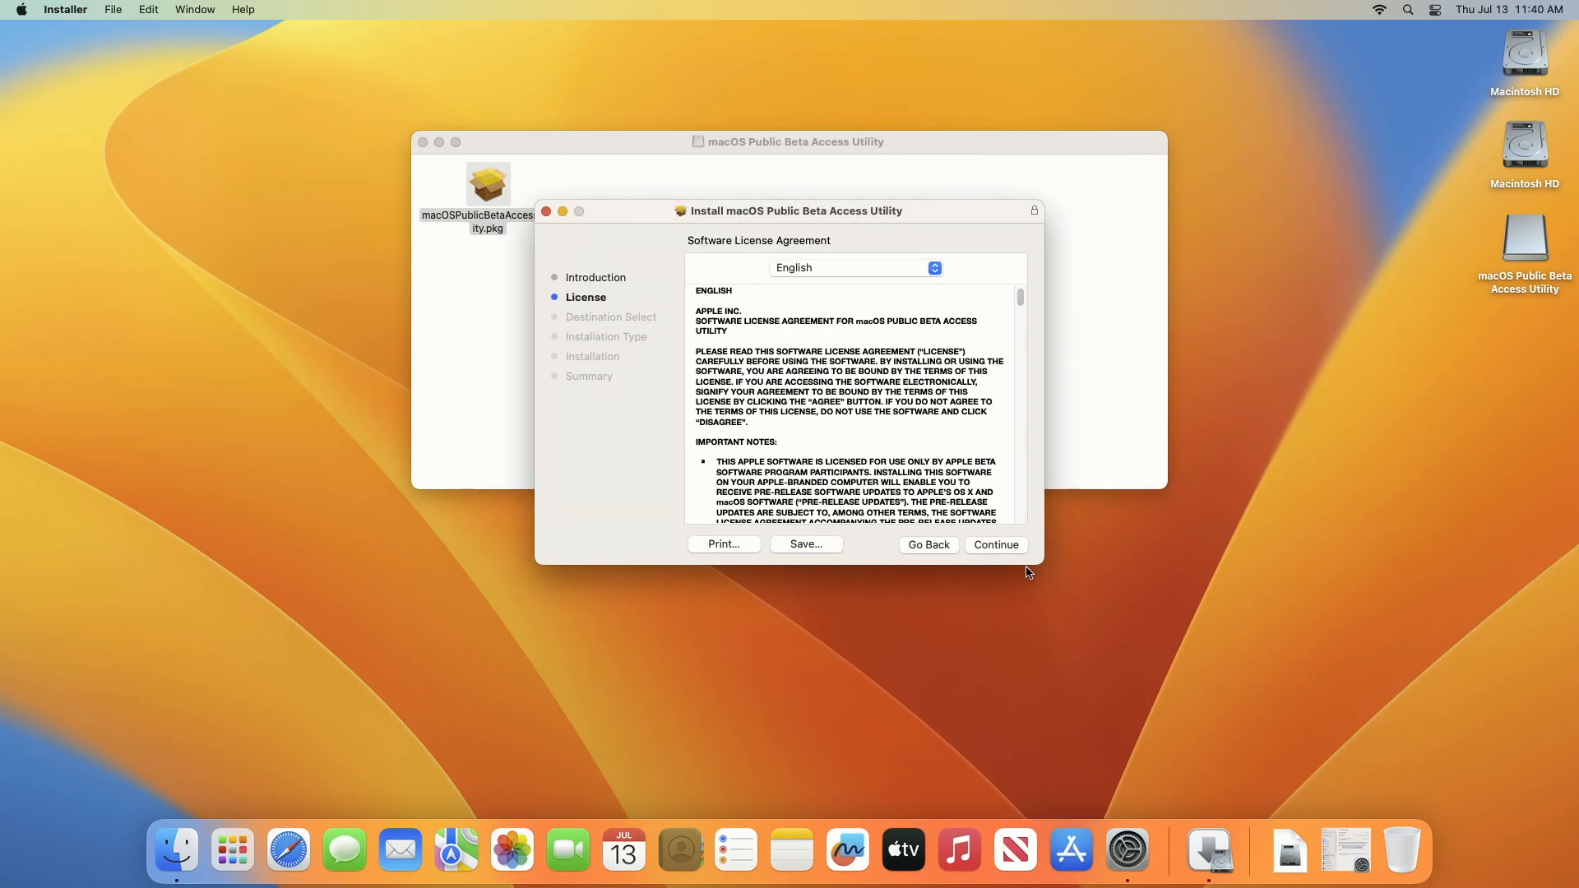
click(994, 545)
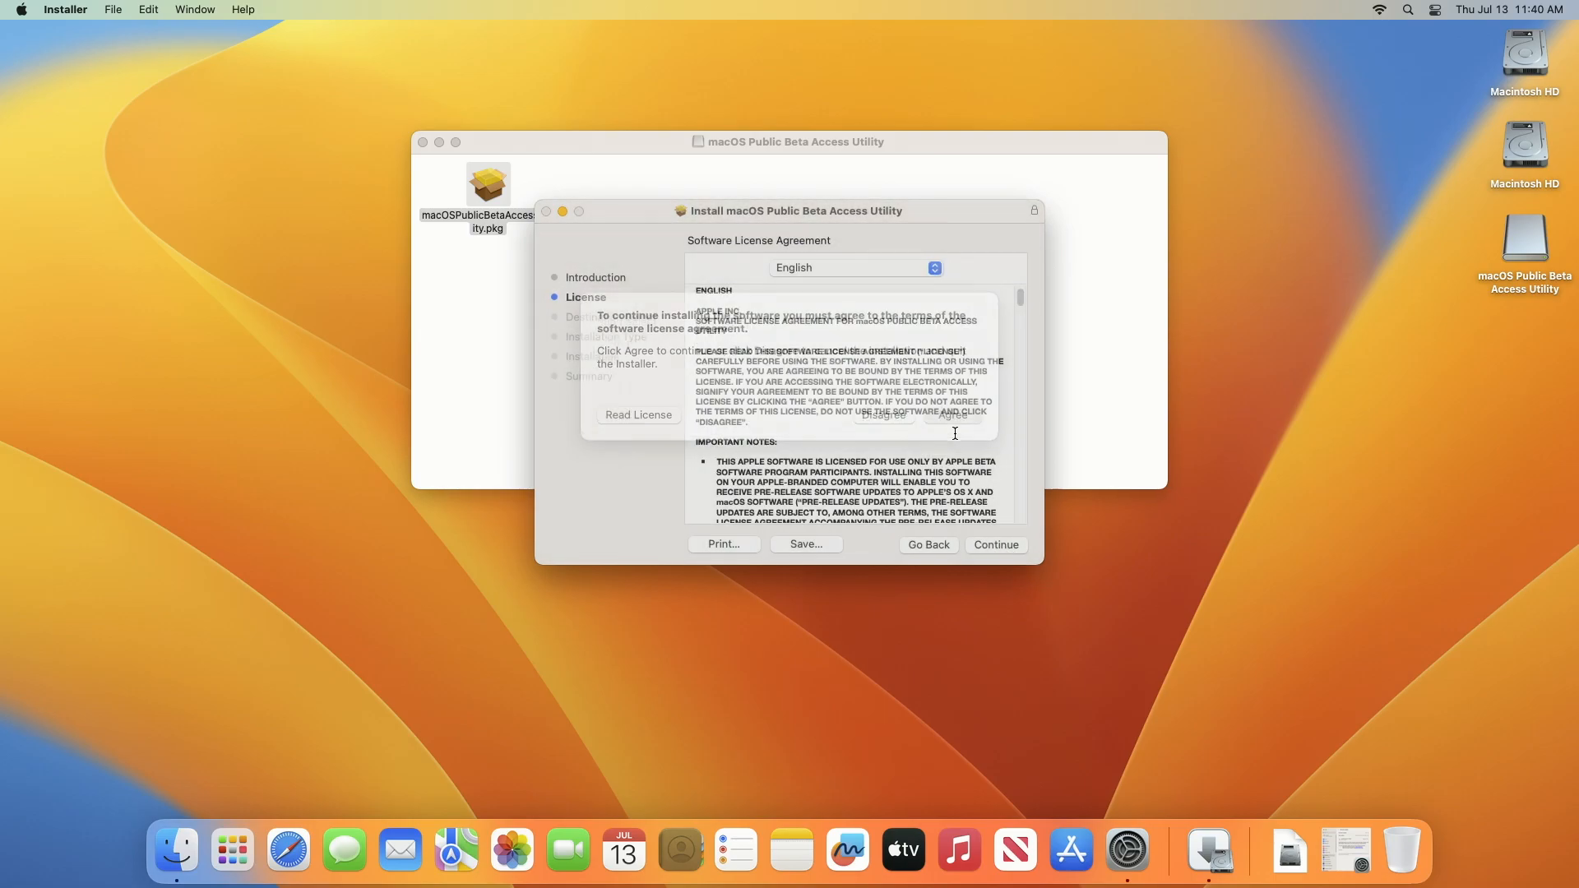
click(994, 544)
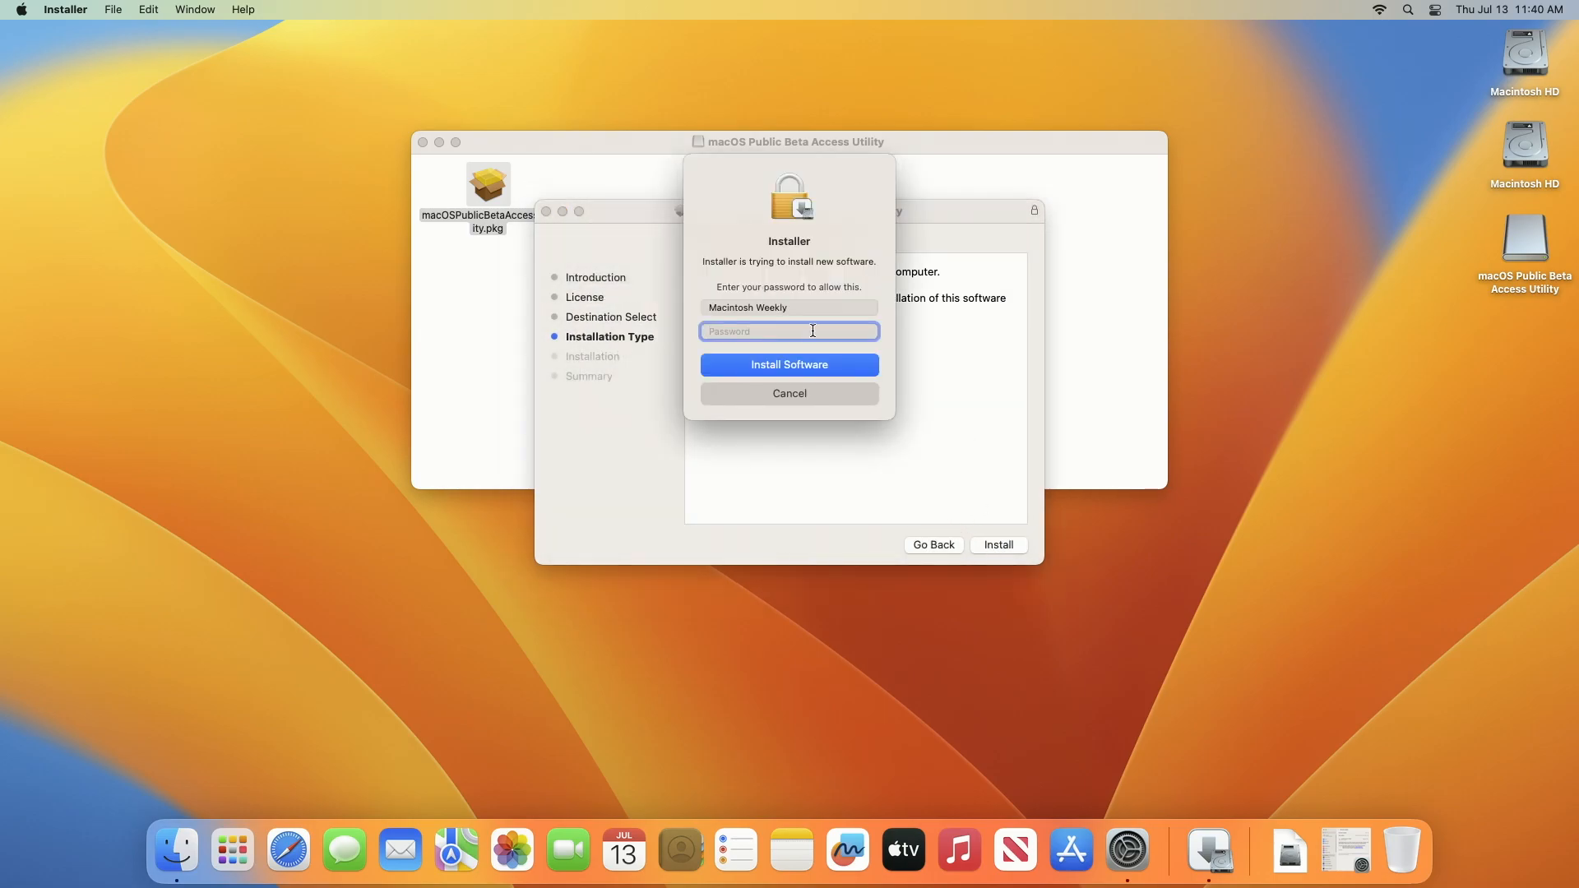
click(789, 365)
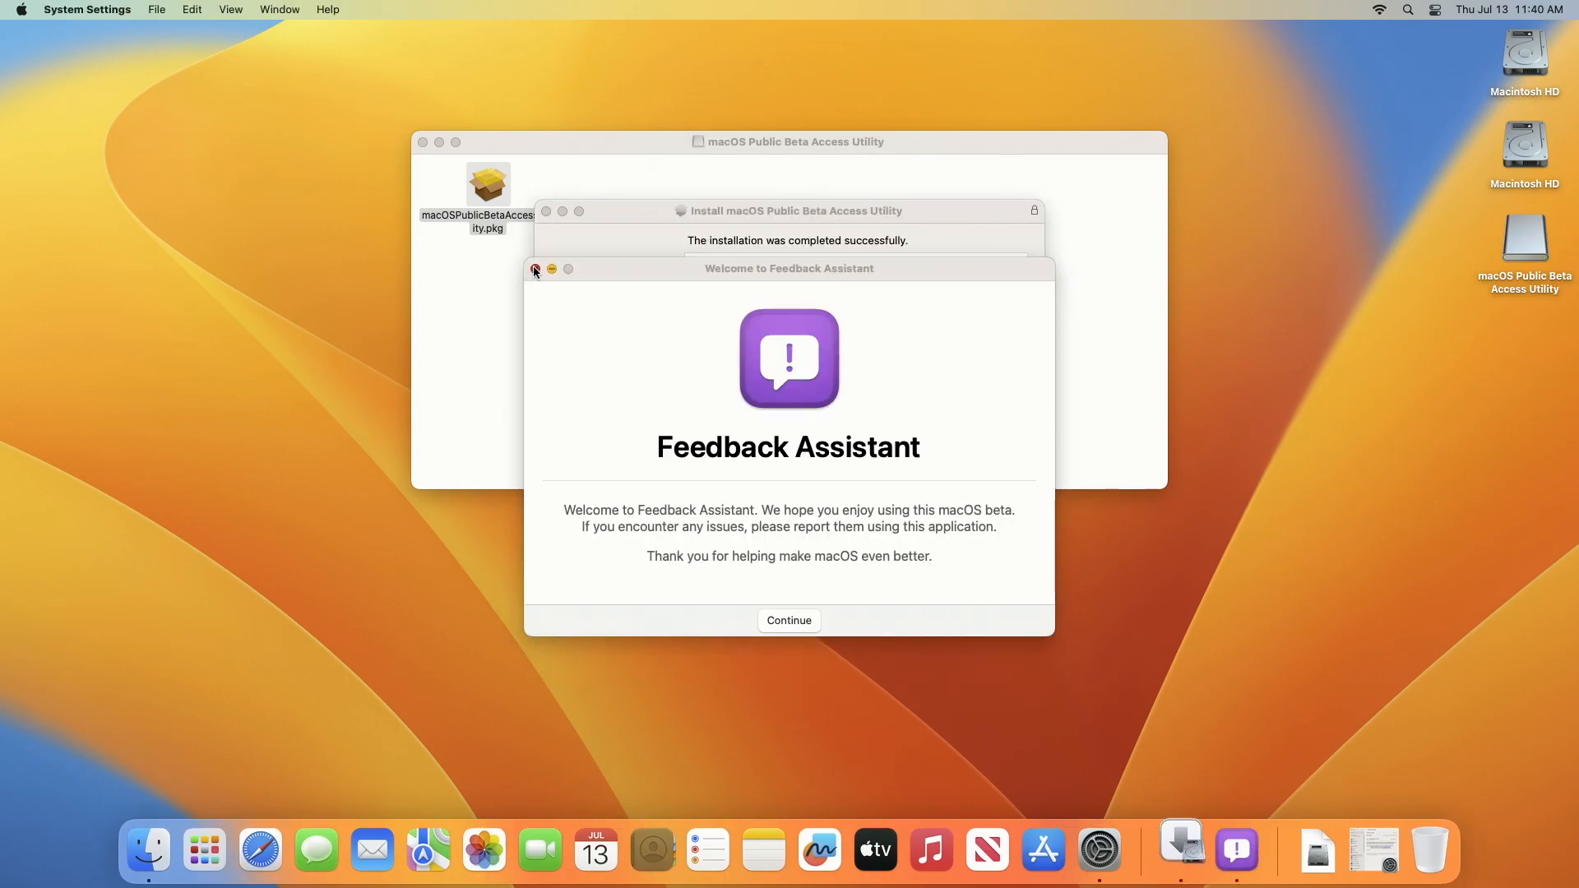
click(535, 269)
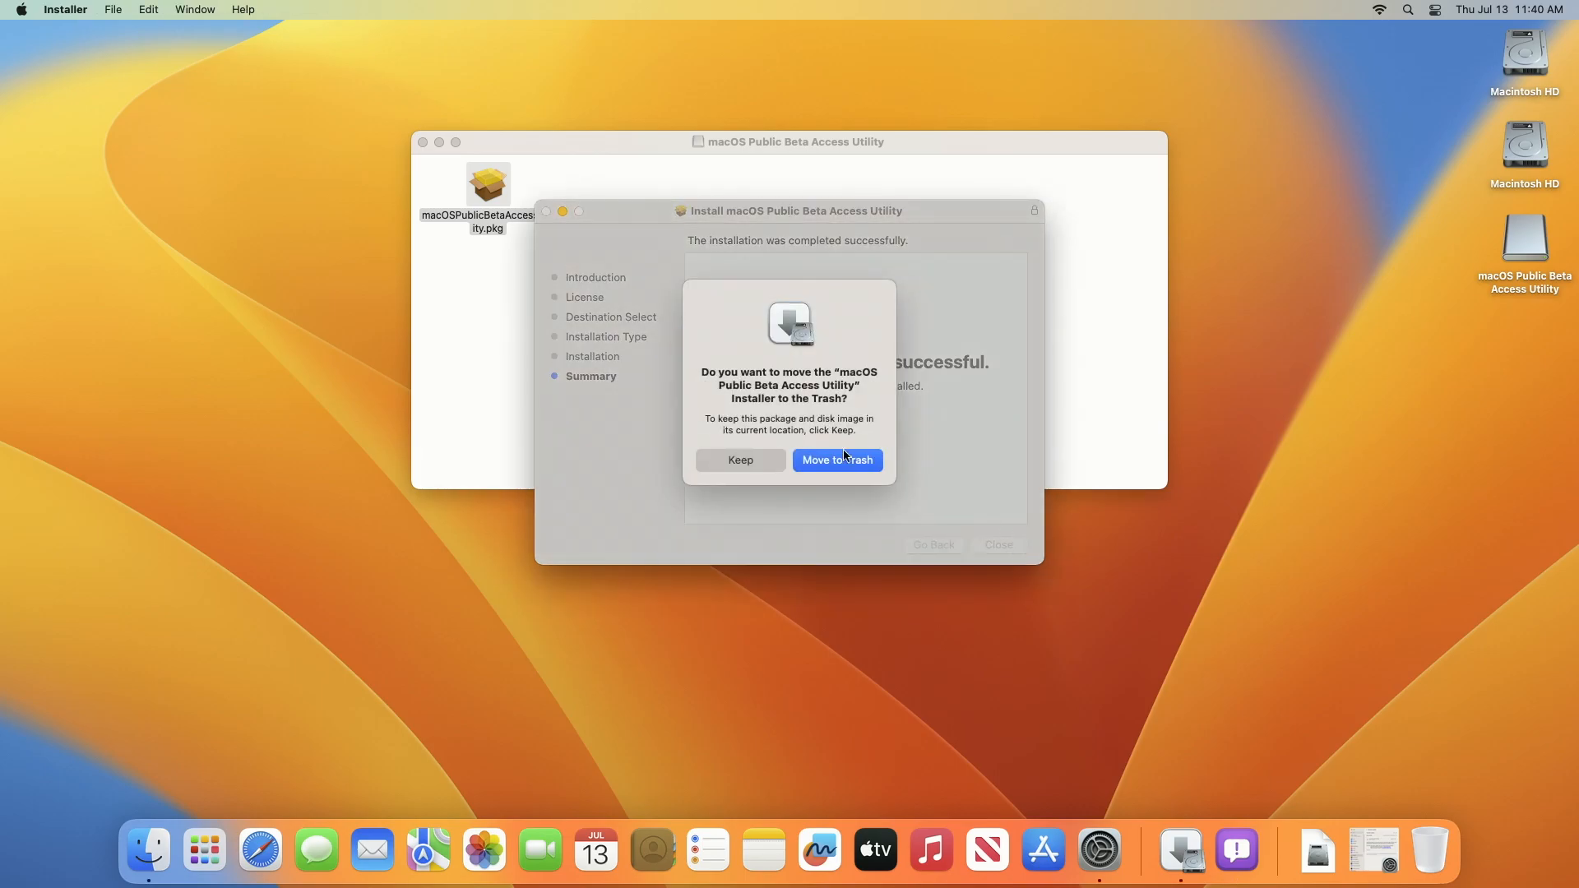
click(835, 459)
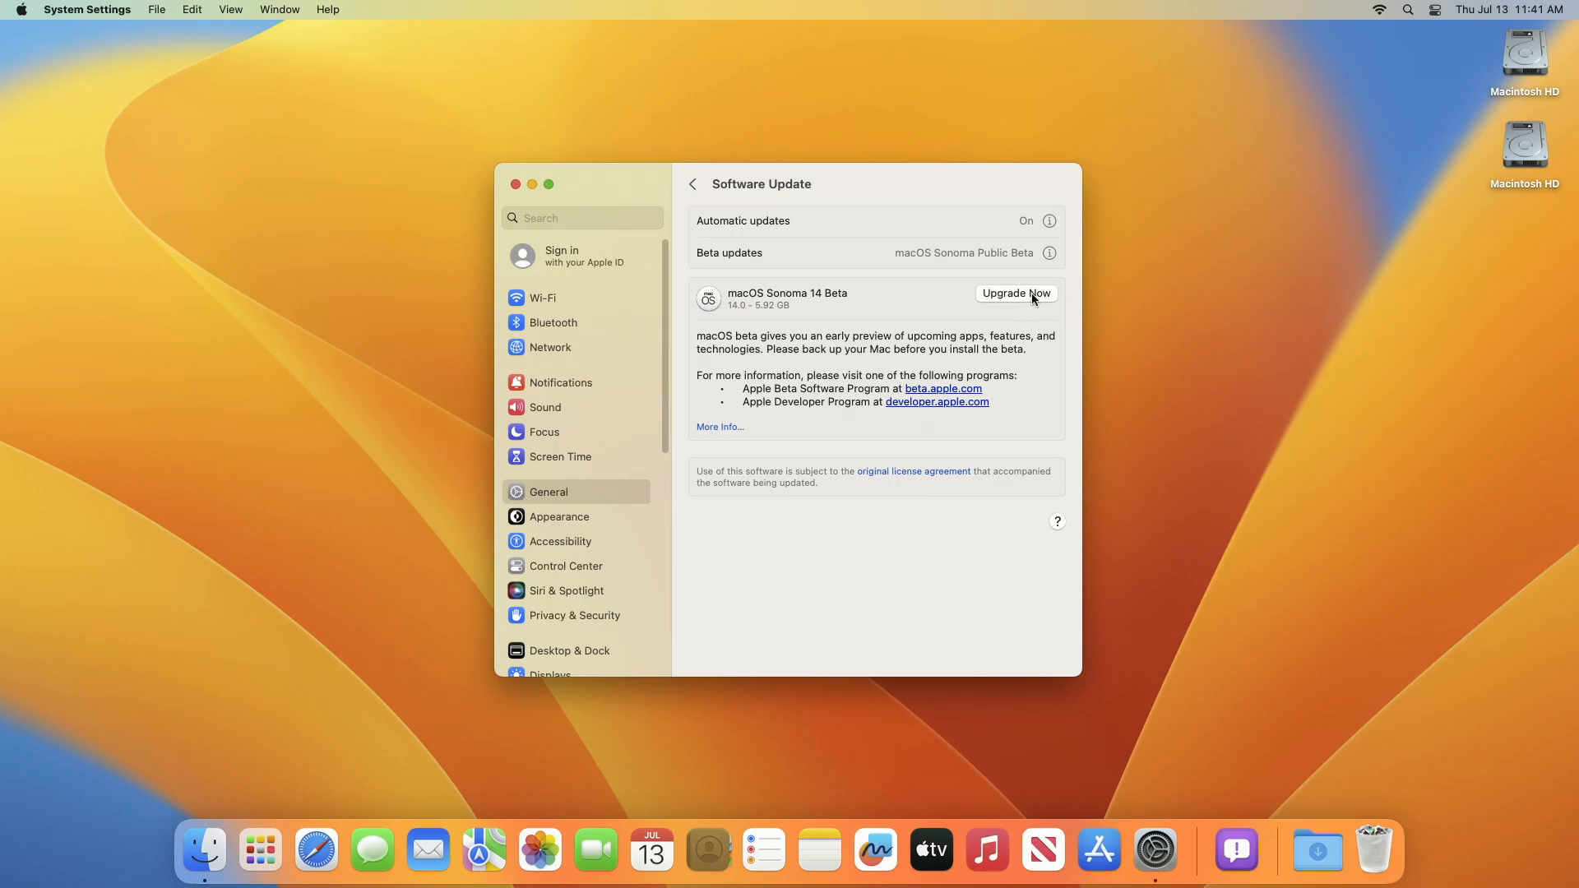
Upgrade to macOS Sonoma 14 Beta, accepting the license and authorizing with the password
click(1014, 292)
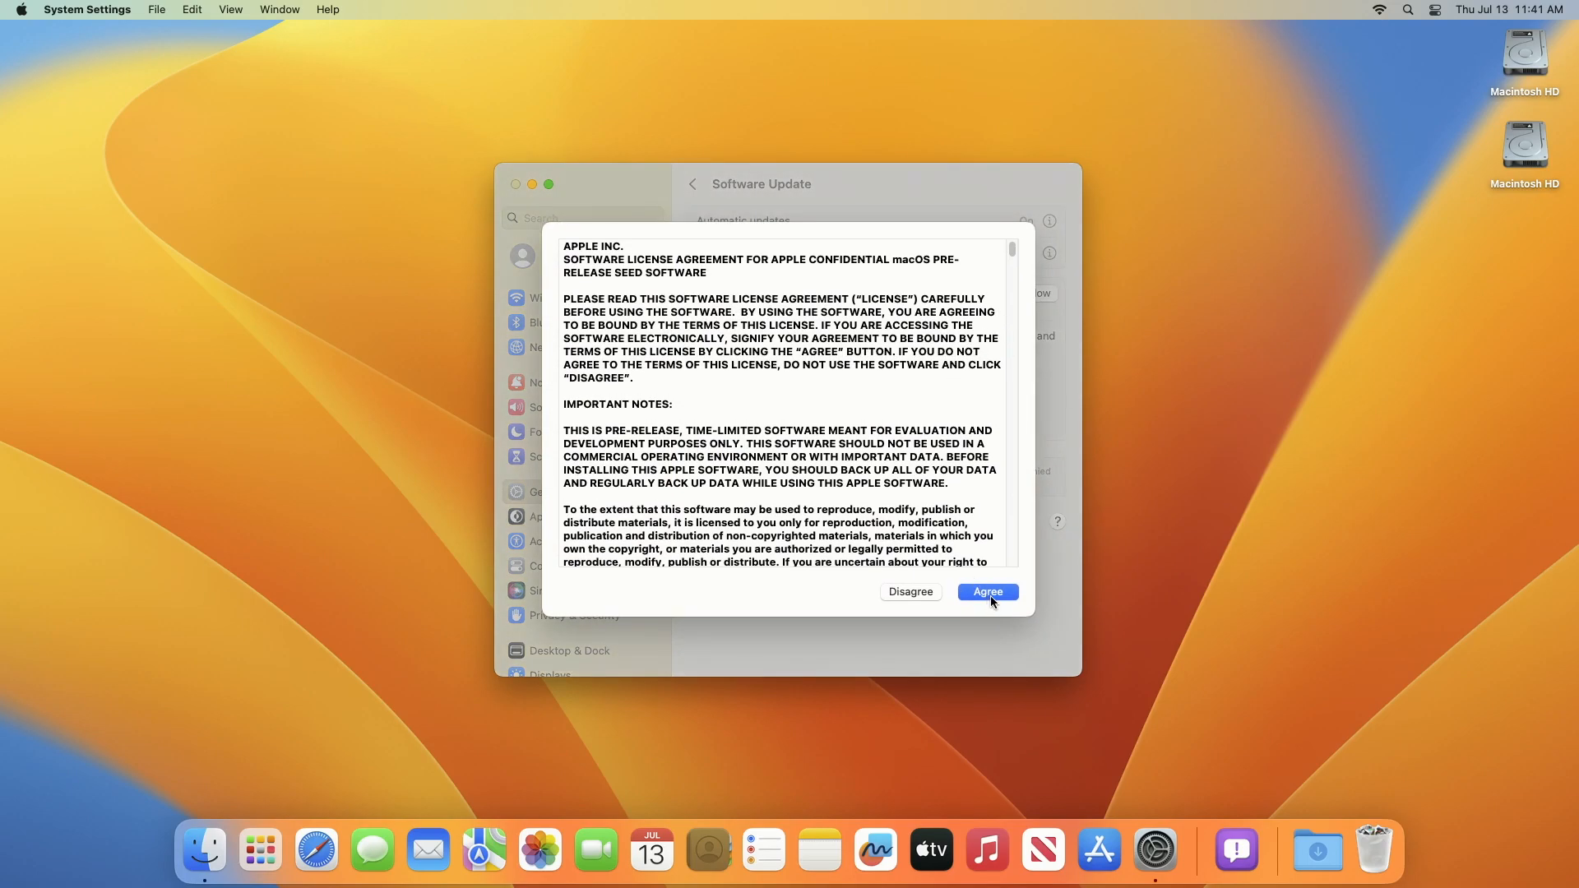
click(986, 591)
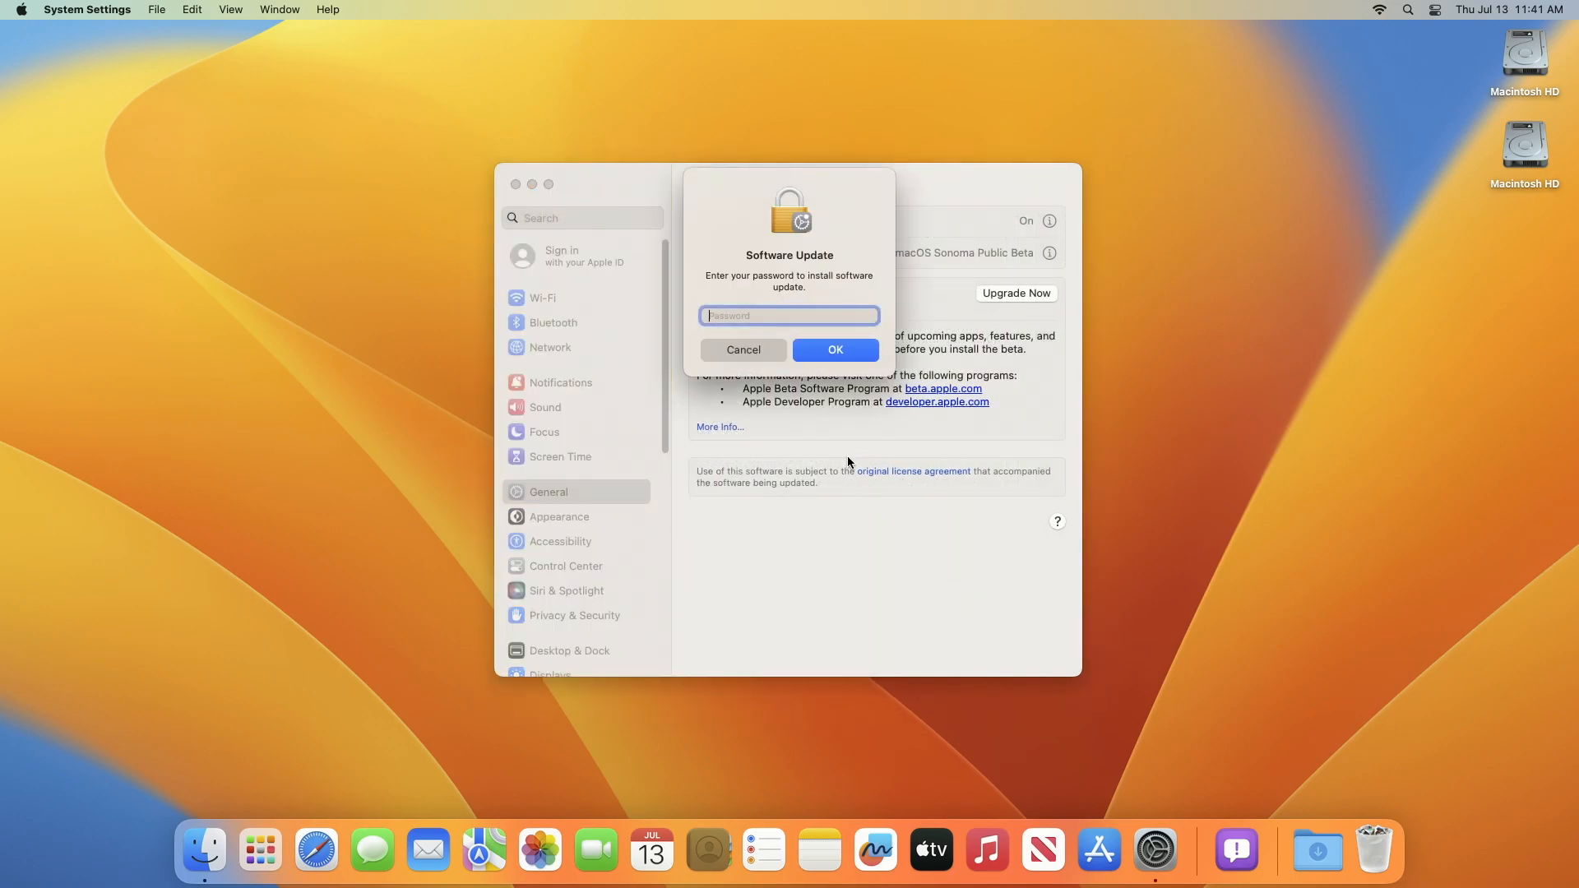
click(742, 349)
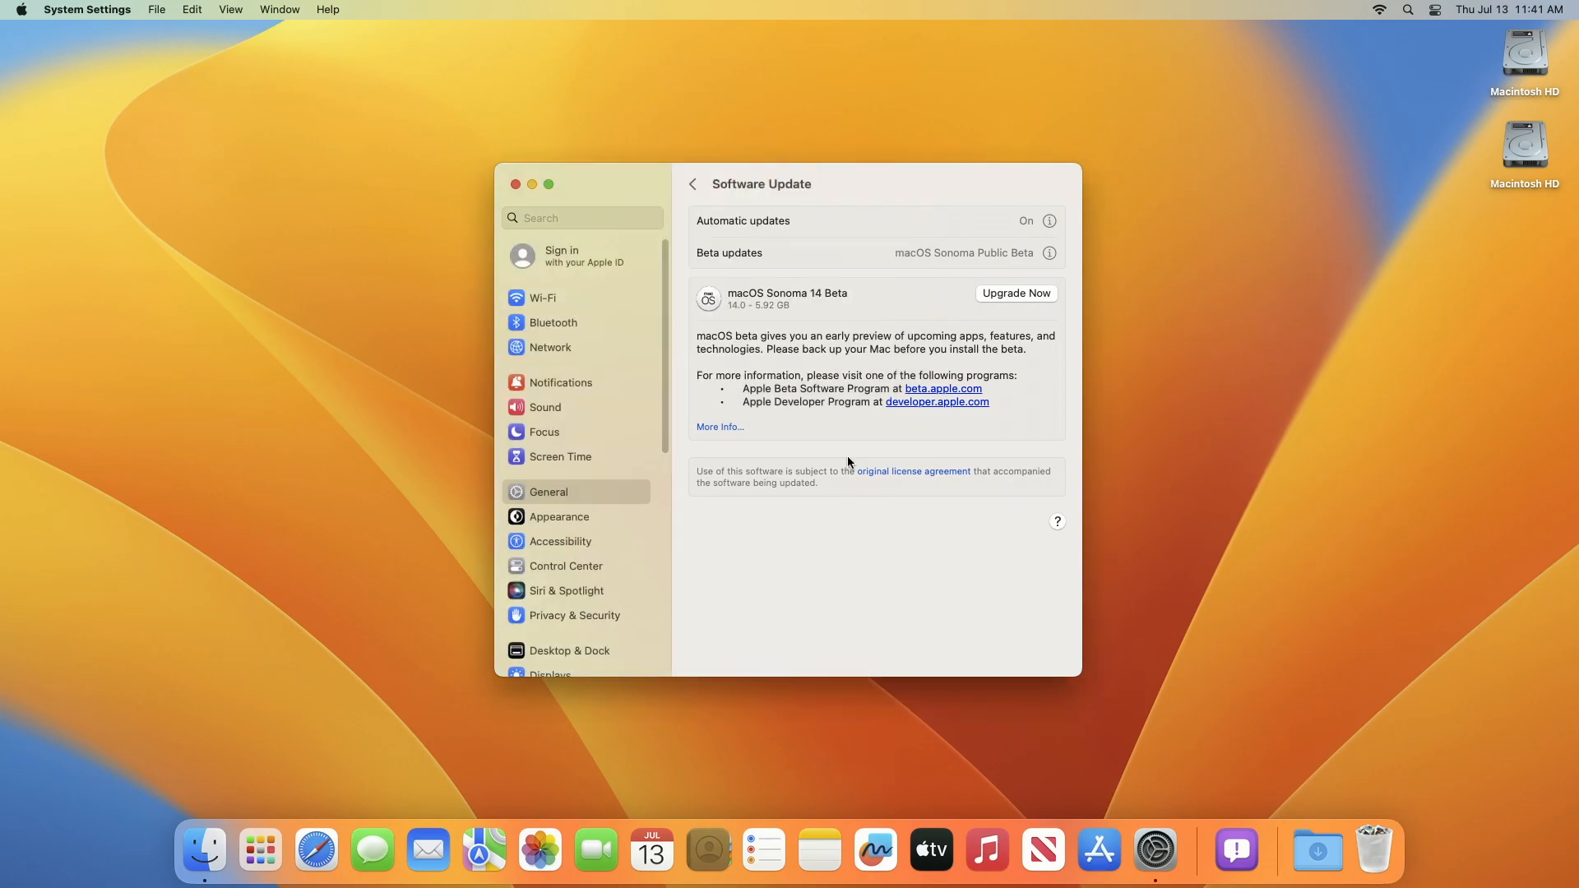
click(1014, 292)
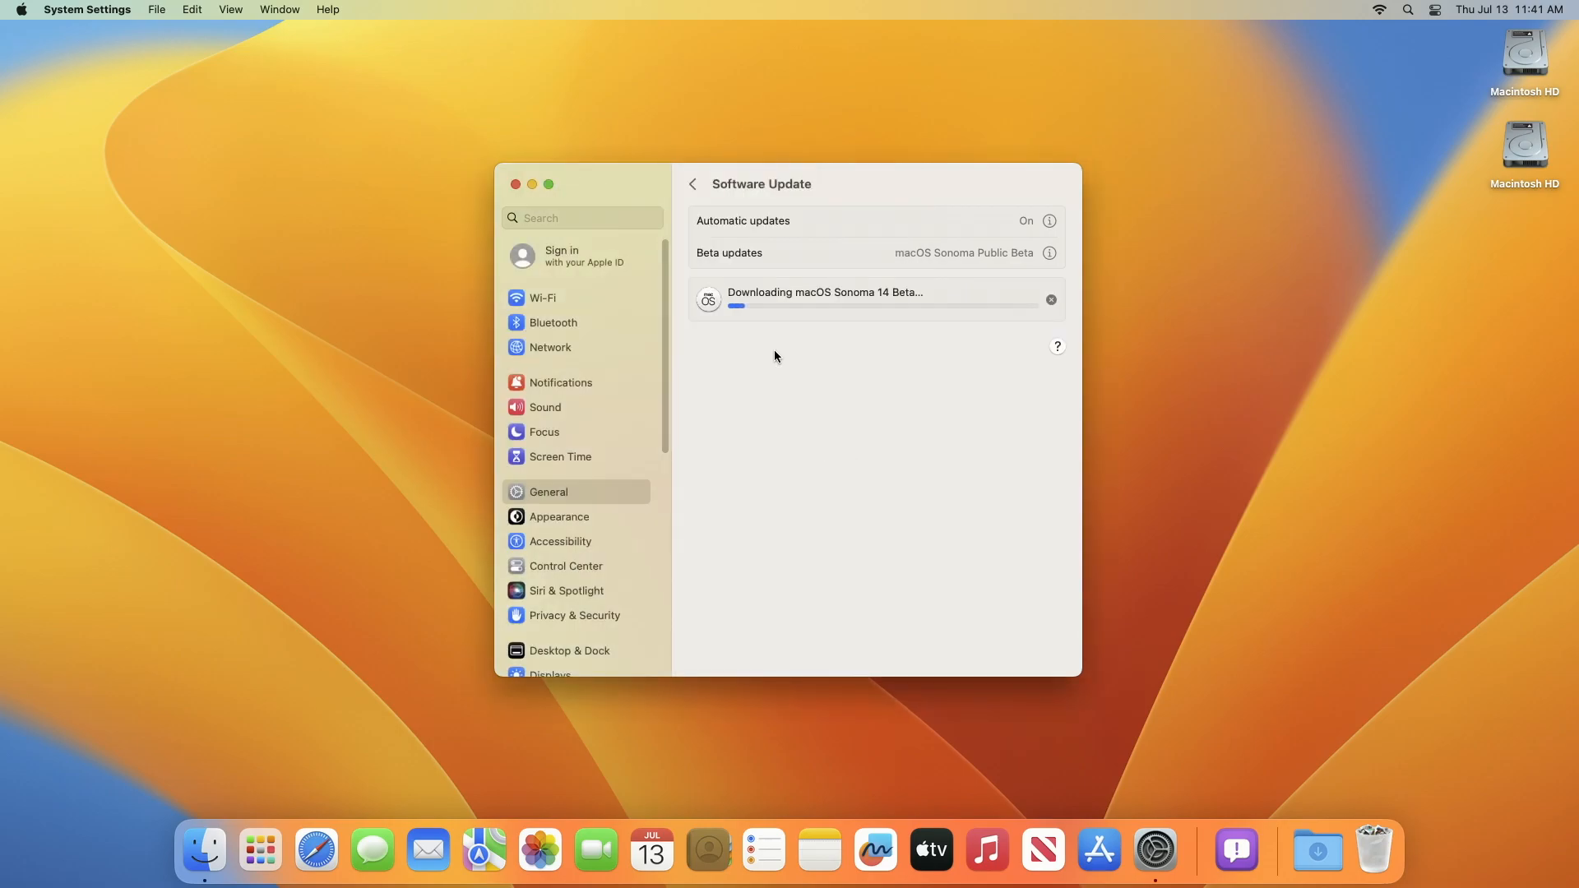
mouse_move(925, 420)
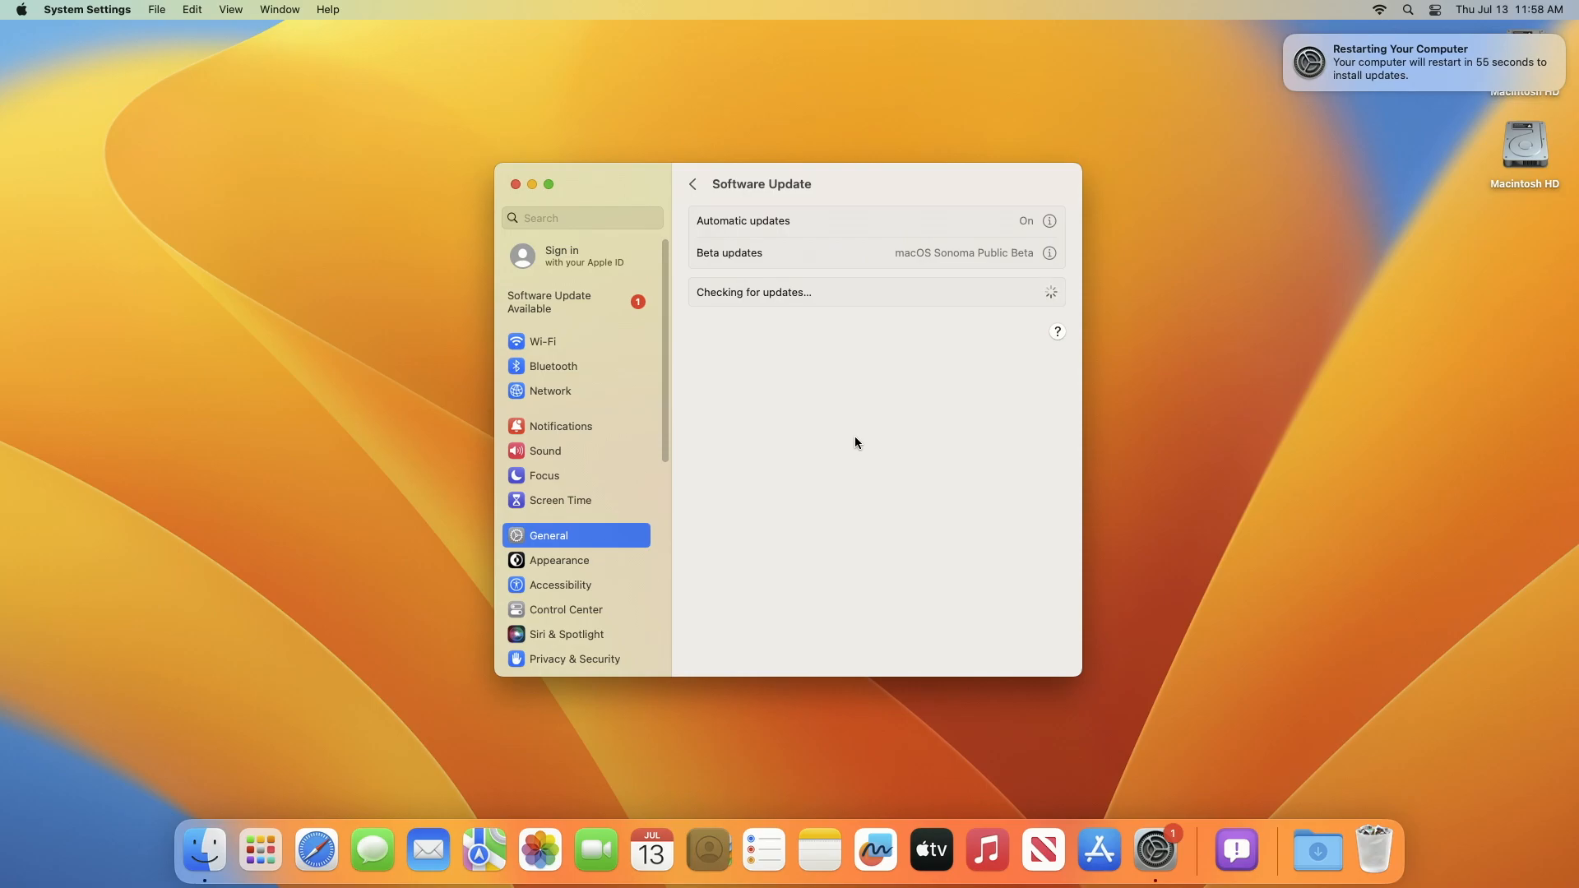
mouse_move(817, 436)
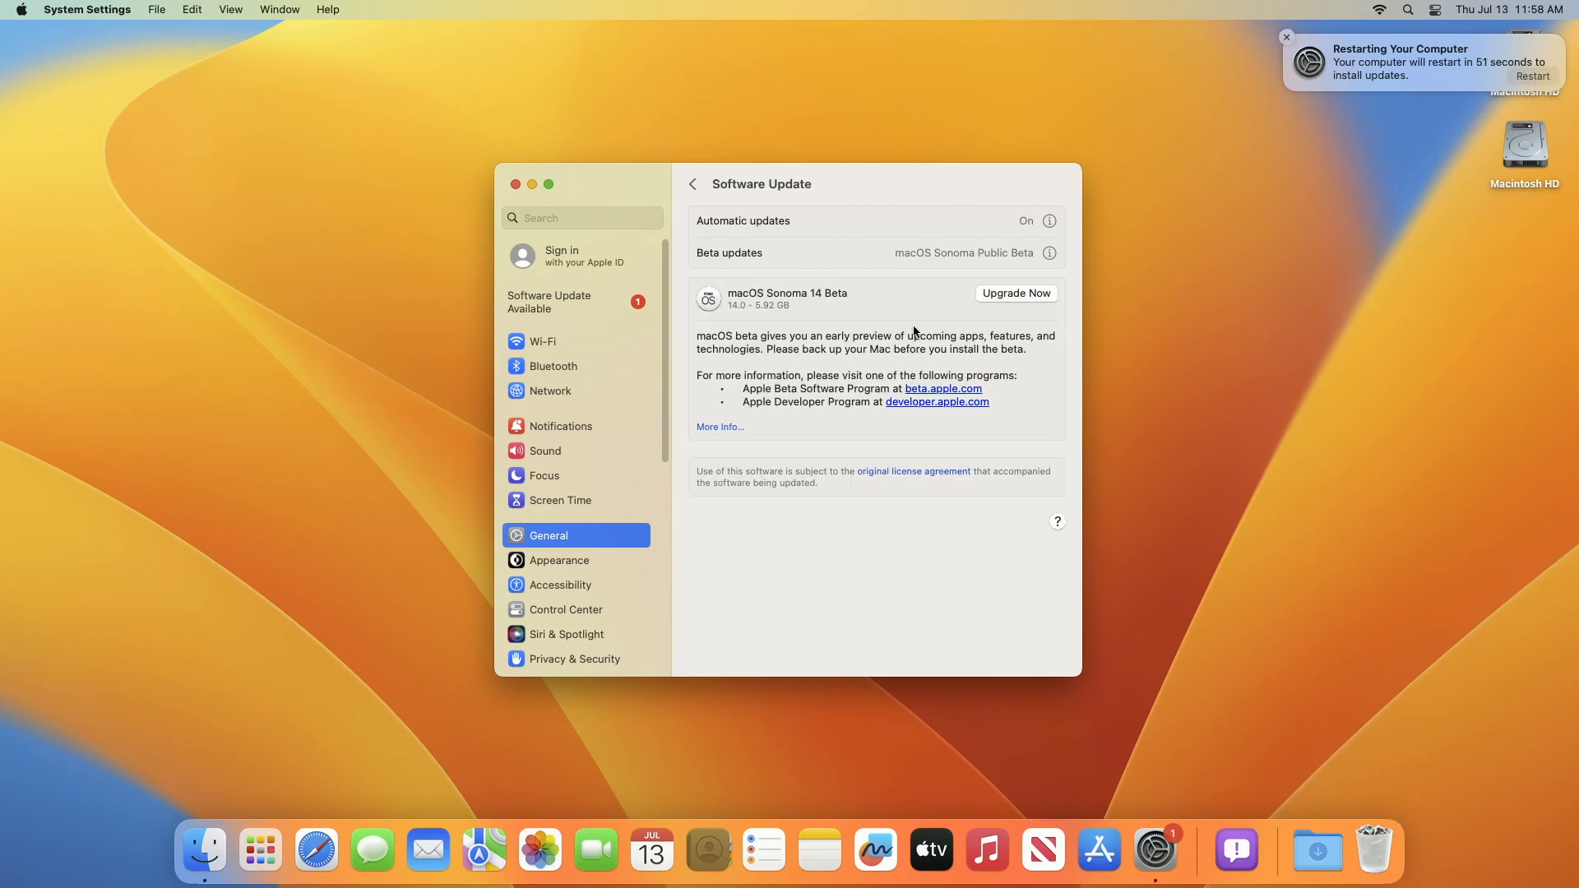
mouse_move(937, 488)
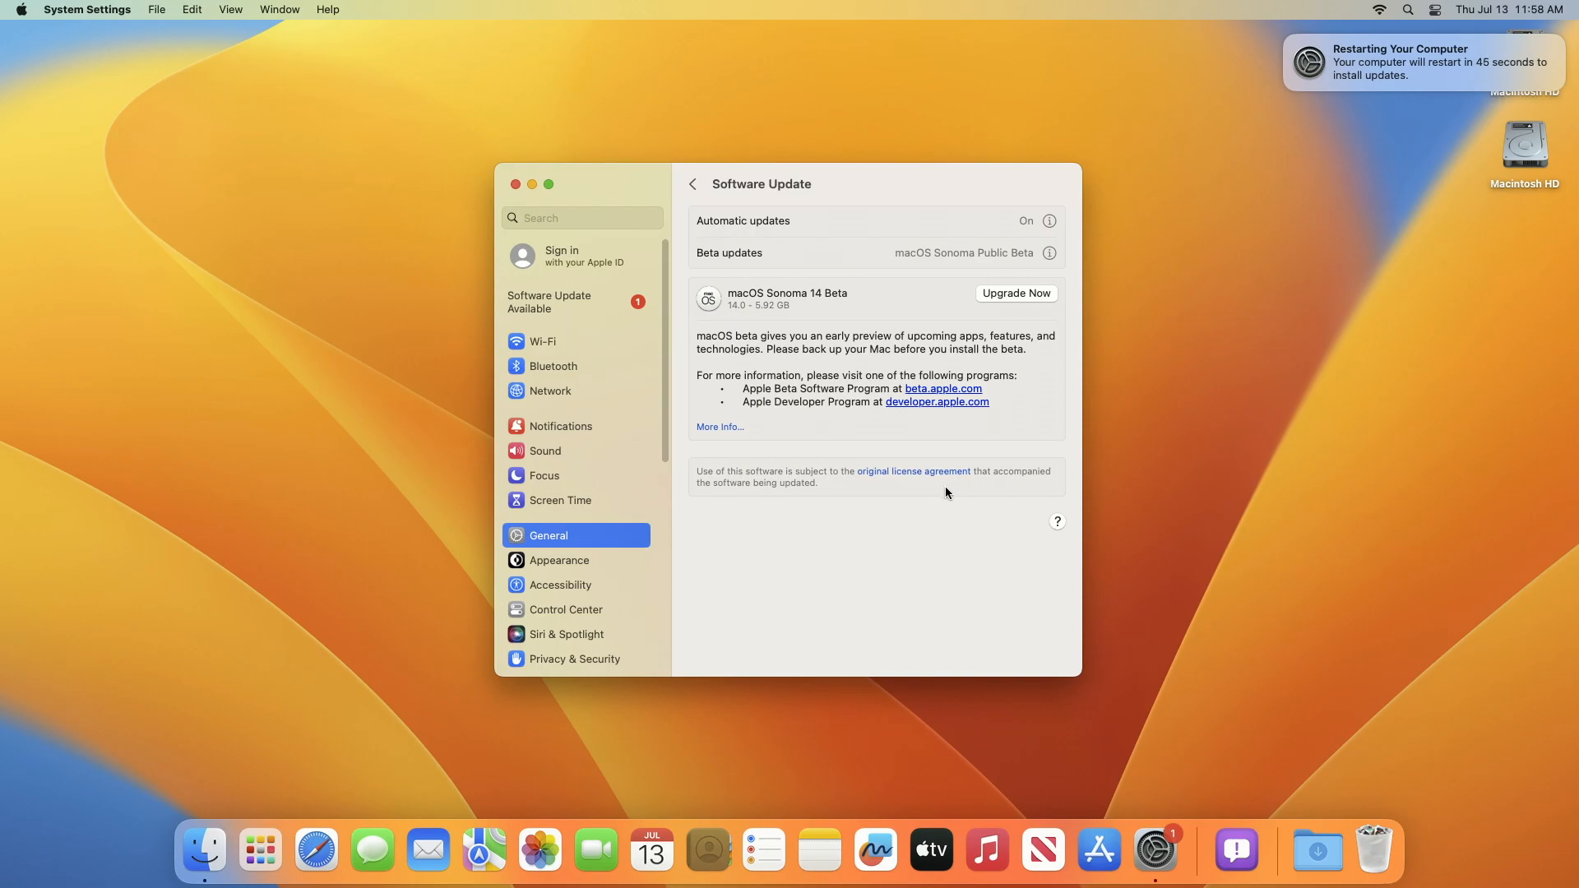
mouse_move(1526, 75)
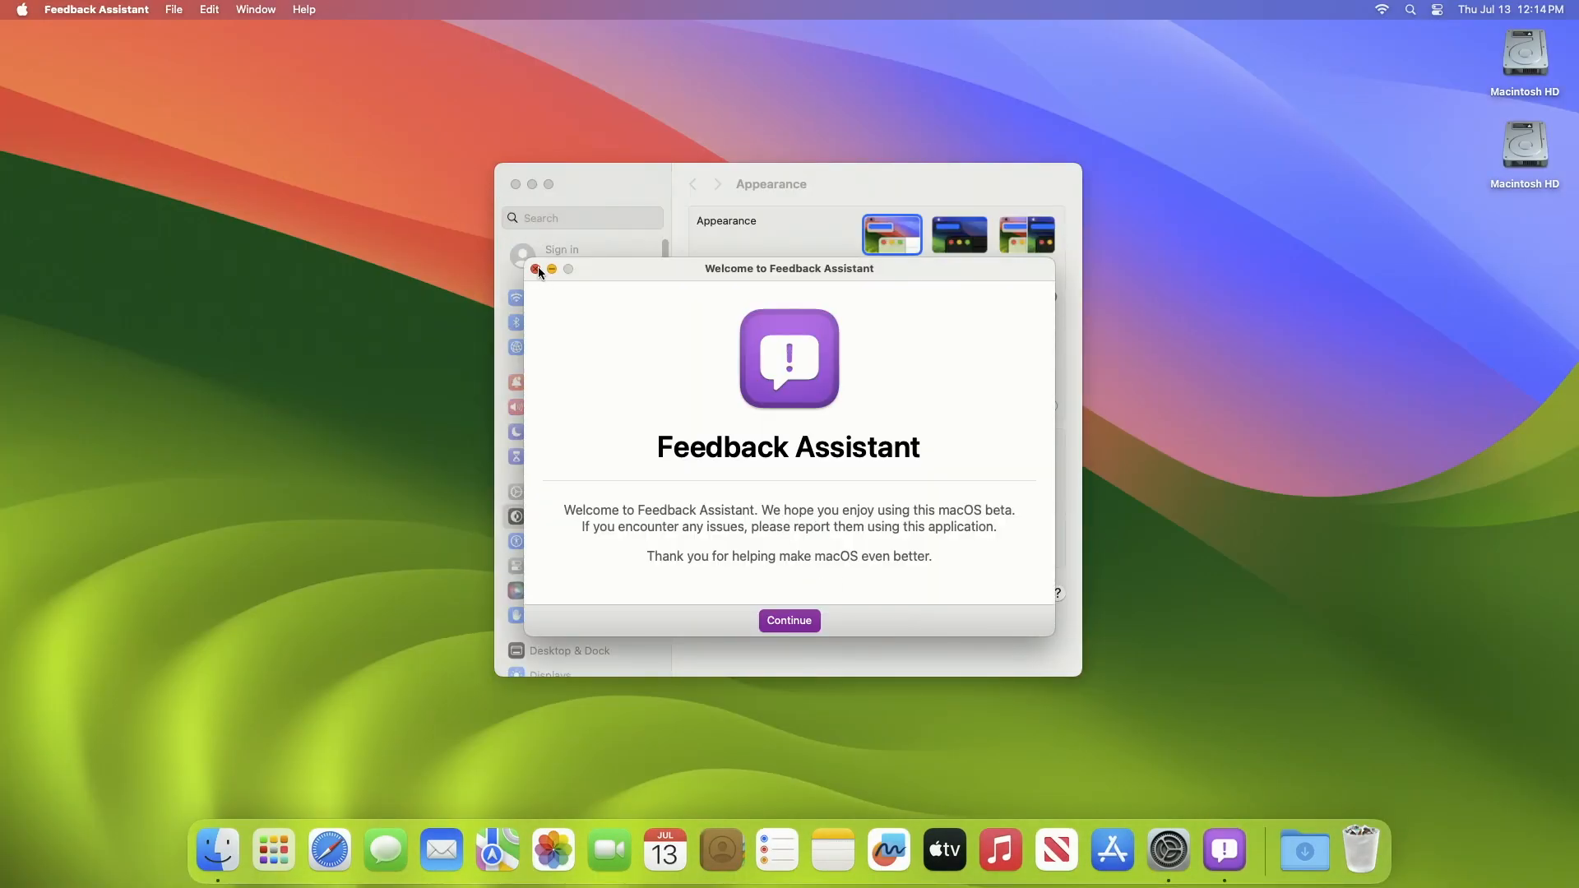
Dismiss Feedback Assistant and view General > About showing macOS Sonoma 14.0 Beta
click(536, 269)
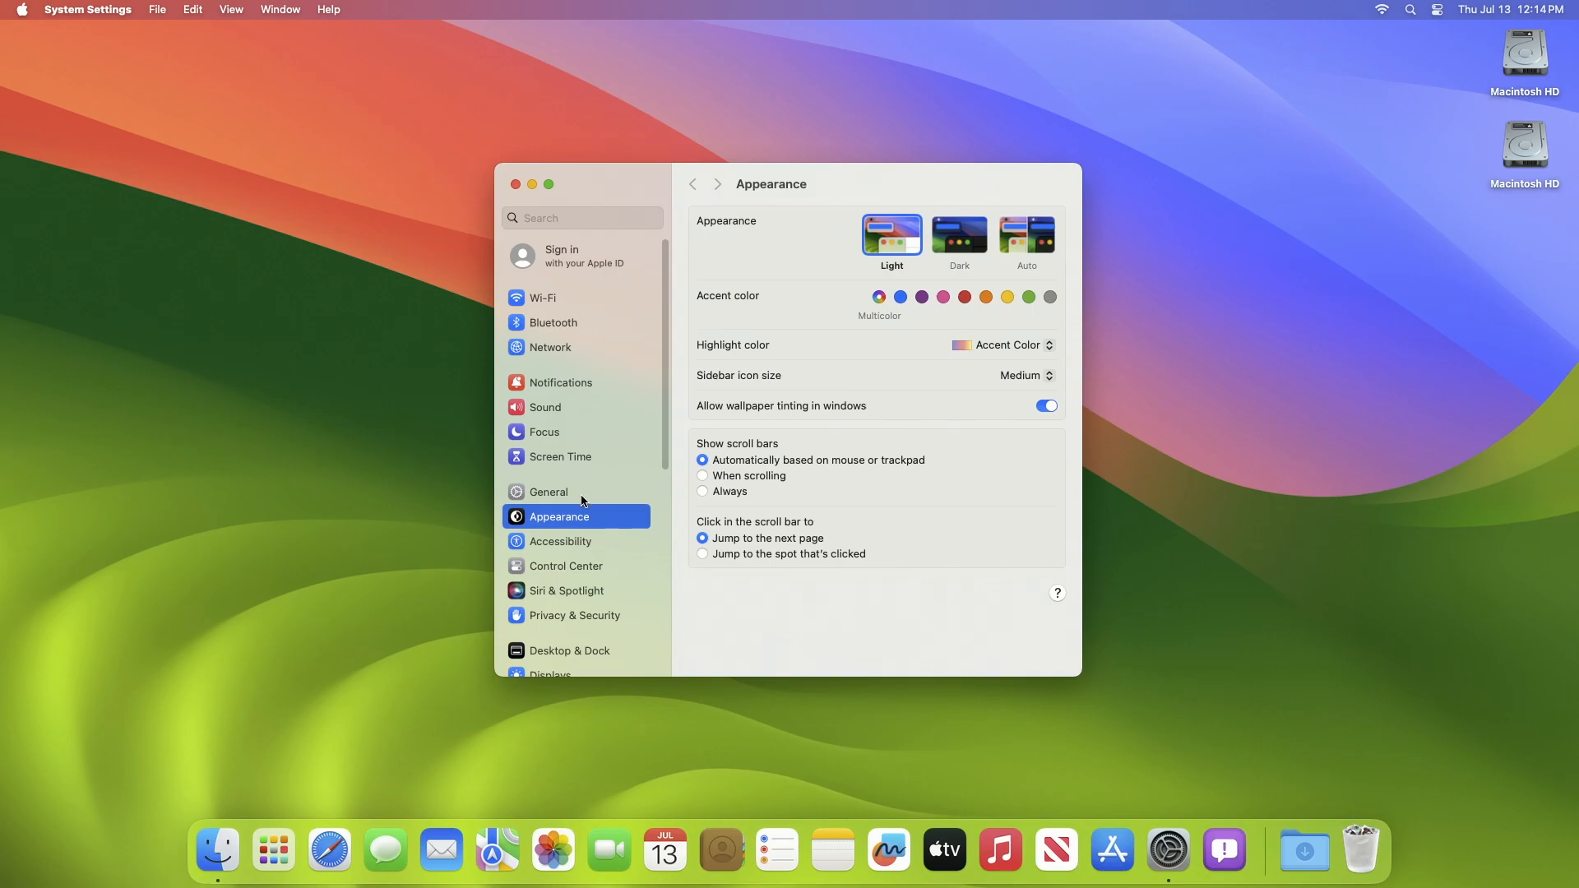
click(548, 492)
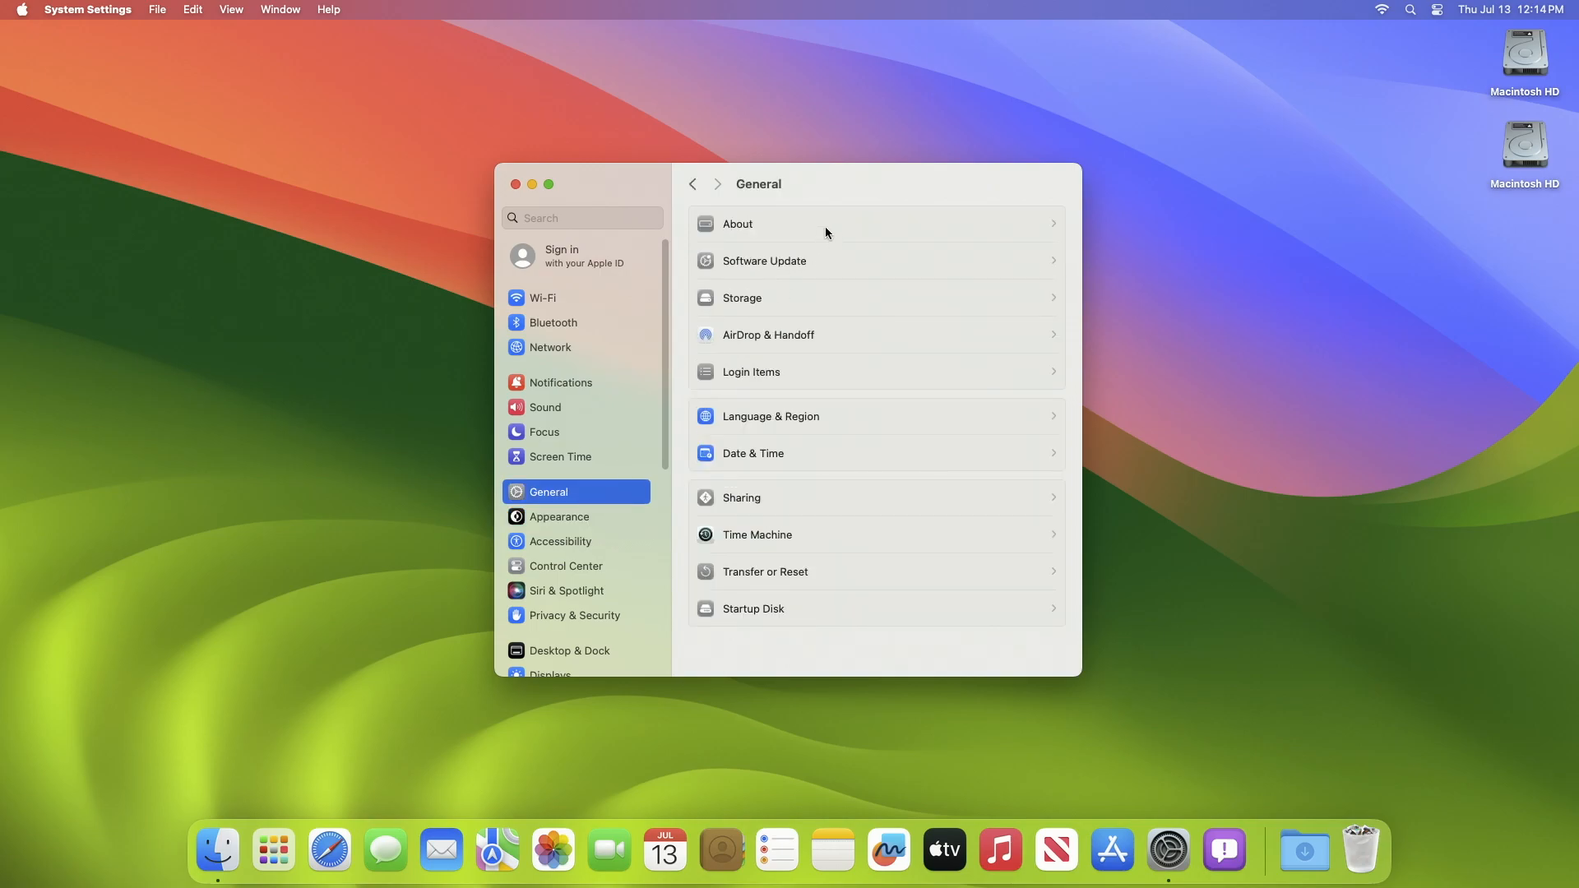
click(736, 223)
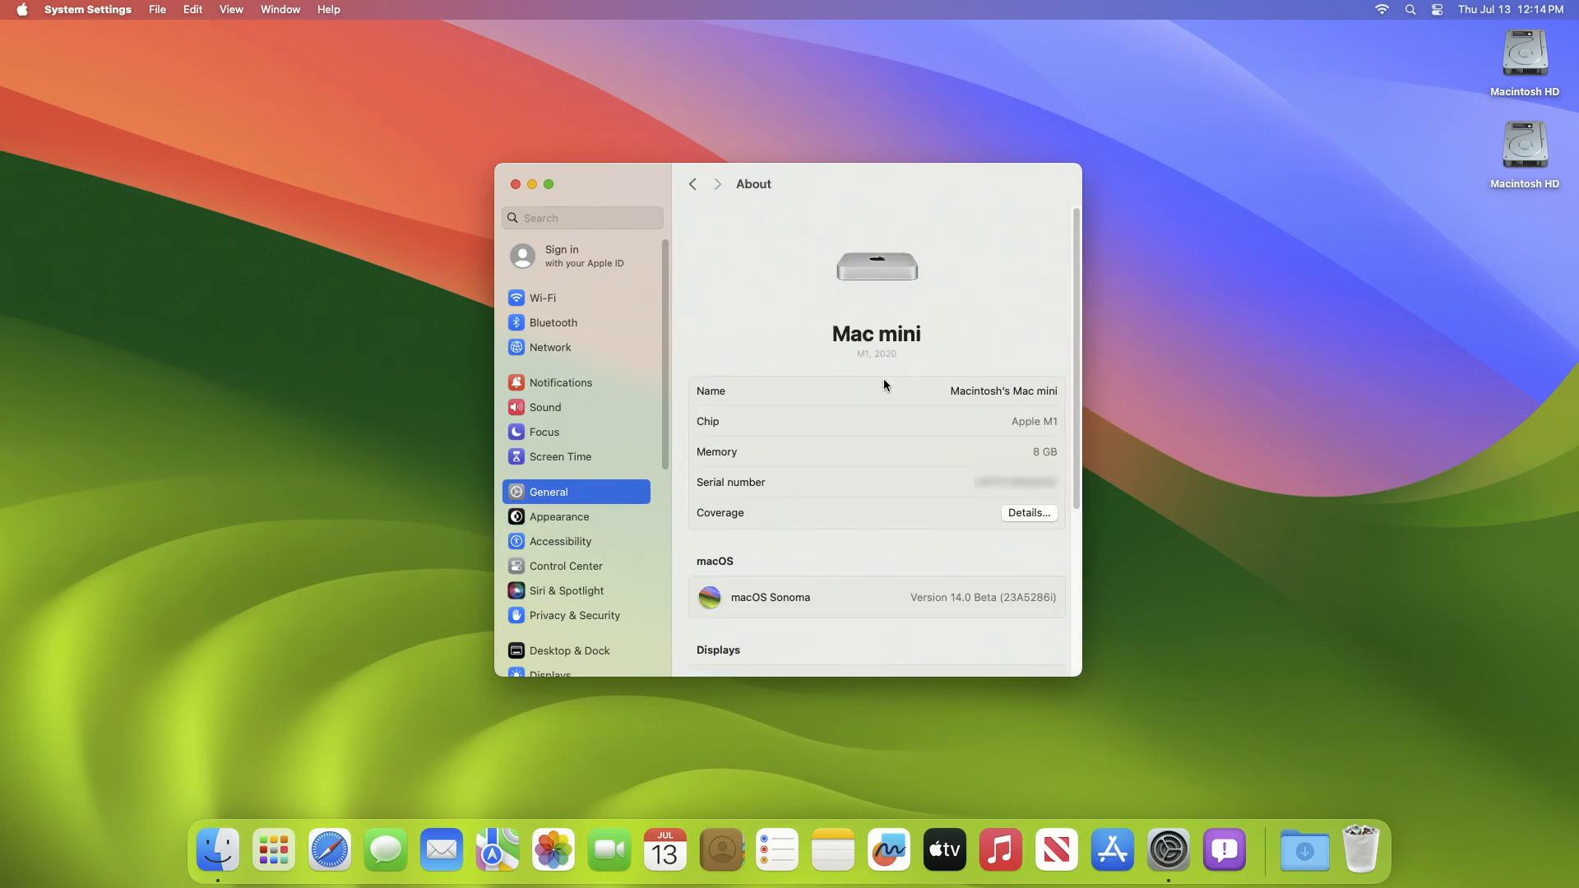
mouse_move(1027, 560)
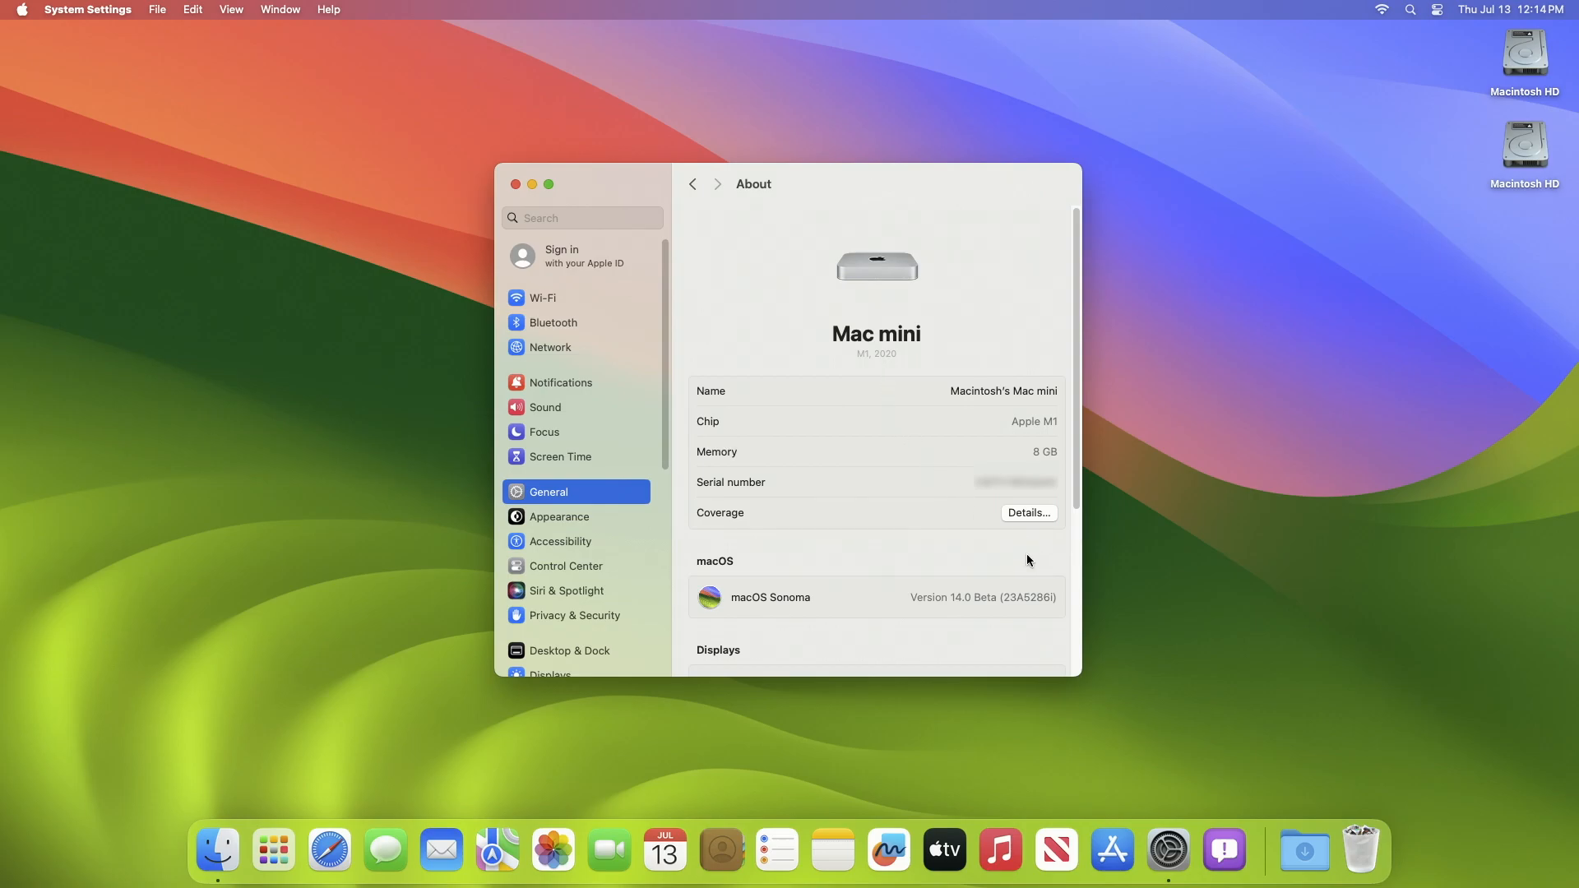
mouse_move(1004, 625)
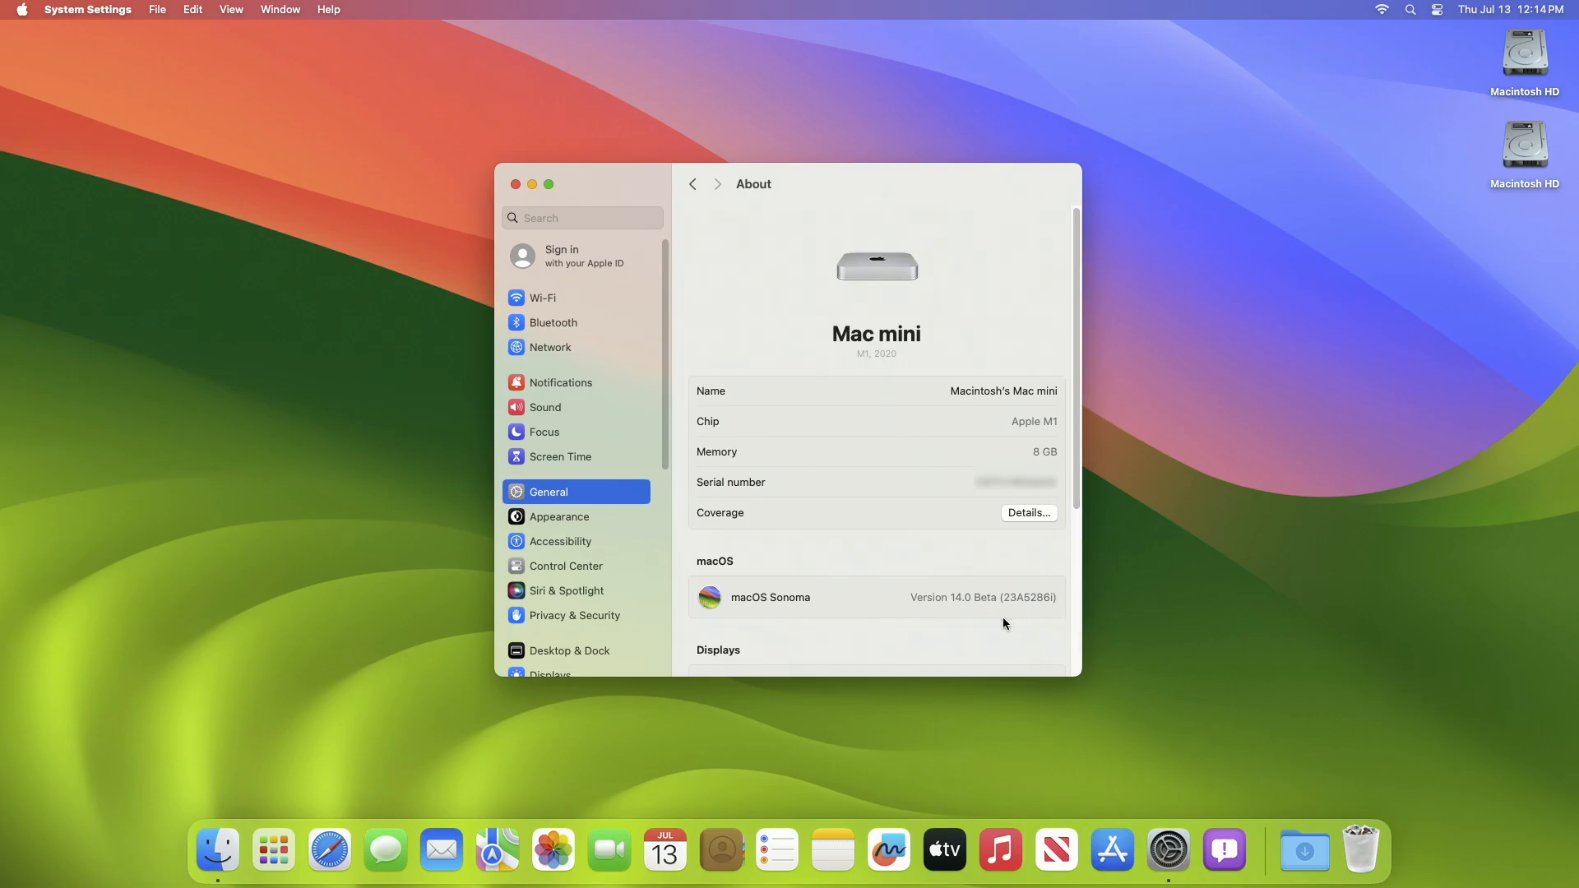